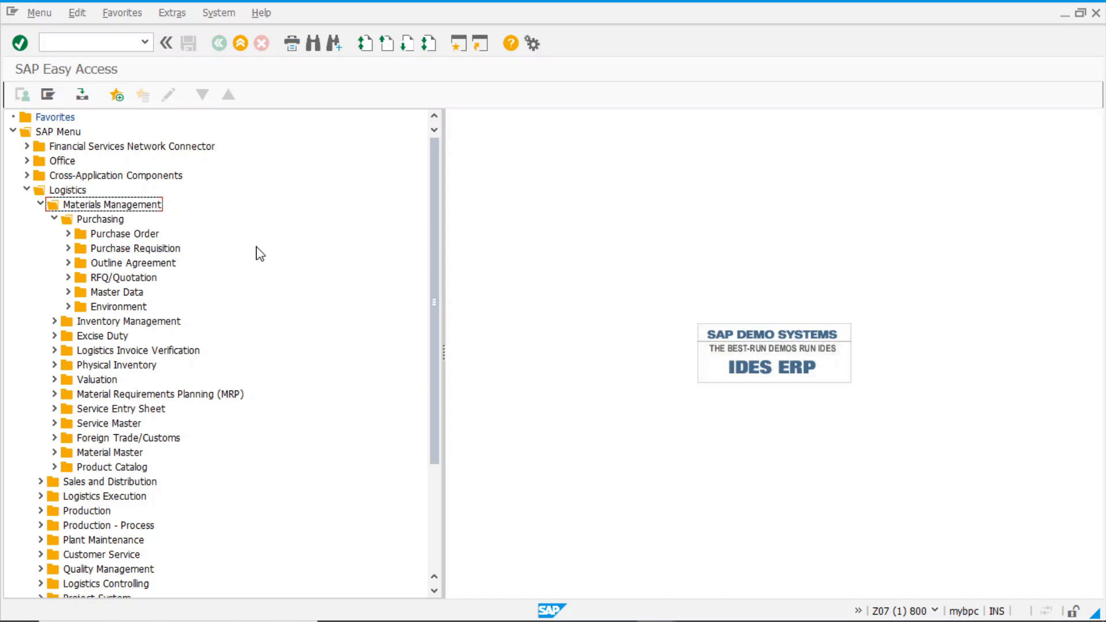
{"action": "mouse_move", "coordinate": [51, 216]}
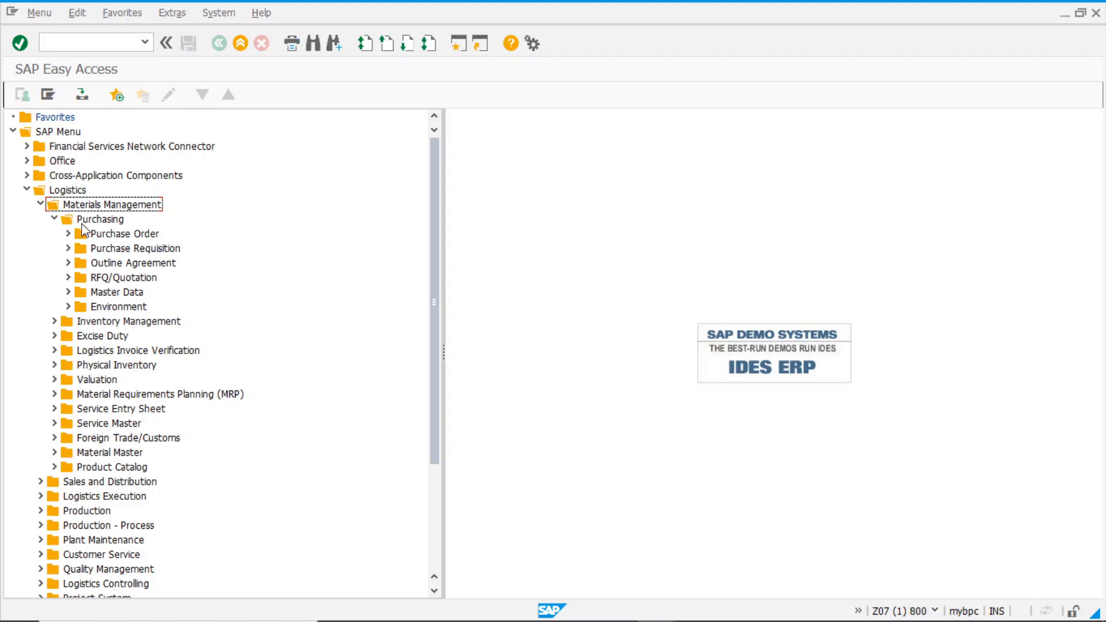
Expand Purchasing > Master Data > Messages > Purchase Order and launch MN04 - Create
{"action": "left_click", "coordinate": [68, 292]}
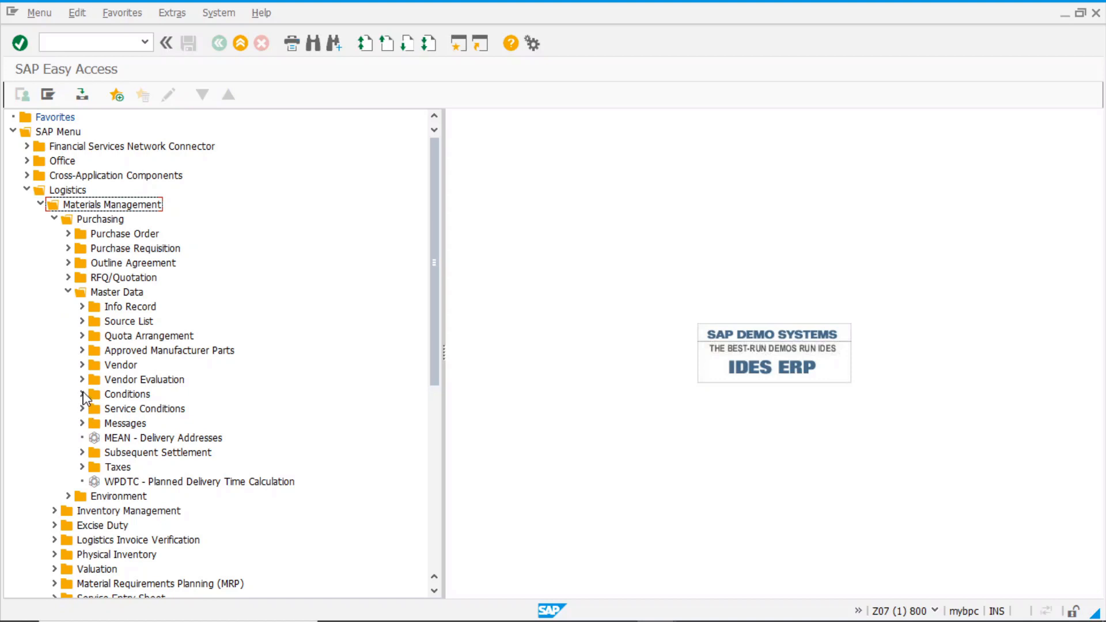
{"action": "left_click", "coordinate": [82, 422]}
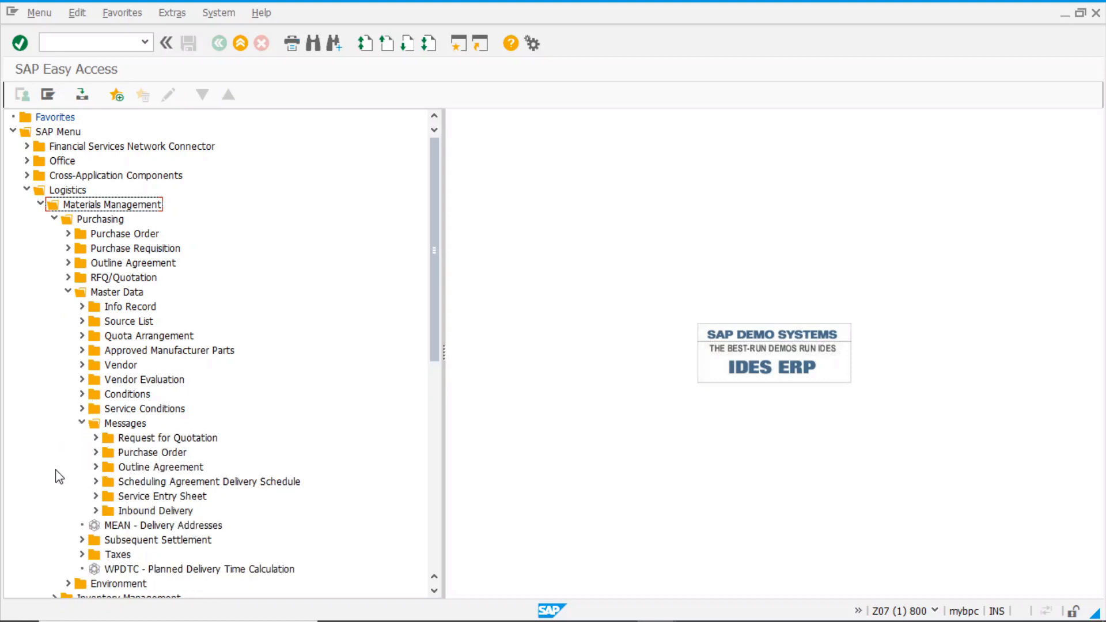
{"action": "left_click", "coordinate": [151, 452]}
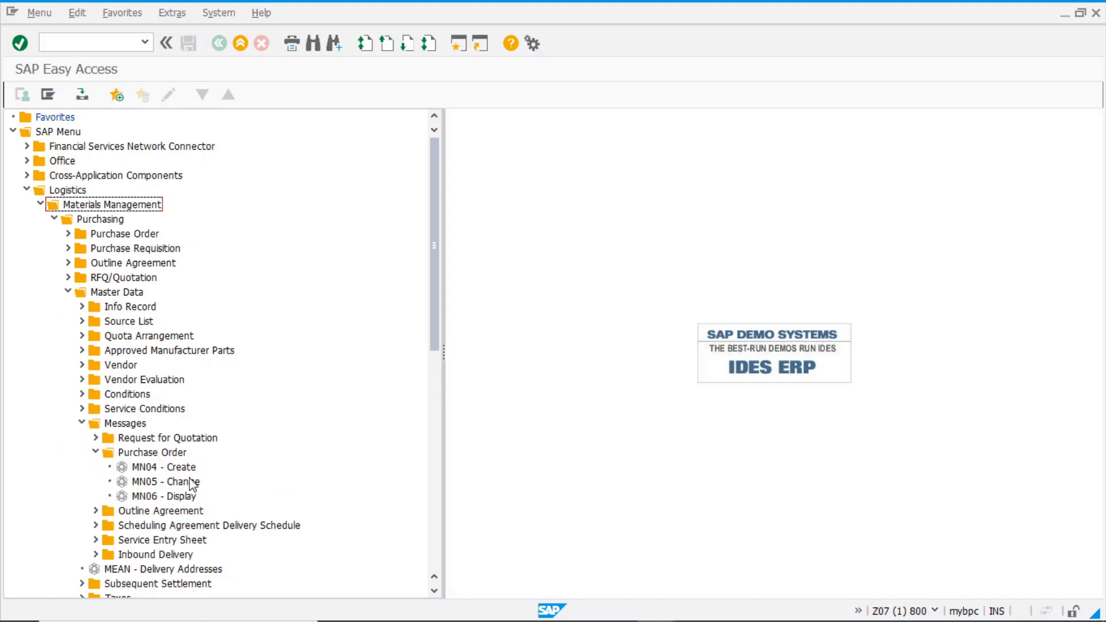
{"action": "double_click", "coordinate": [164, 467]}
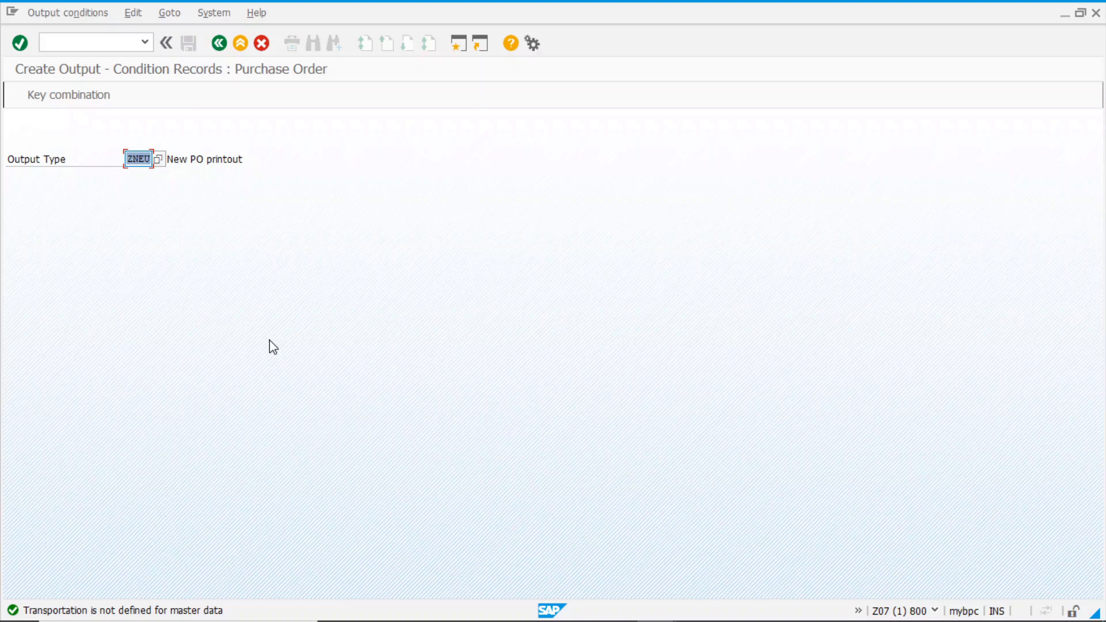
{"action": "mouse_move", "coordinate": [142, 289]}
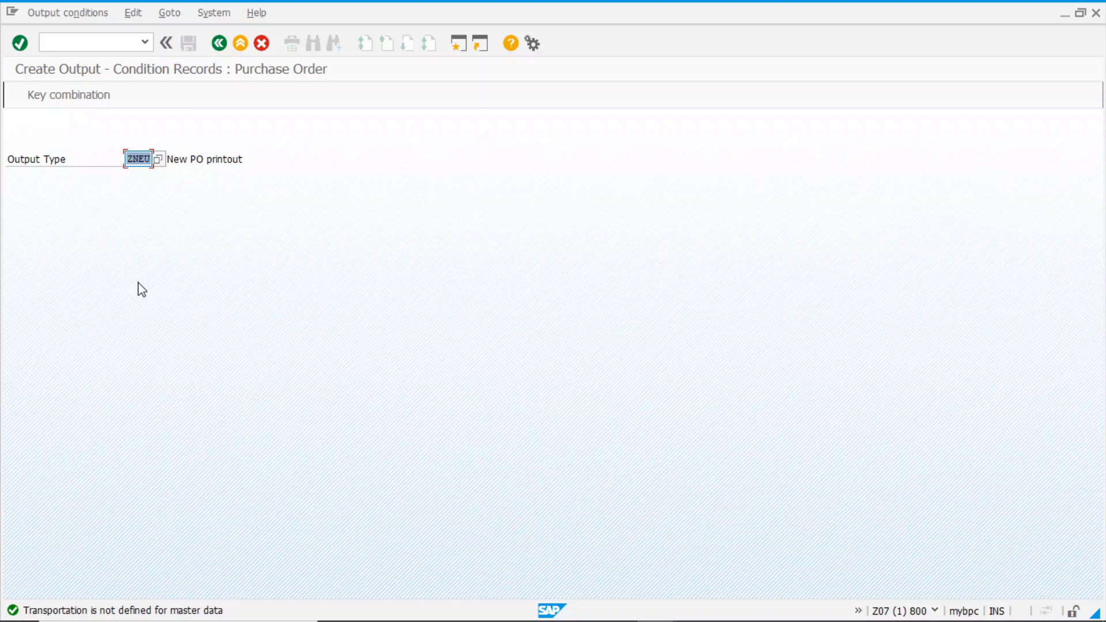
{"action": "mouse_move", "coordinate": [139, 176]}
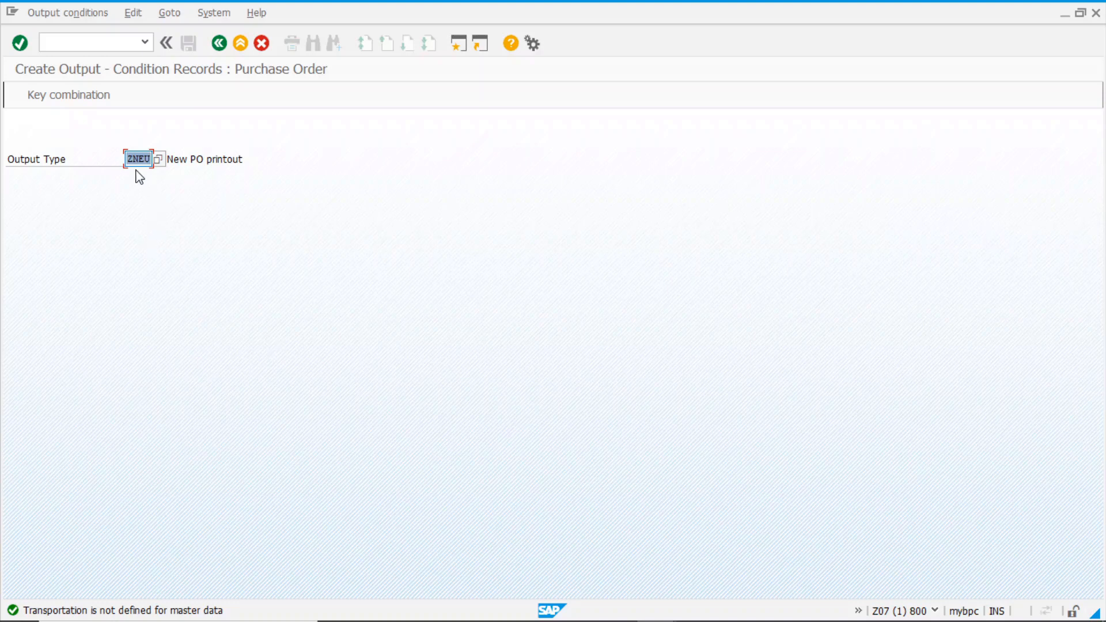
{"action": "mouse_move", "coordinate": [165, 219]}
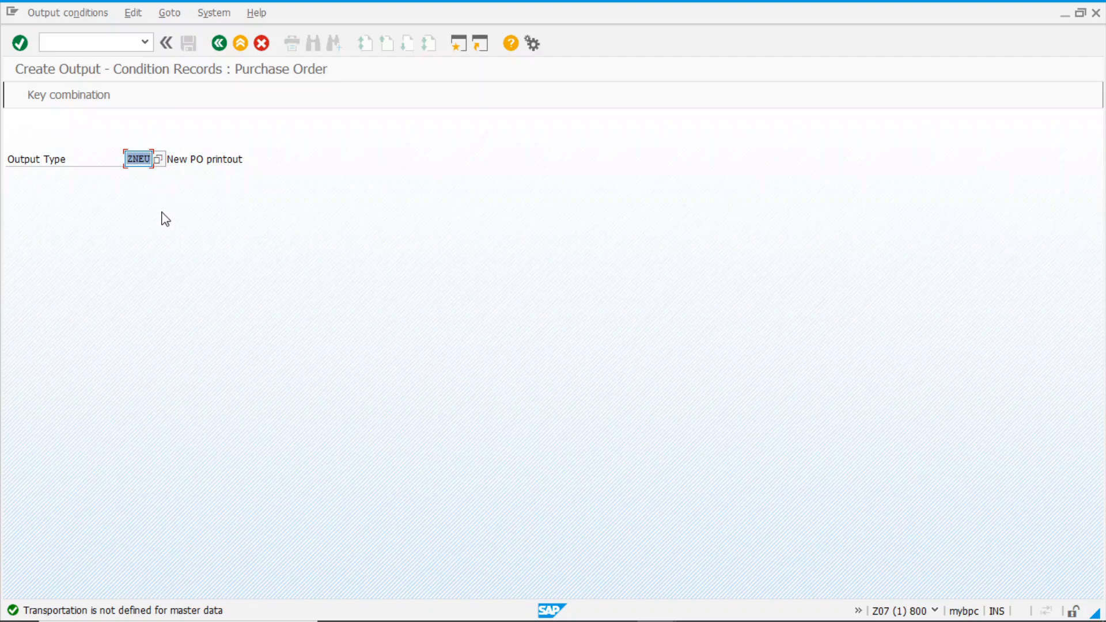
{"action": "mouse_move", "coordinate": [198, 242]}
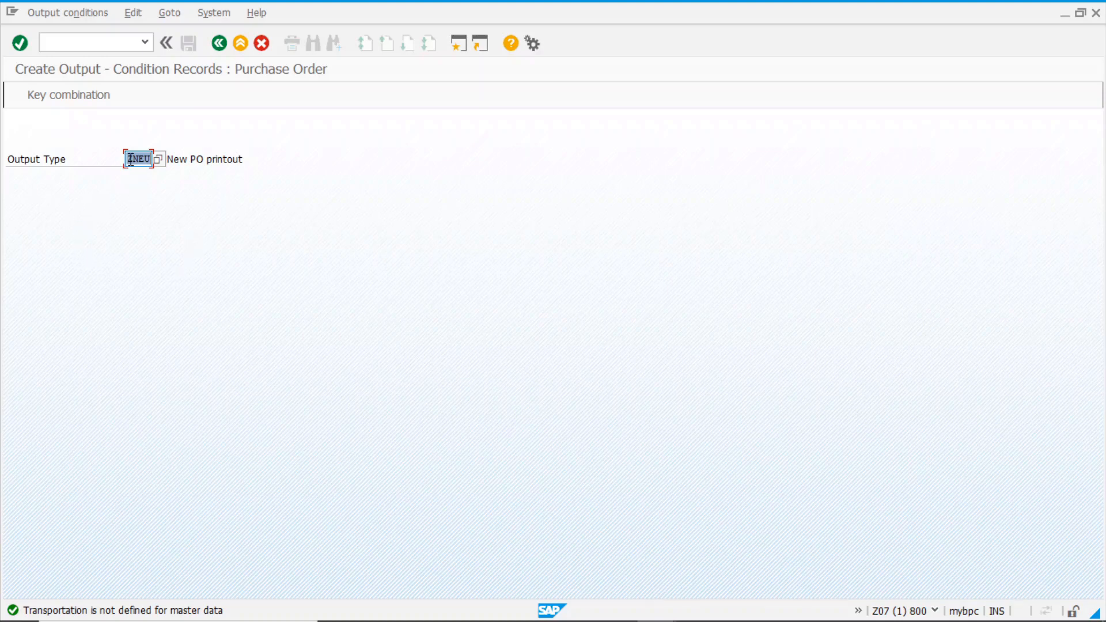
Enter ZNEU (New PO printout) as the output type
{"action": "type", "text": "ZNEU"}
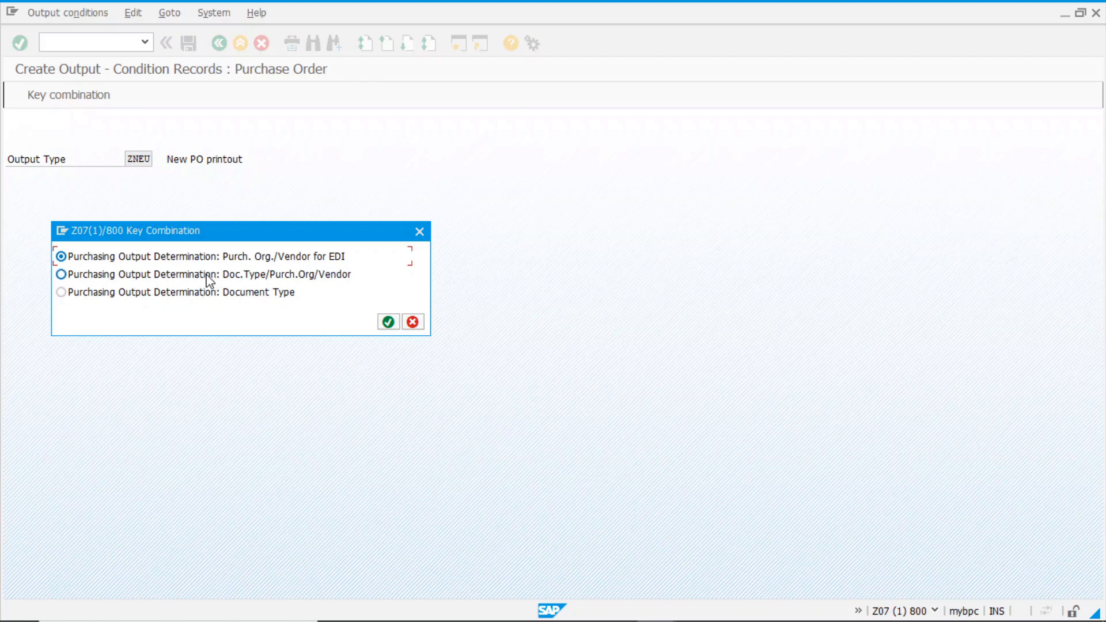
{"action": "mouse_move", "coordinate": [321, 283]}
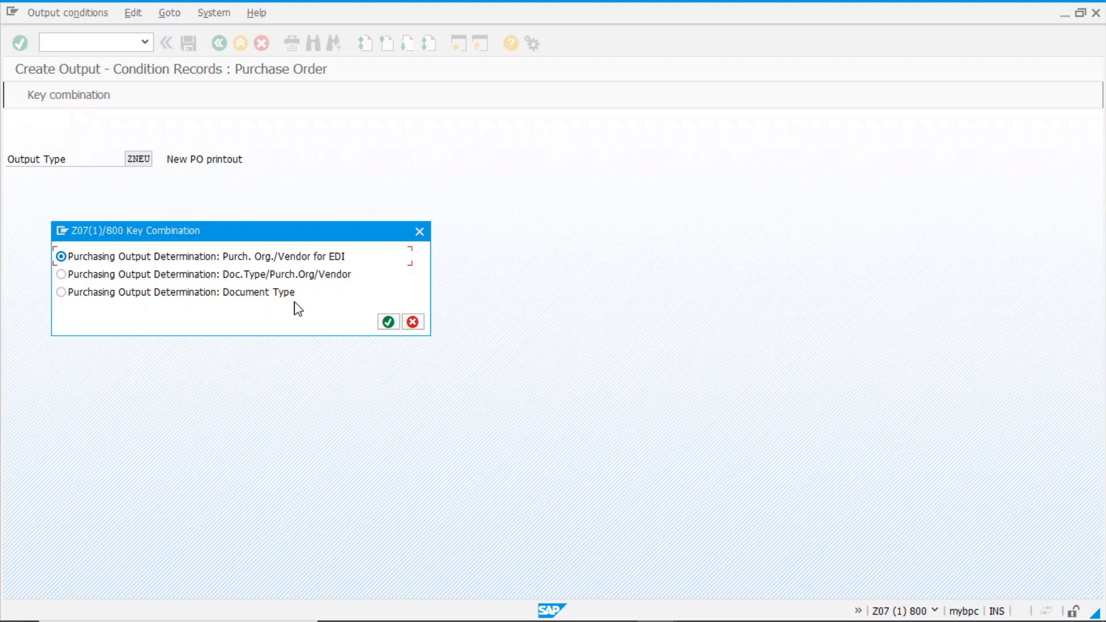
{"action": "mouse_move", "coordinate": [292, 335]}
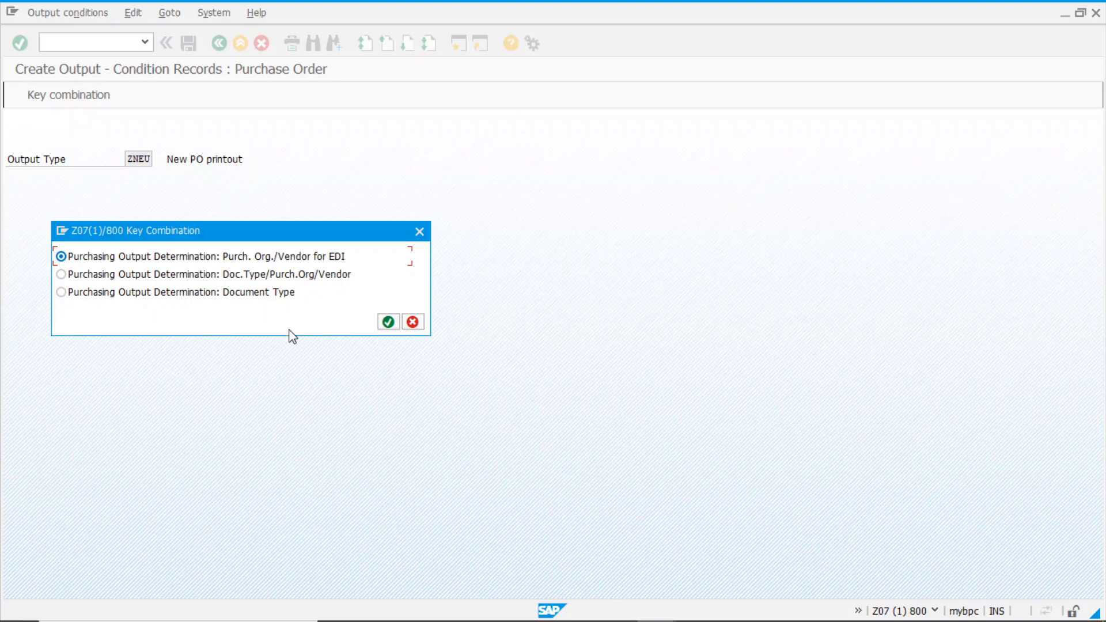
{"action": "mouse_move", "coordinate": [277, 321]}
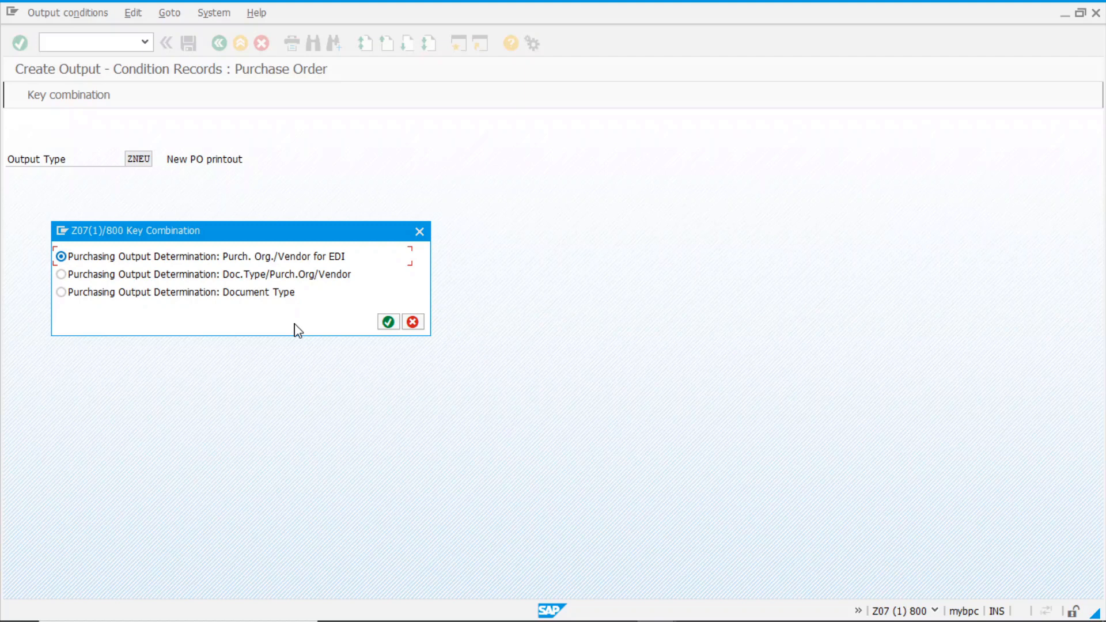
Accept the Purch. Org./Vendor for EDI key combination and return to SAP Easy Access
{"action": "left_click", "coordinate": [61, 292]}
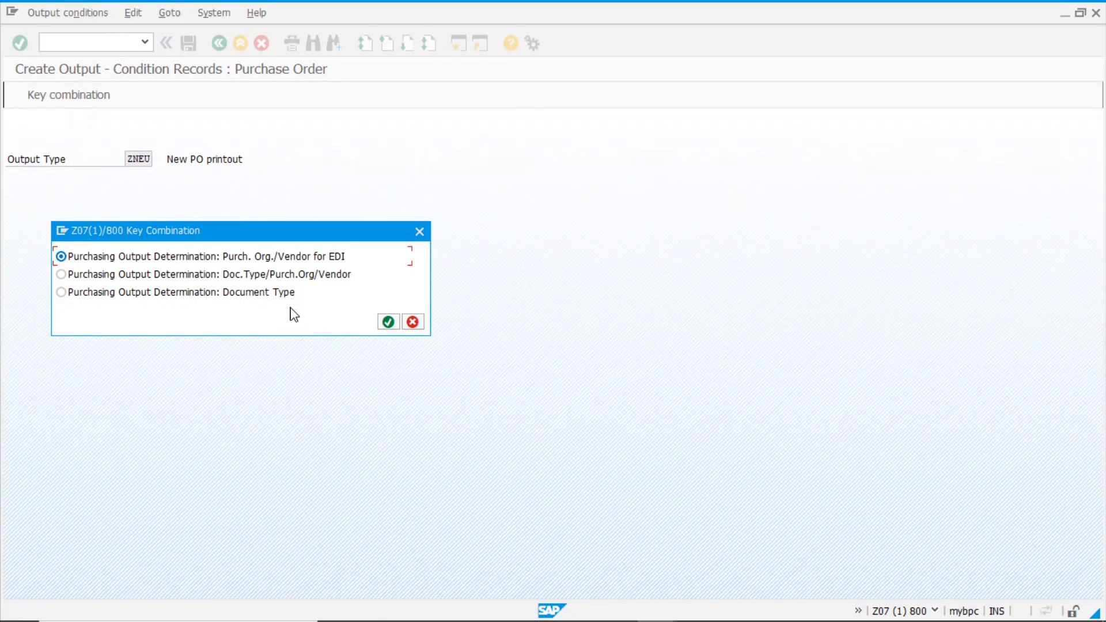
{"action": "mouse_move", "coordinate": [282, 314]}
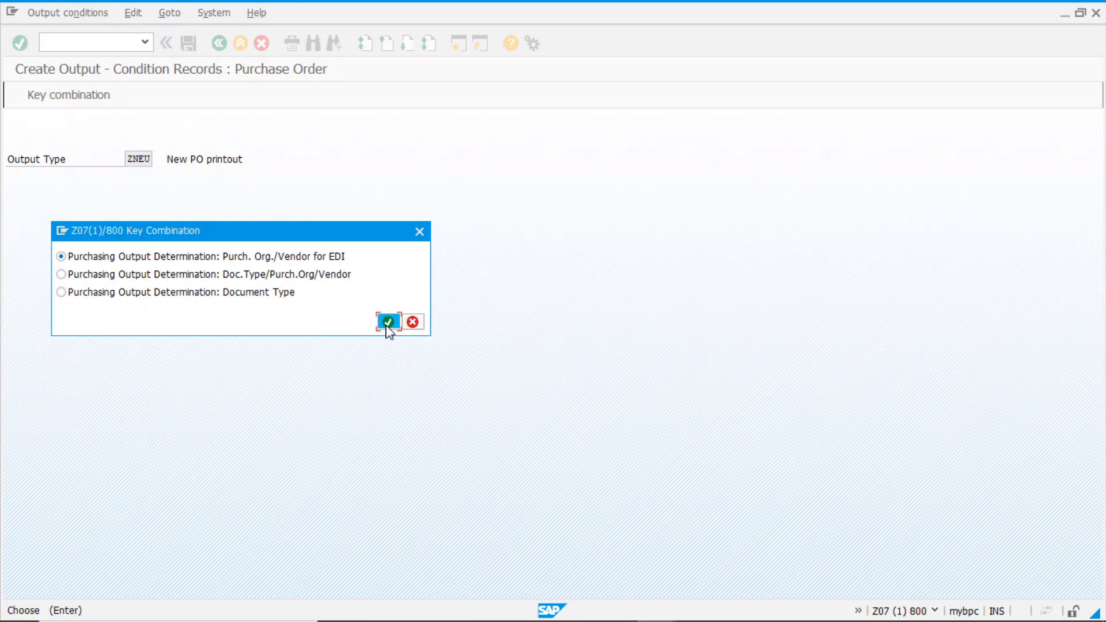
{"action": "left_click", "coordinate": [388, 322]}
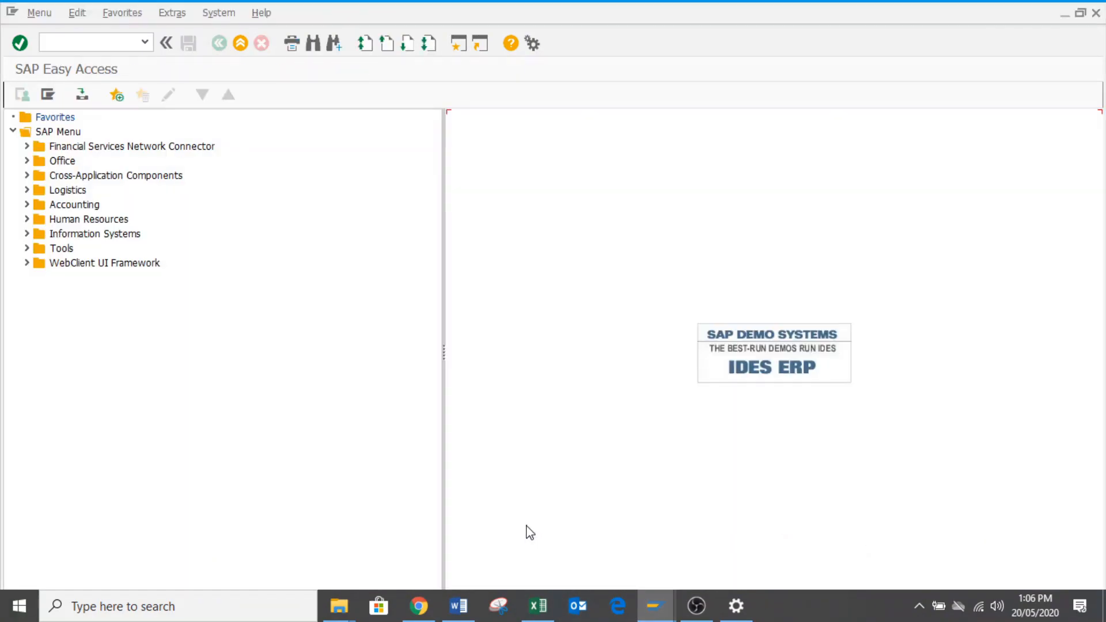
In the SPRO Reference IMG, expand Materials Management > Purchasing > Messages > Output Control > Message Types
{"action": "left_click", "coordinate": [91, 43]}
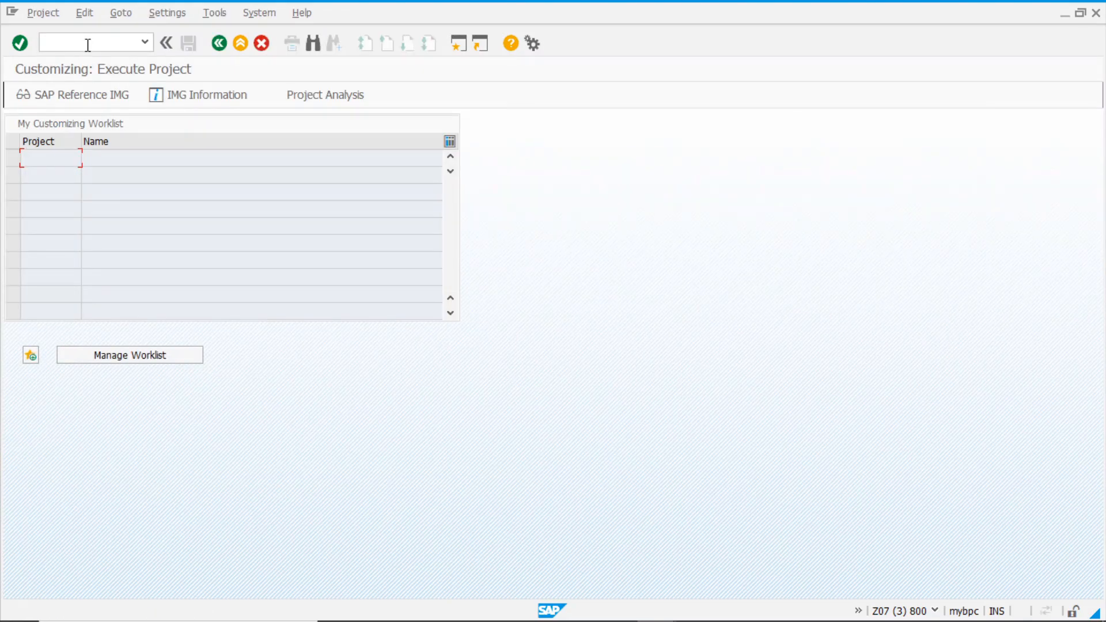
{"action": "left_click", "coordinate": [80, 94]}
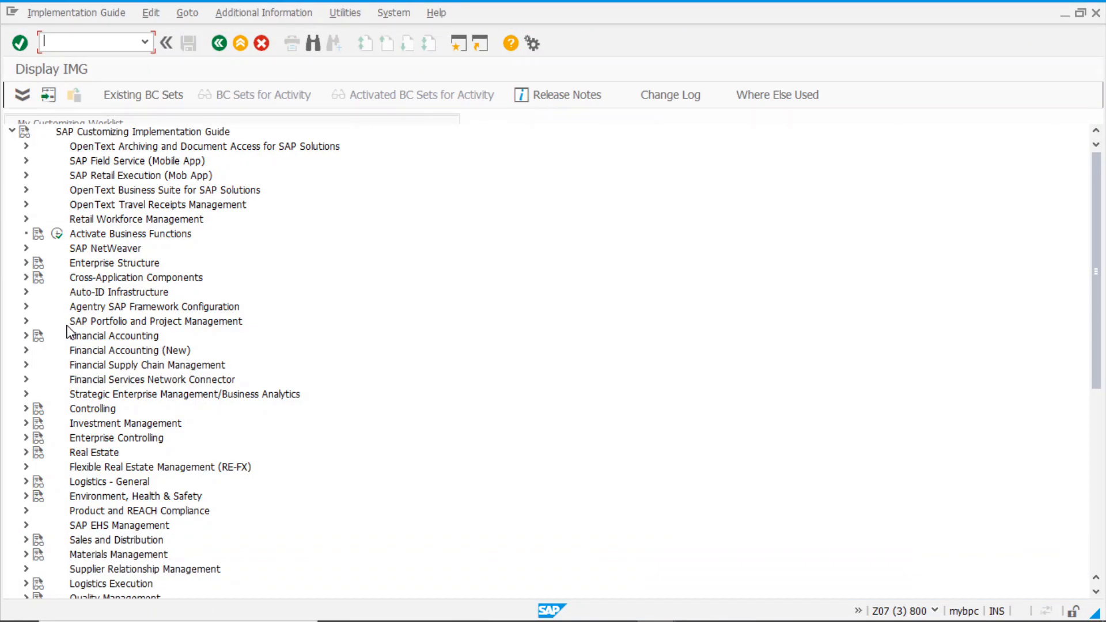
{"action": "scroll", "scroll_direction": "down", "scroll_amount": 3}
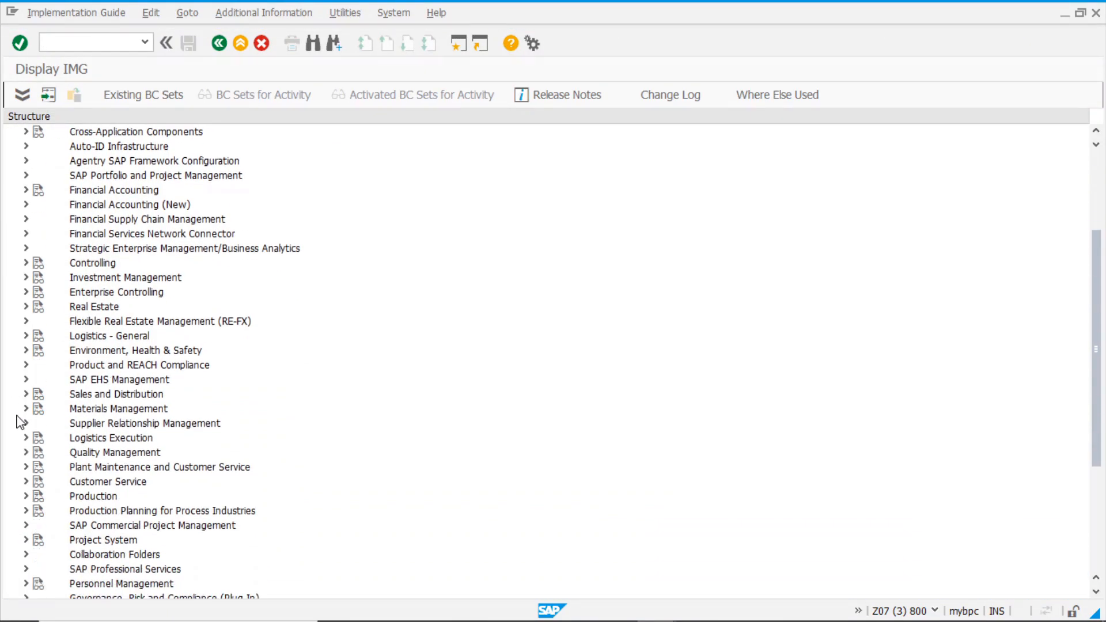
{"action": "left_click", "coordinate": [25, 409]}
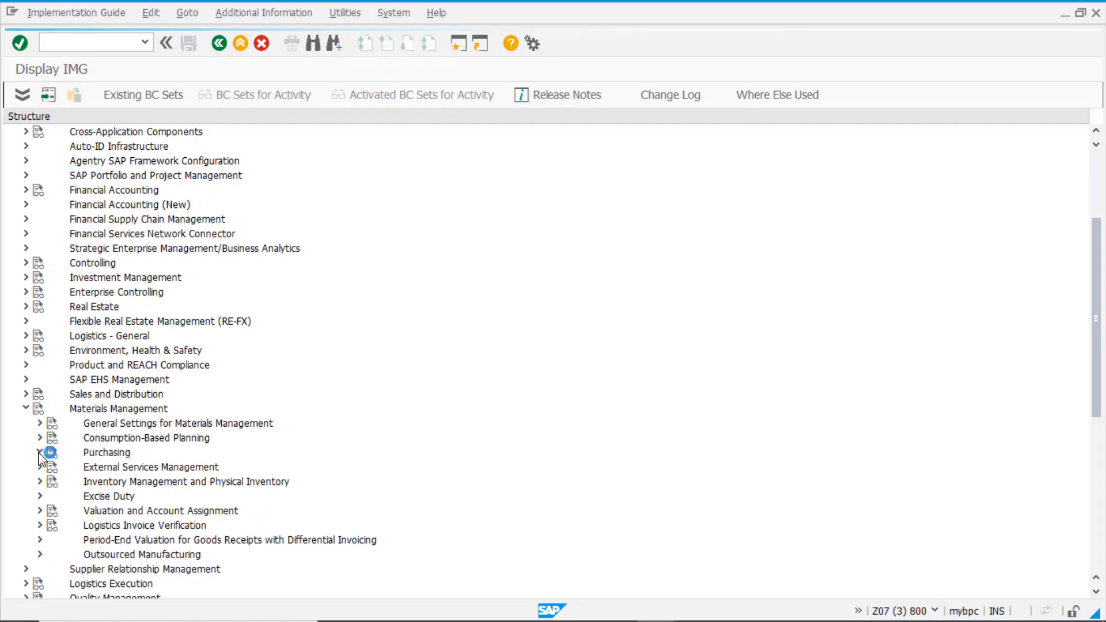
{"action": "left_click", "coordinate": [40, 452]}
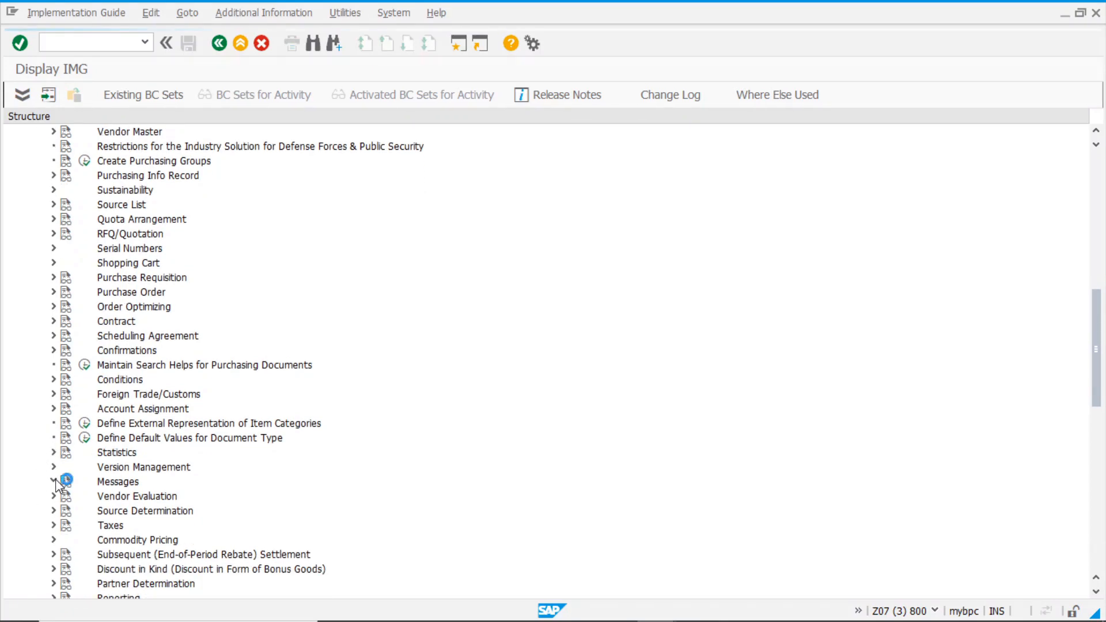
{"action": "left_click", "coordinate": [53, 481]}
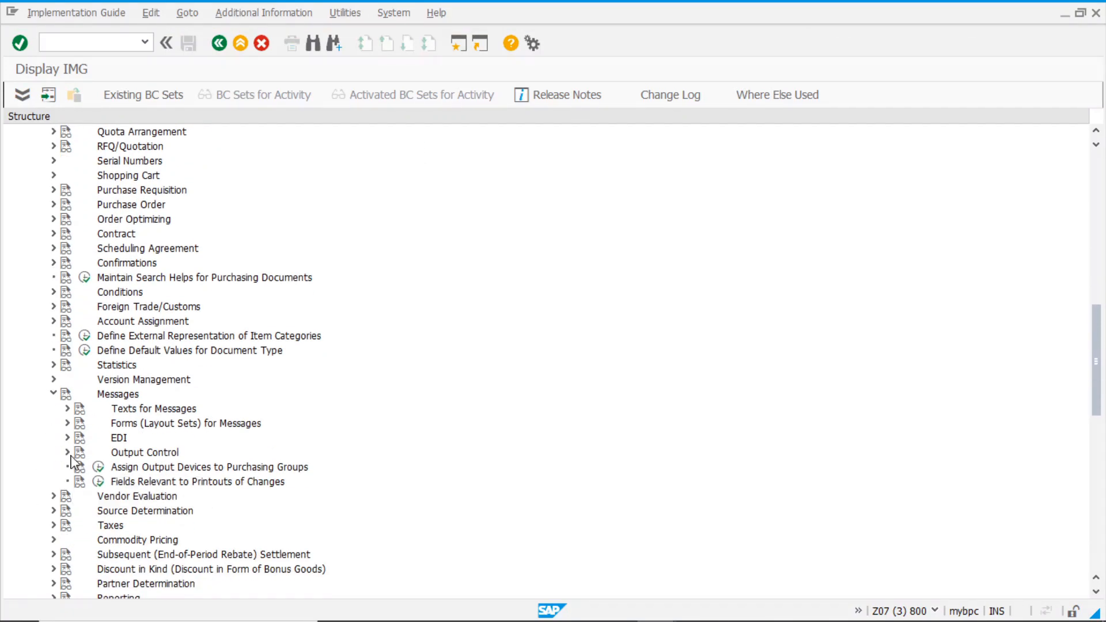
{"action": "left_click", "coordinate": [67, 452]}
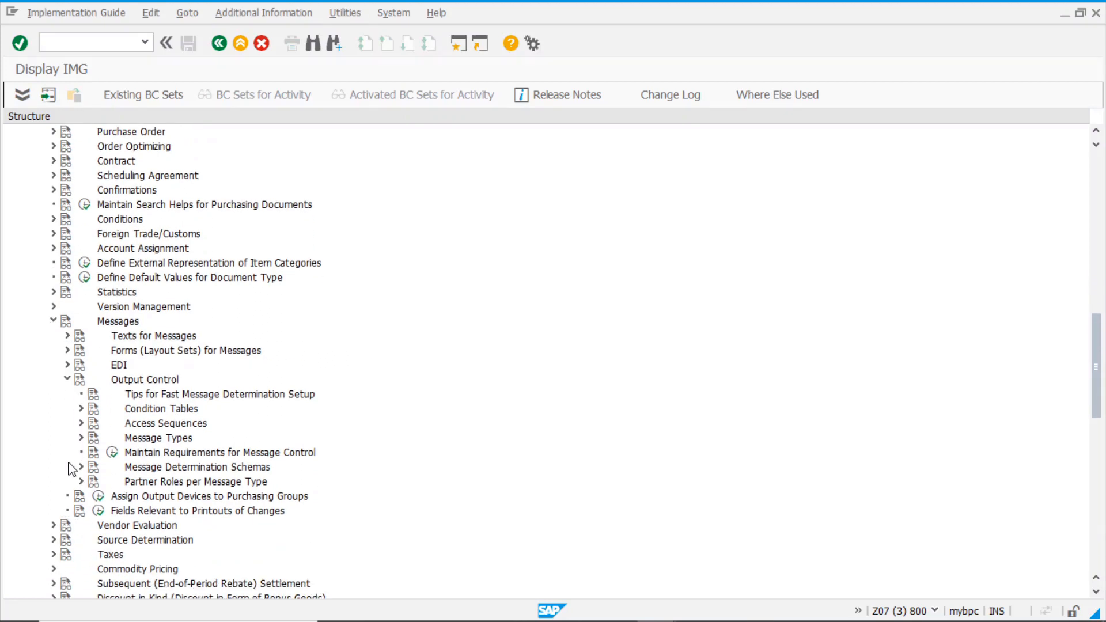
{"action": "mouse_move", "coordinate": [164, 475]}
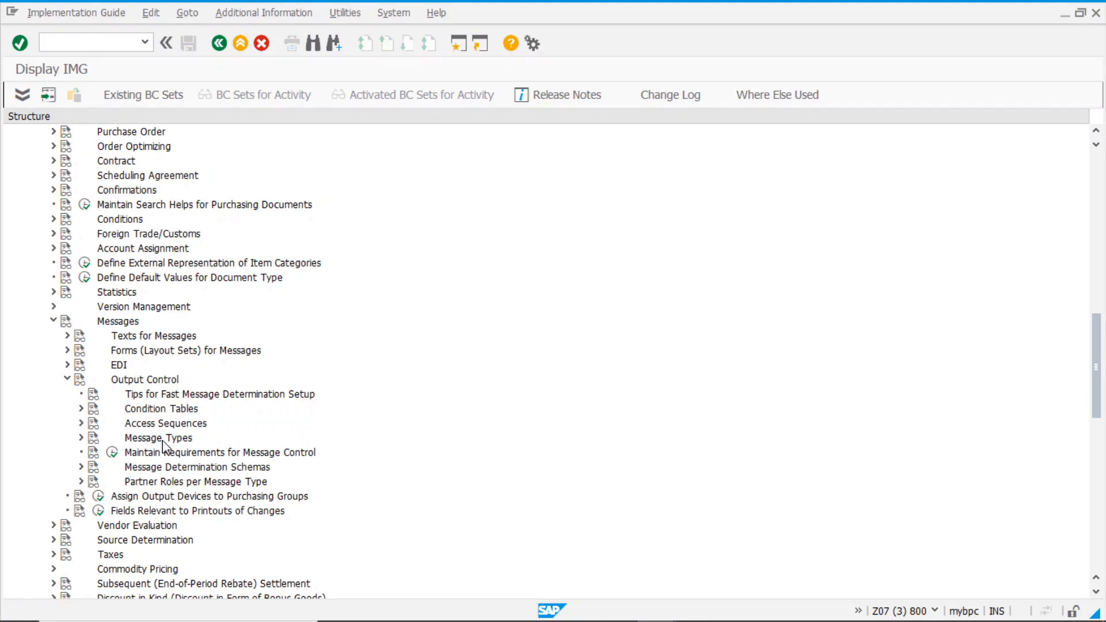
{"action": "mouse_move", "coordinate": [189, 478]}
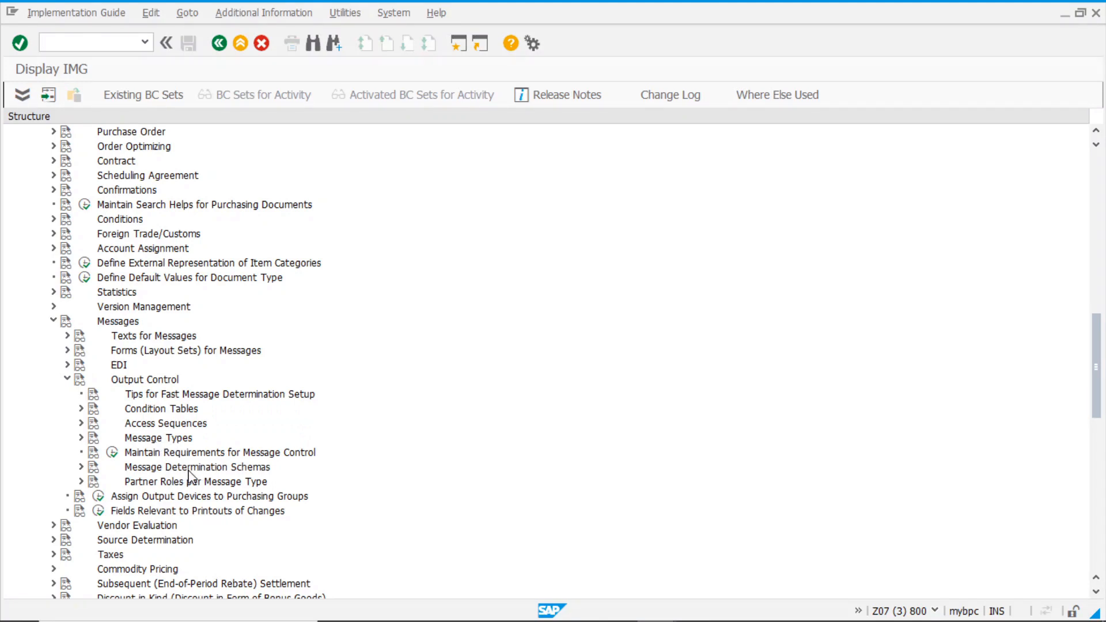
{"action": "left_click", "coordinate": [81, 438]}
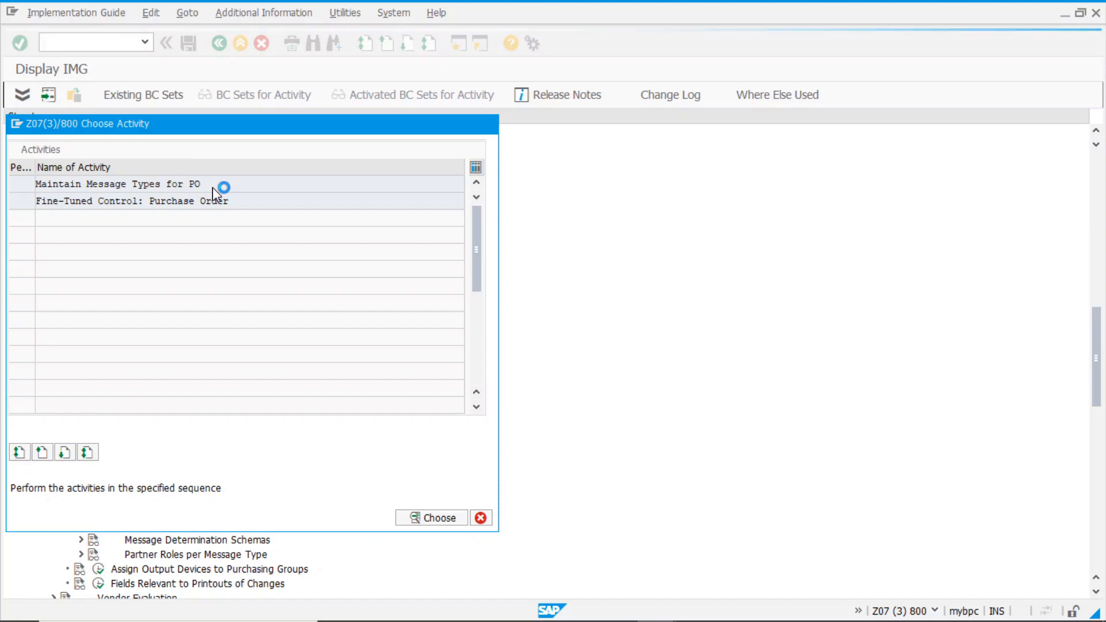
Review the ZNEU settings under Maintain Message Types for PO, then back out to the activities
{"action": "double_click", "coordinate": [117, 184]}
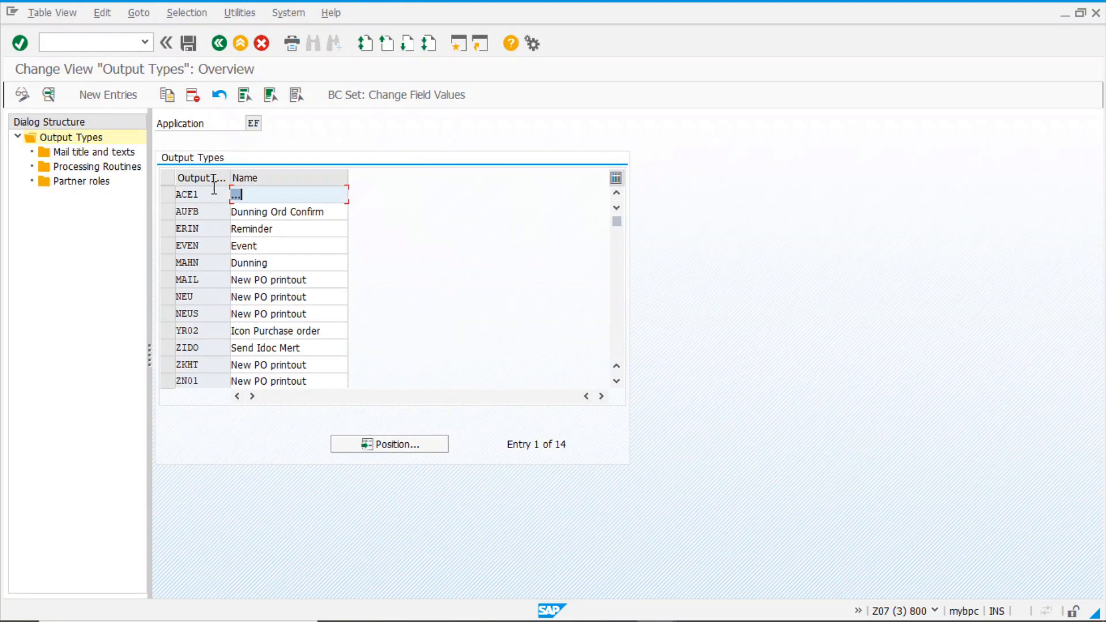
{"action": "left_click", "coordinate": [185, 296]}
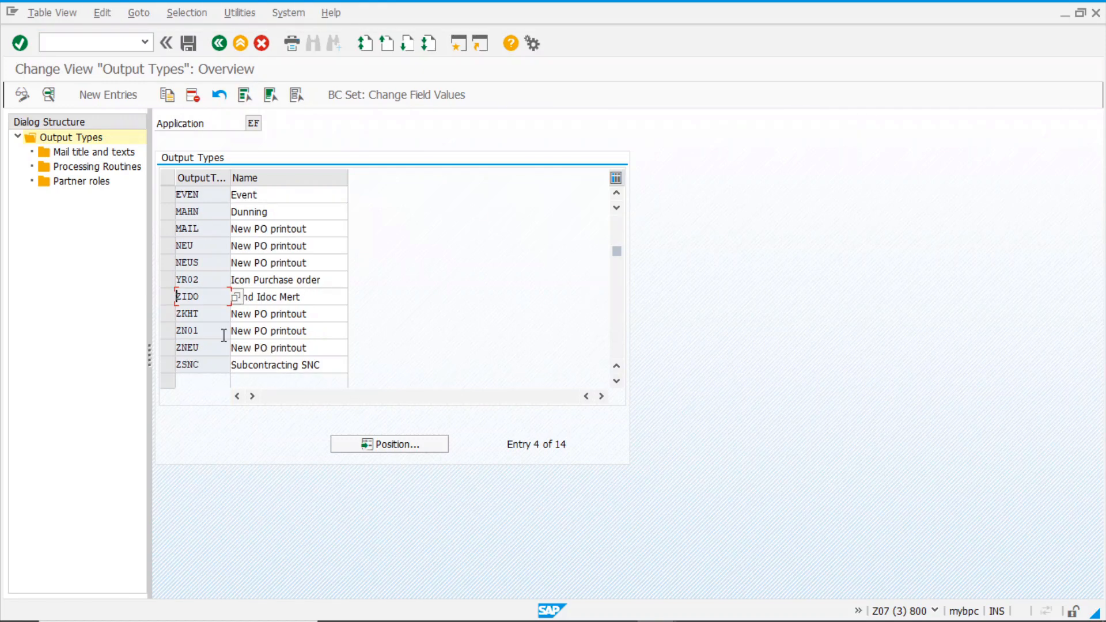
{"action": "double_click", "coordinate": [186, 348]}
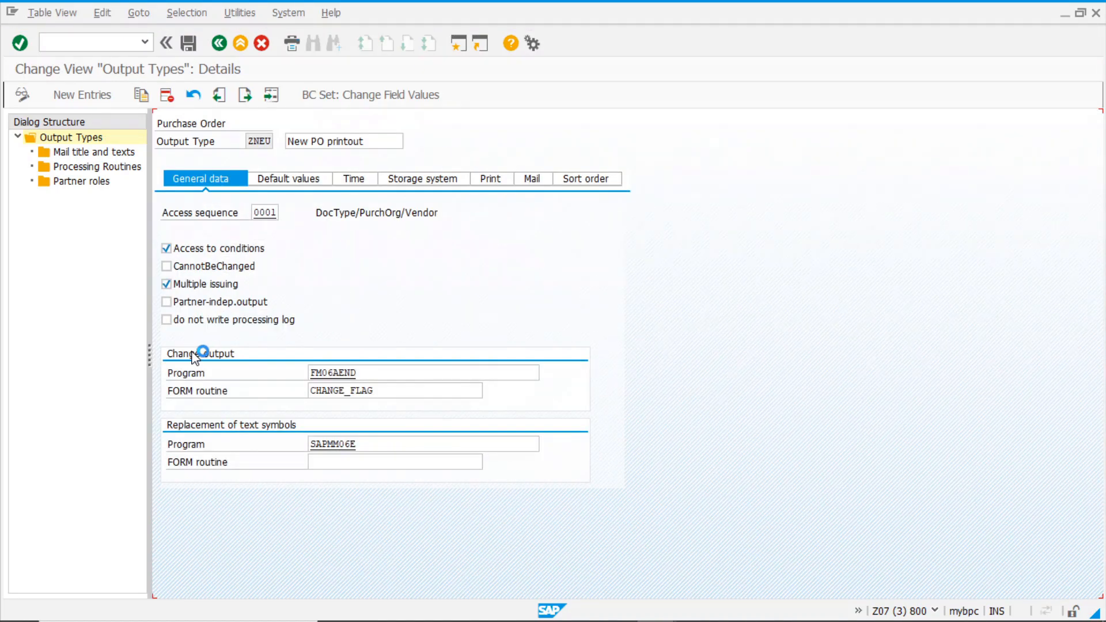
{"action": "left_click", "coordinate": [344, 141]}
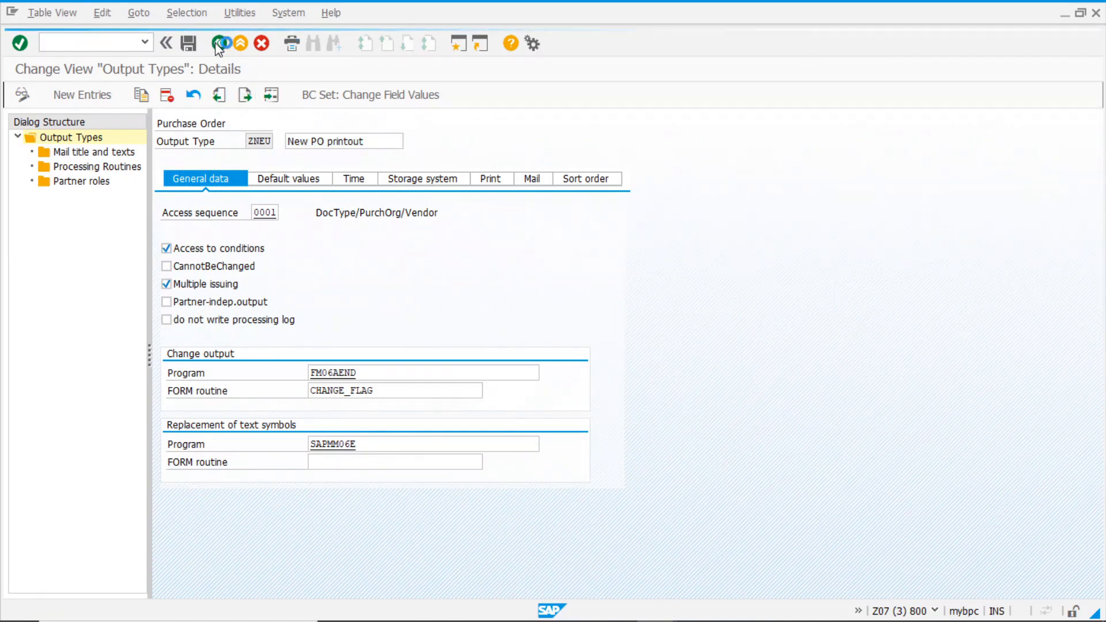
{"action": "left_click", "coordinate": [220, 43]}
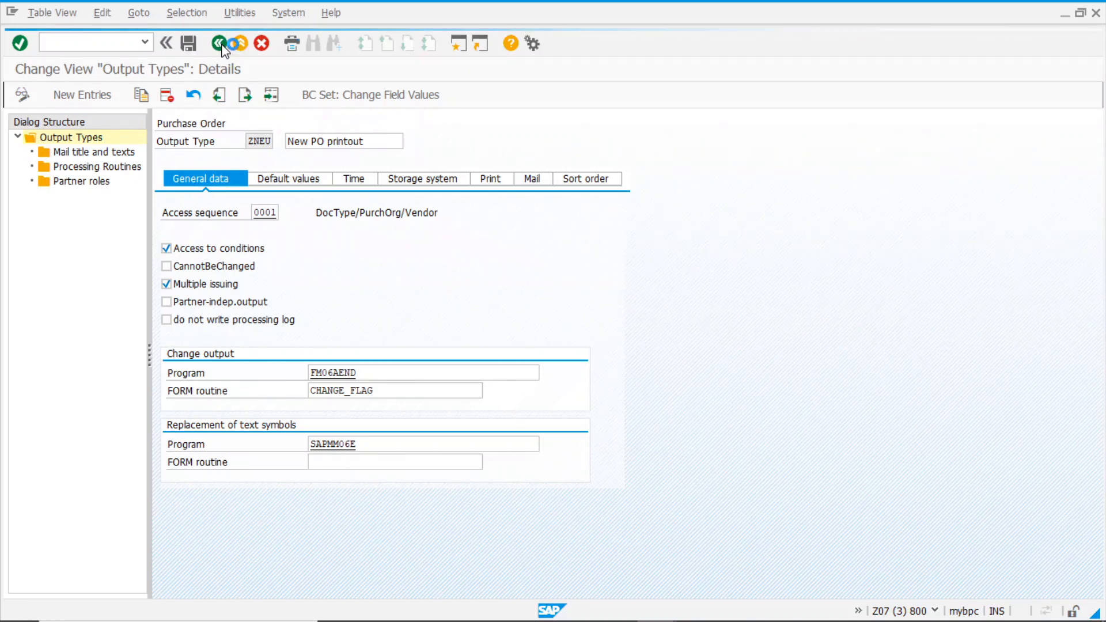
{"action": "left_click", "coordinate": [221, 44]}
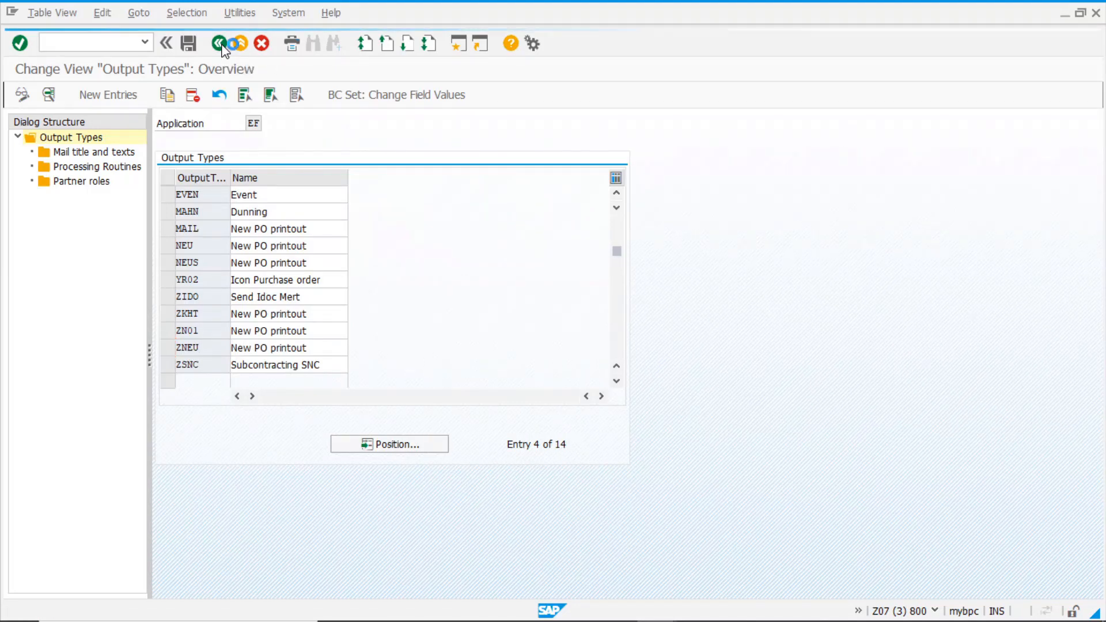
{"action": "left_click", "coordinate": [219, 43]}
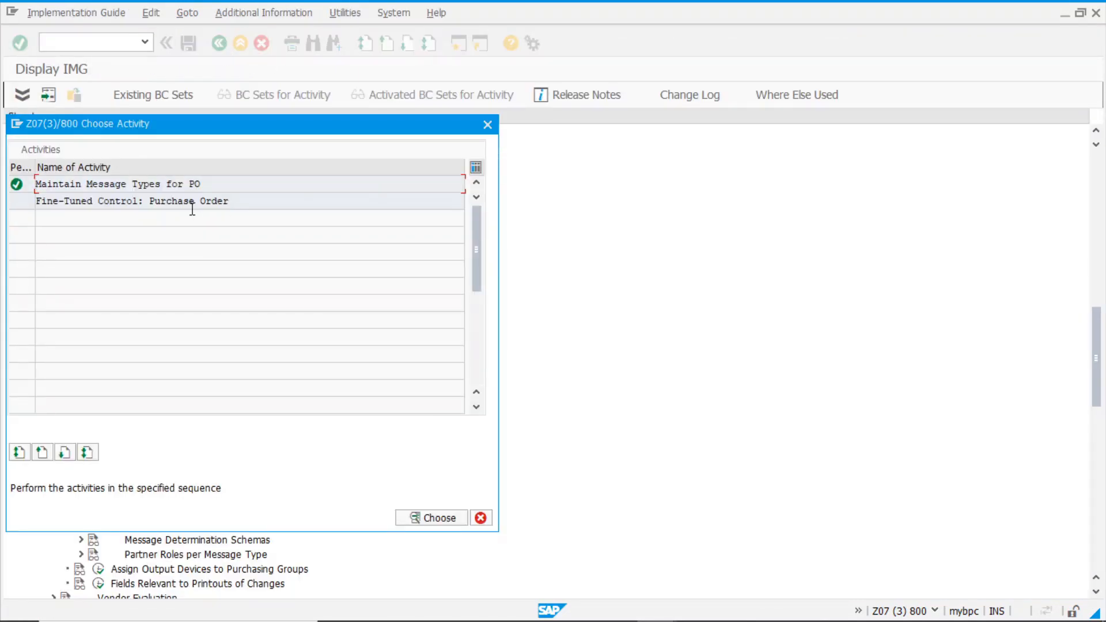
Check ZNEU rows for operations 1 (New) and 2 (Change) in Fine-Tuned Control: Purchase Order
{"action": "left_click", "coordinate": [430, 517]}
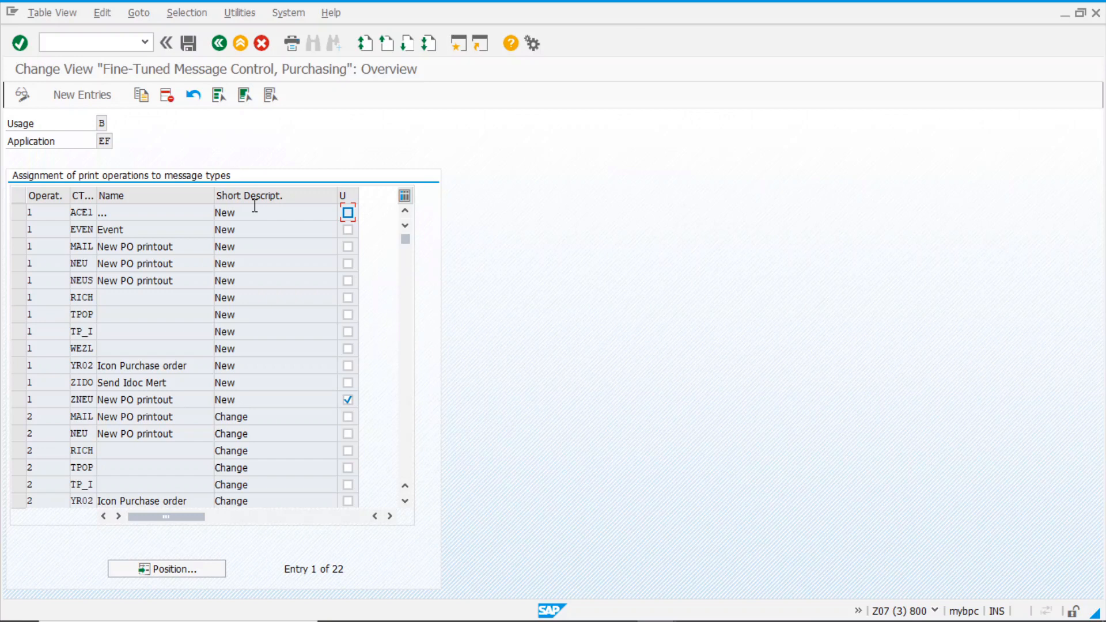
{"action": "mouse_move", "coordinate": [95, 307]}
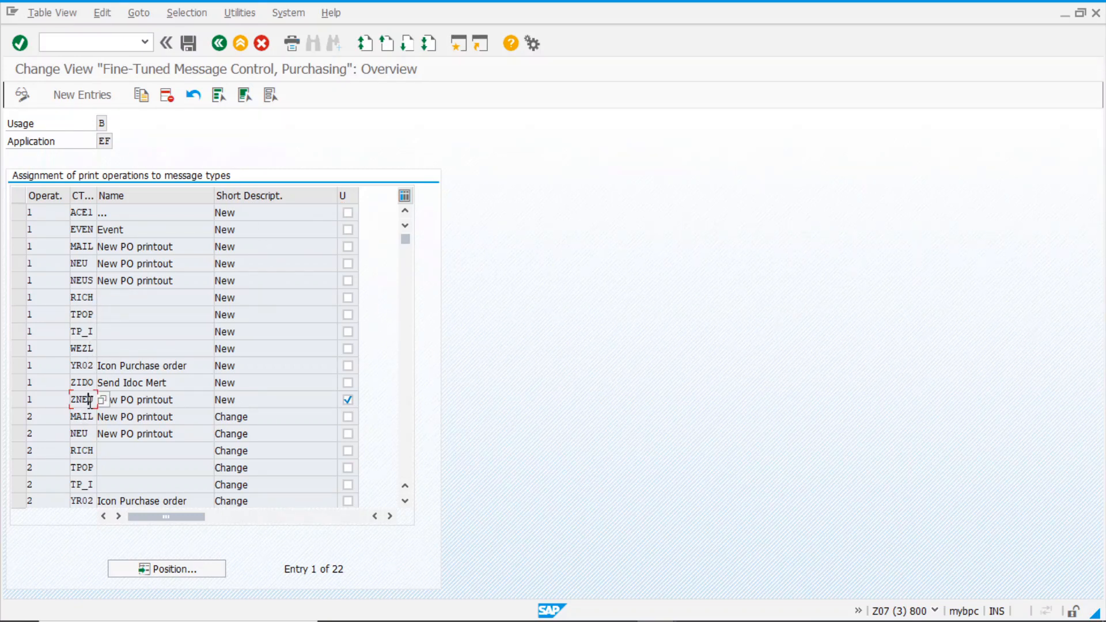
{"action": "scroll", "scroll_direction": "down", "scroll_amount": 3}
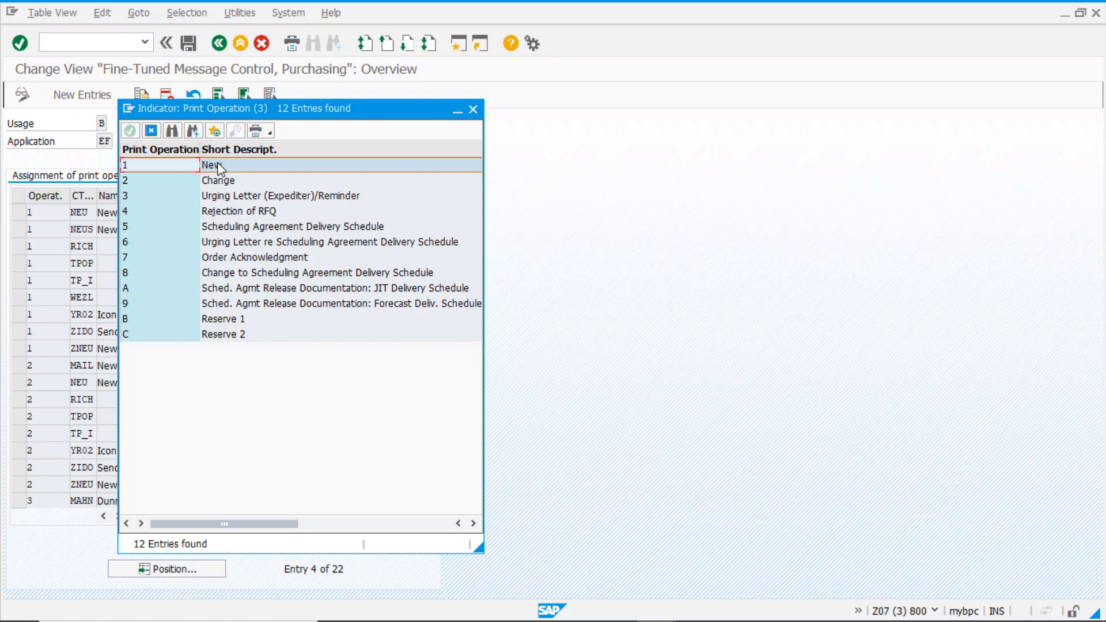
{"action": "mouse_move", "coordinate": [226, 188]}
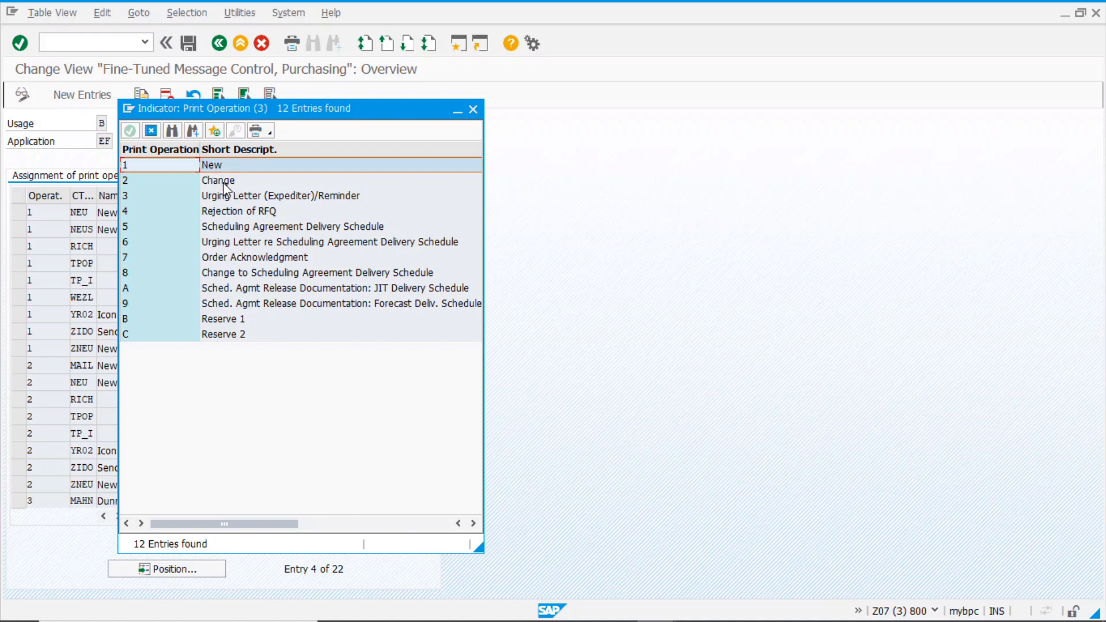
{"action": "mouse_move", "coordinate": [351, 139]}
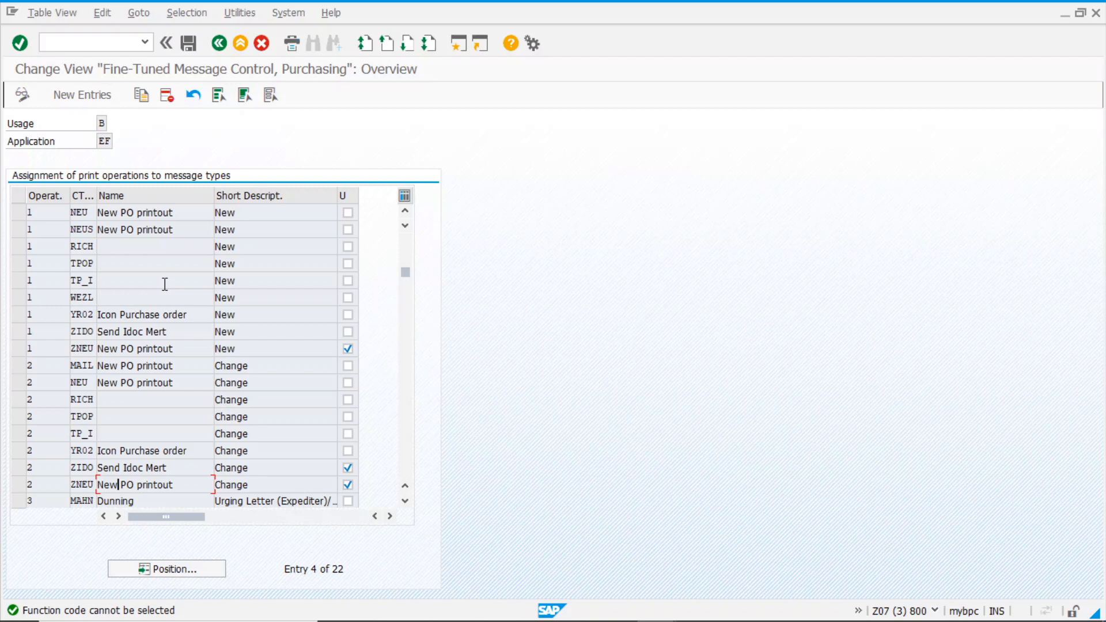
{"action": "left_click", "coordinate": [219, 43]}
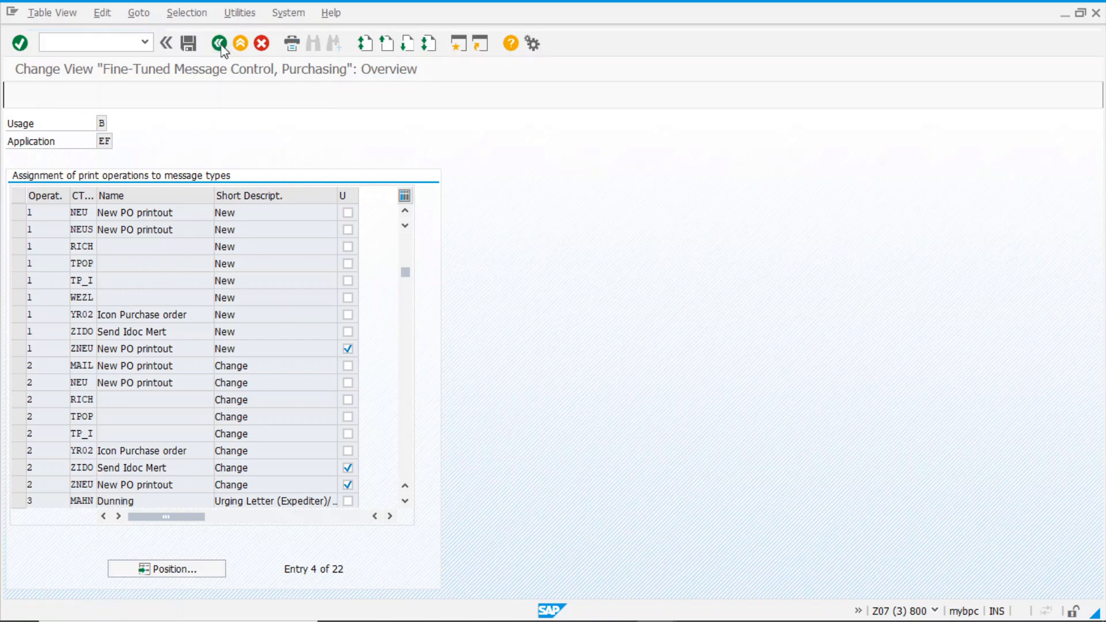
{"action": "left_click", "coordinate": [347, 484]}
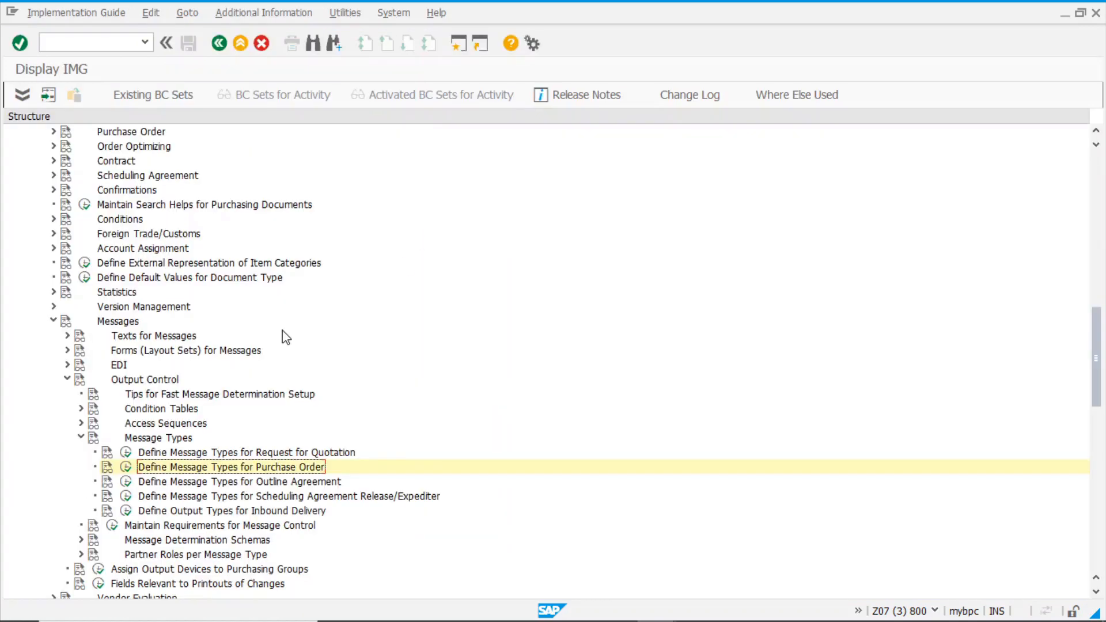
{"action": "mouse_move", "coordinate": [83, 459]}
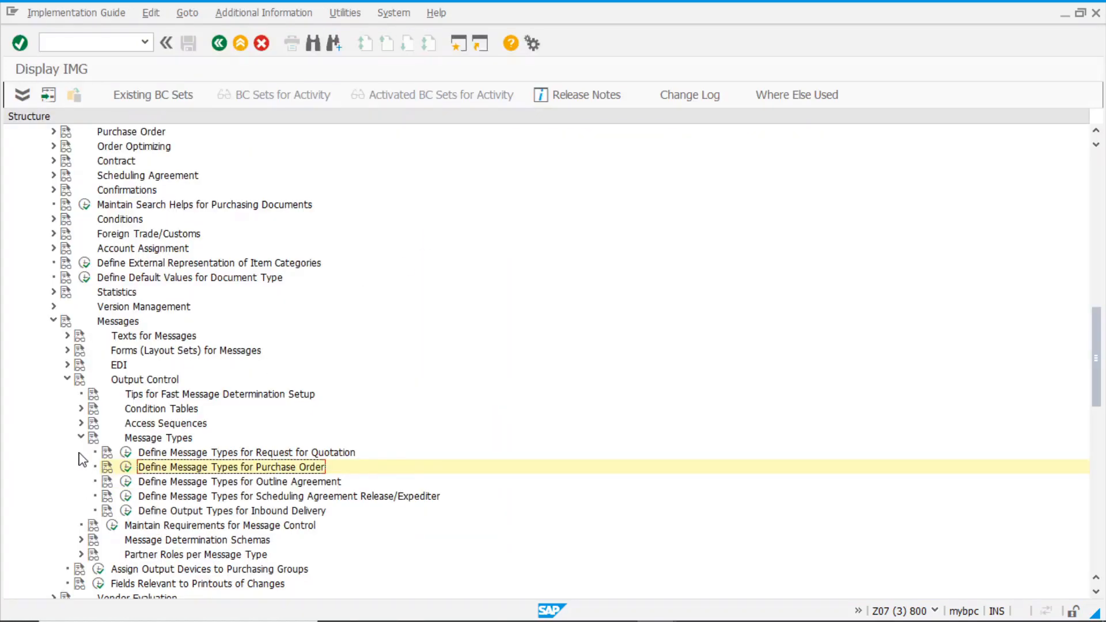
Open Define Message Schema for Purchase Order and inspect the ZNEU step in RMBEF1
{"action": "left_click", "coordinate": [81, 437]}
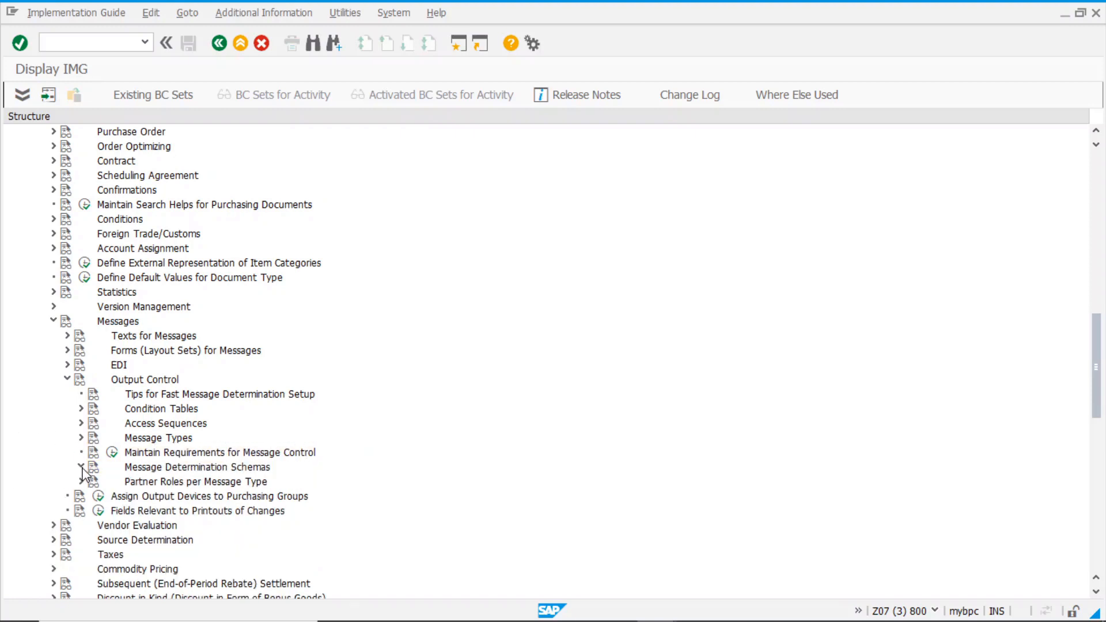
{"action": "left_click", "coordinate": [80, 467]}
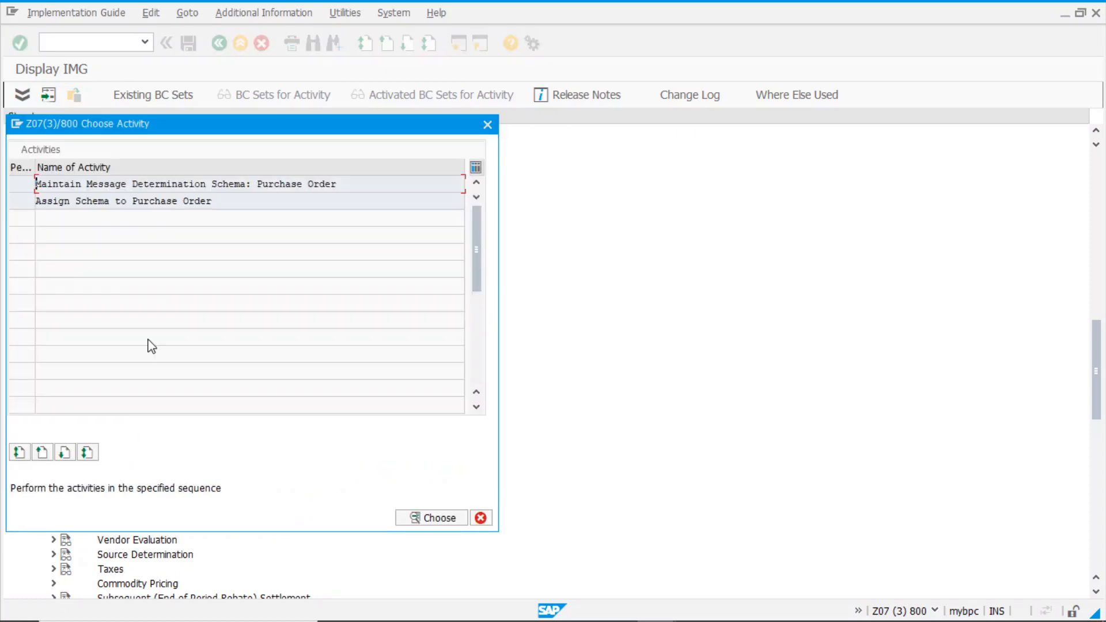
{"action": "left_click", "coordinate": [332, 185]}
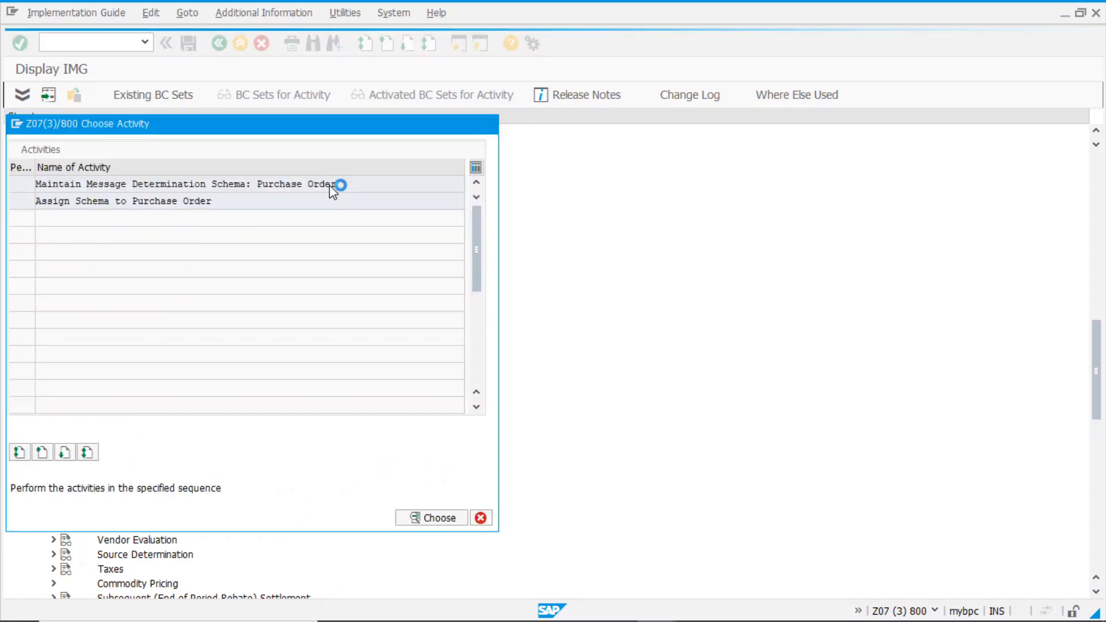
{"action": "left_click", "coordinate": [431, 517]}
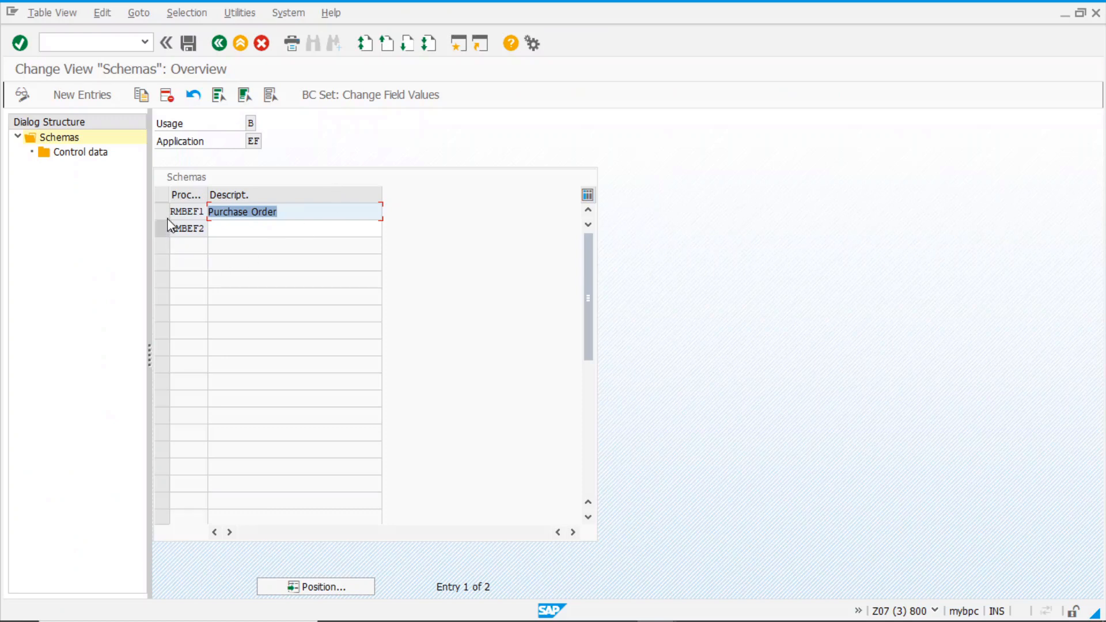
{"action": "left_click", "coordinate": [185, 212]}
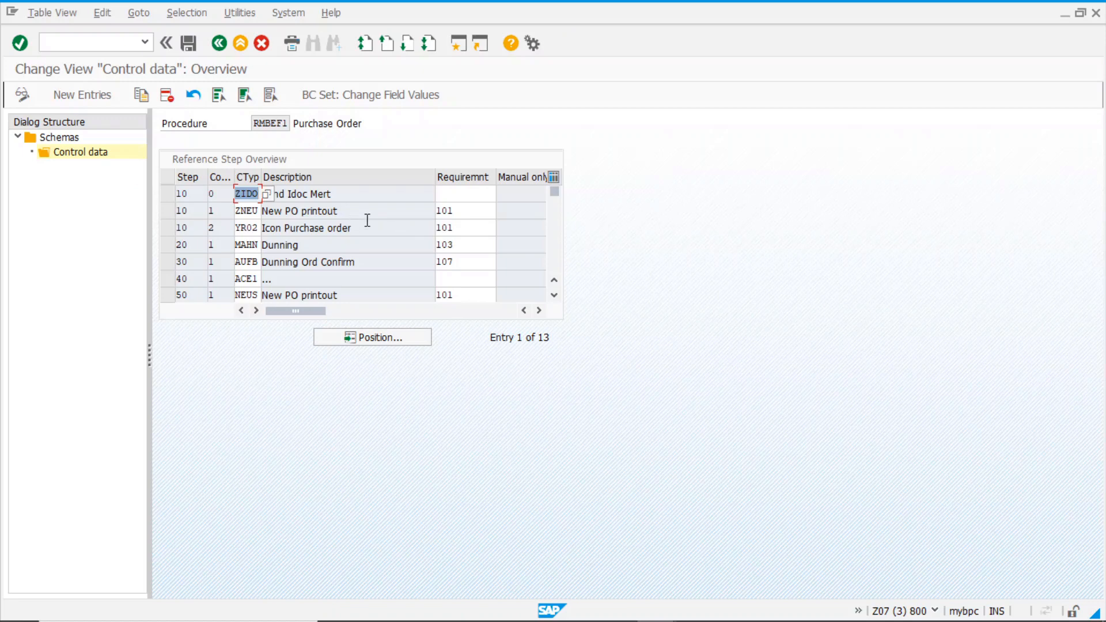
{"action": "left_click", "coordinate": [300, 210]}
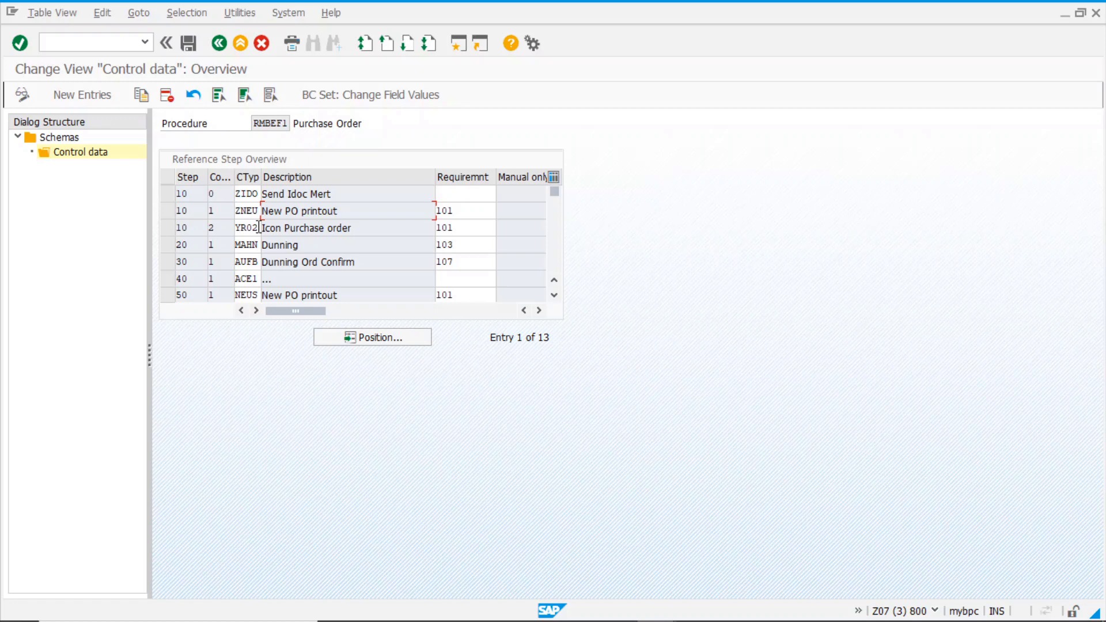
{"action": "mouse_move", "coordinate": [218, 43]}
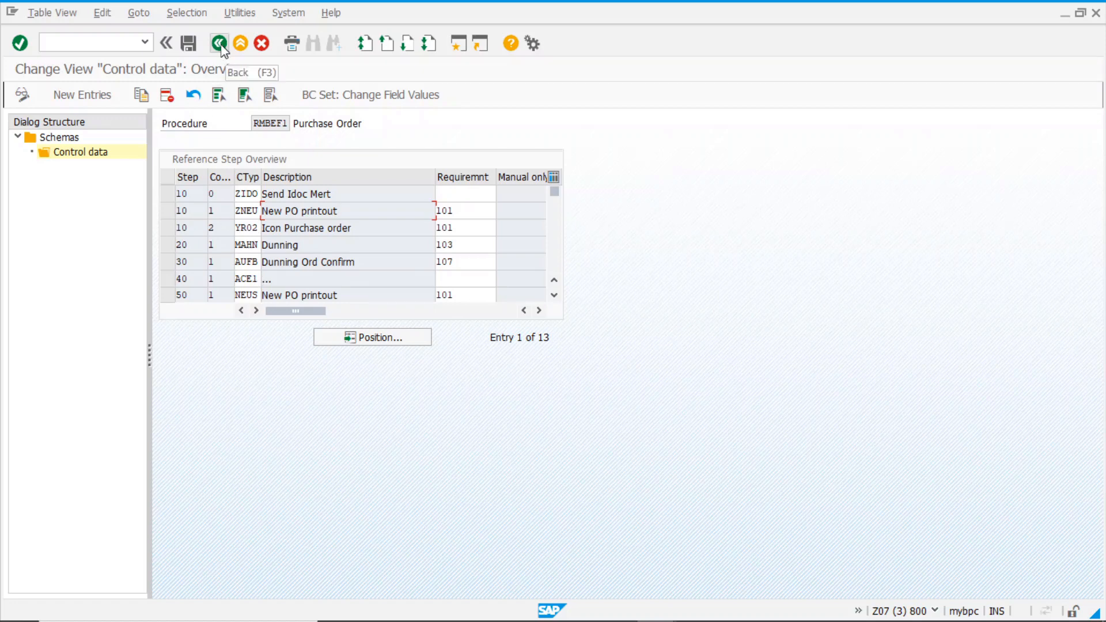
Leave the RMBEF1 control data and return to the implementation guide
{"action": "left_click", "coordinate": [219, 44]}
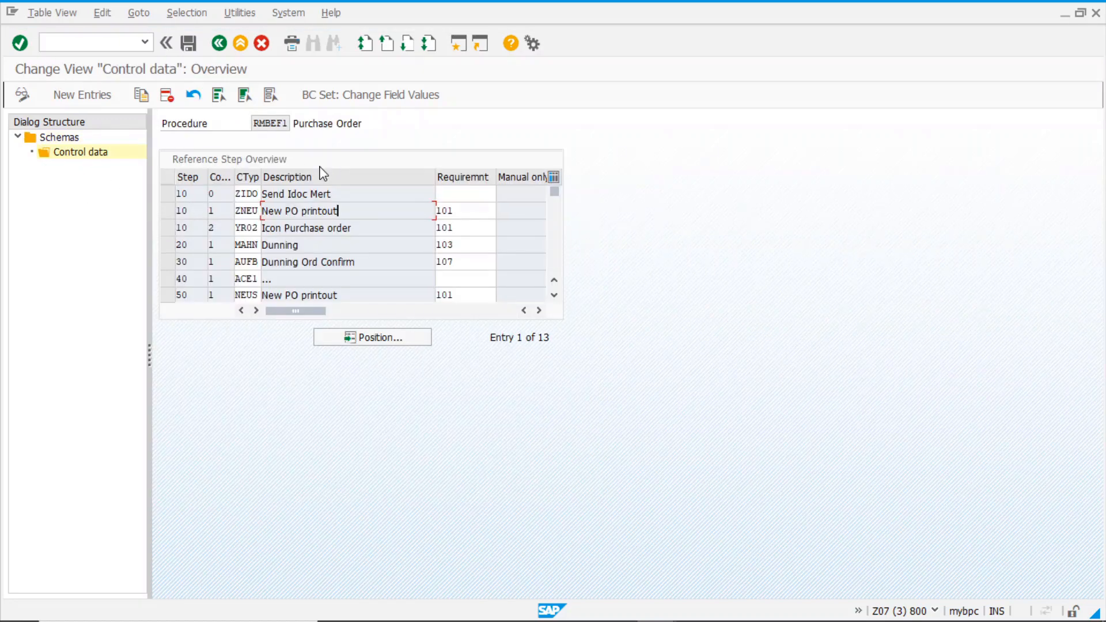
{"action": "left_click", "coordinate": [218, 43]}
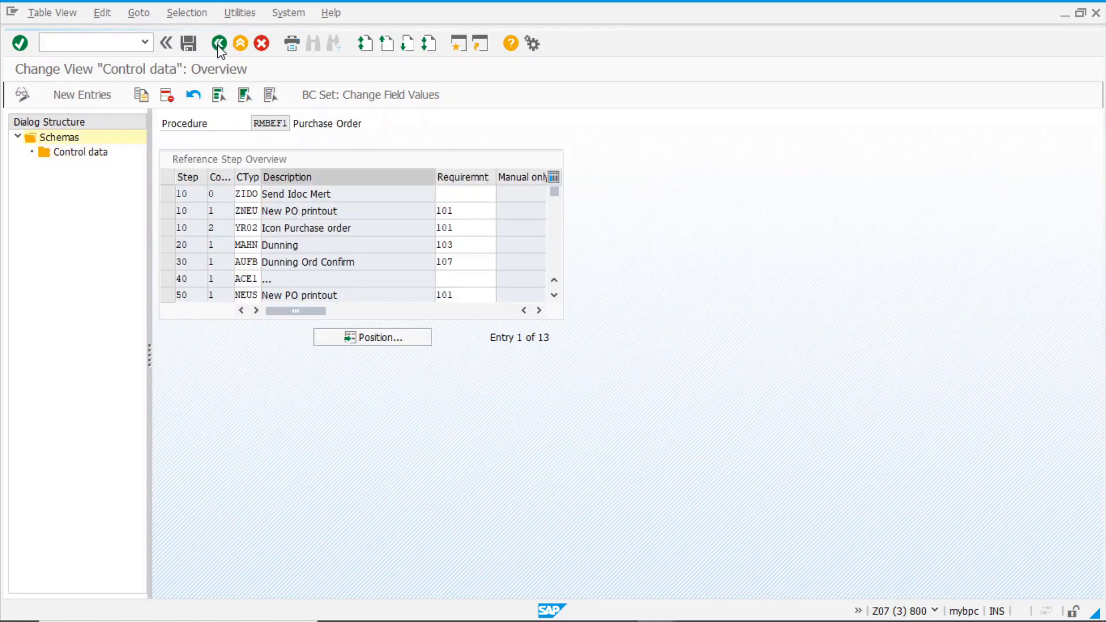
{"action": "left_click", "coordinate": [218, 43]}
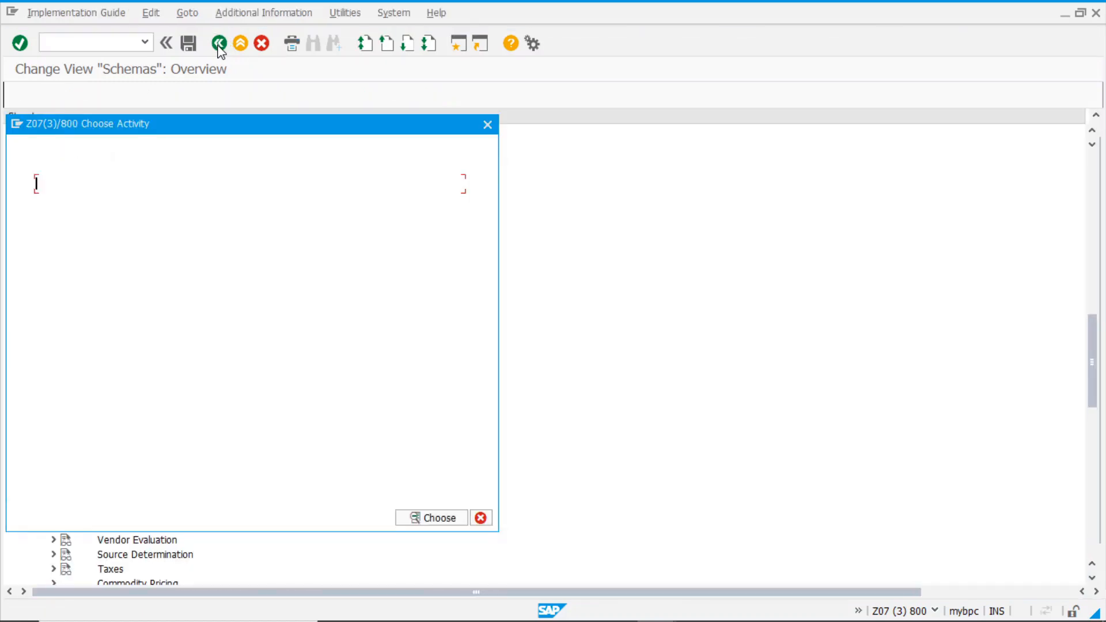
{"action": "left_click", "coordinate": [219, 43]}
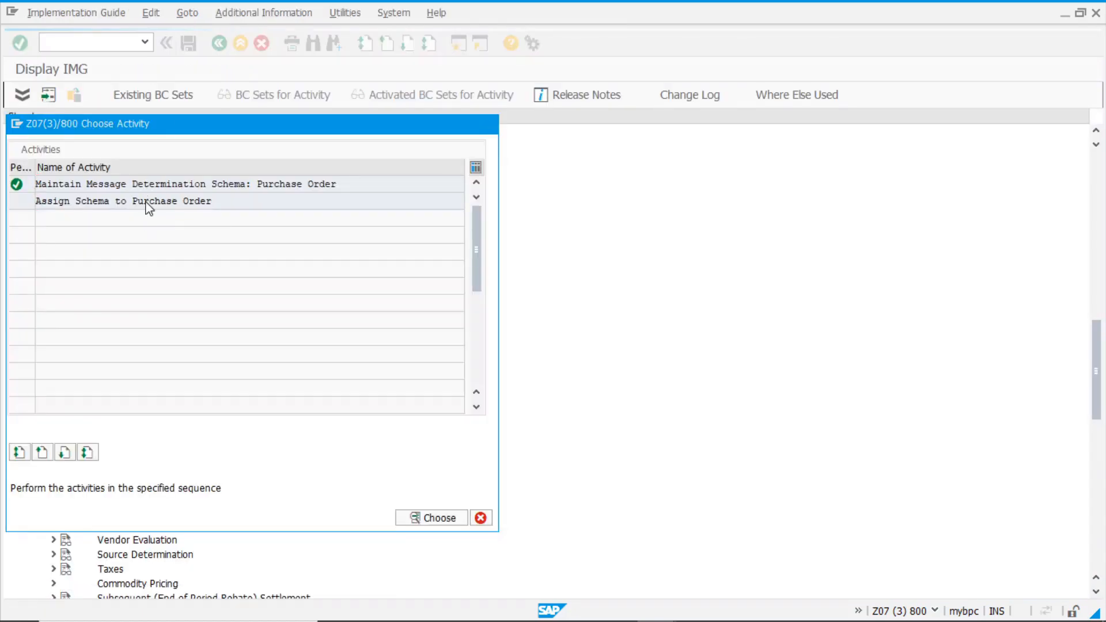
{"action": "double_click", "coordinate": [129, 200]}
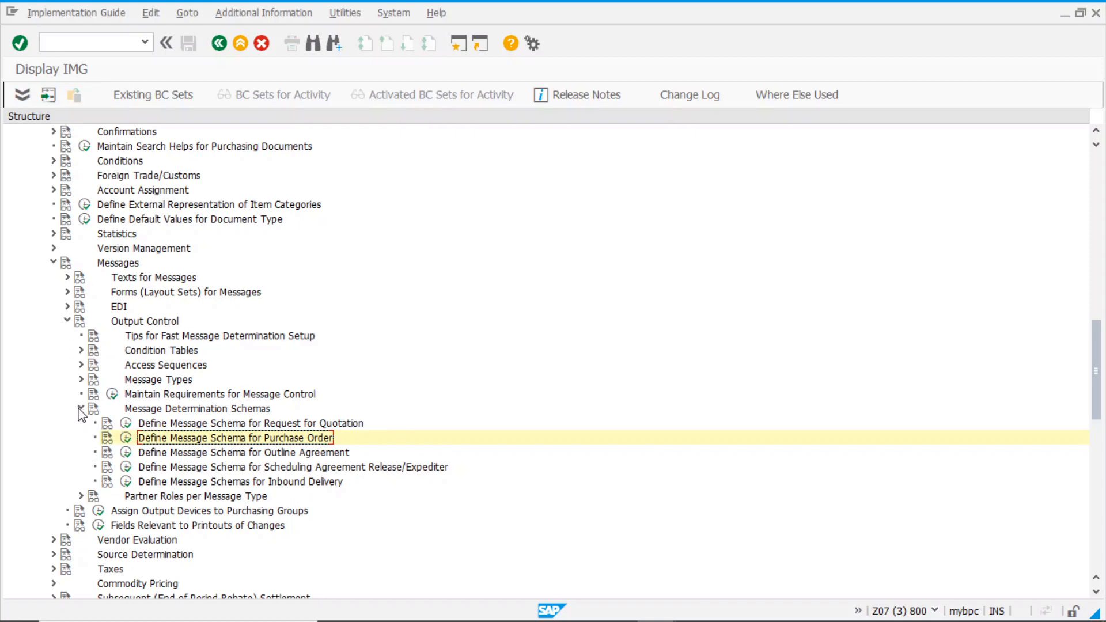
Collapse Message Determination Schemas and run Create Condition Table: Purchase Order
{"action": "left_click", "coordinate": [81, 409]}
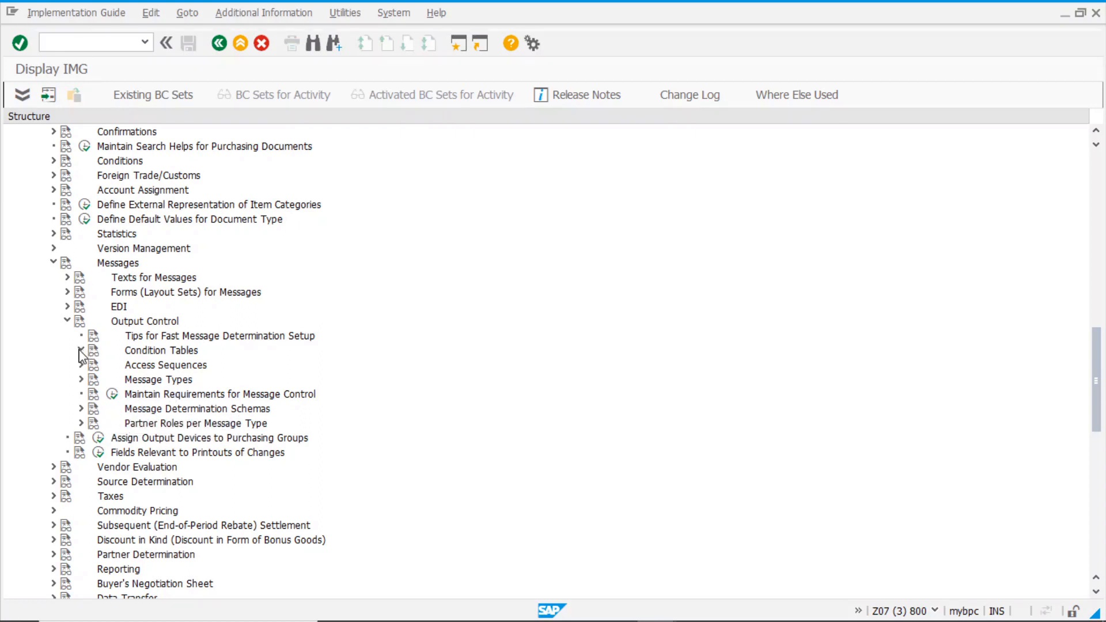
{"action": "left_click", "coordinate": [81, 351]}
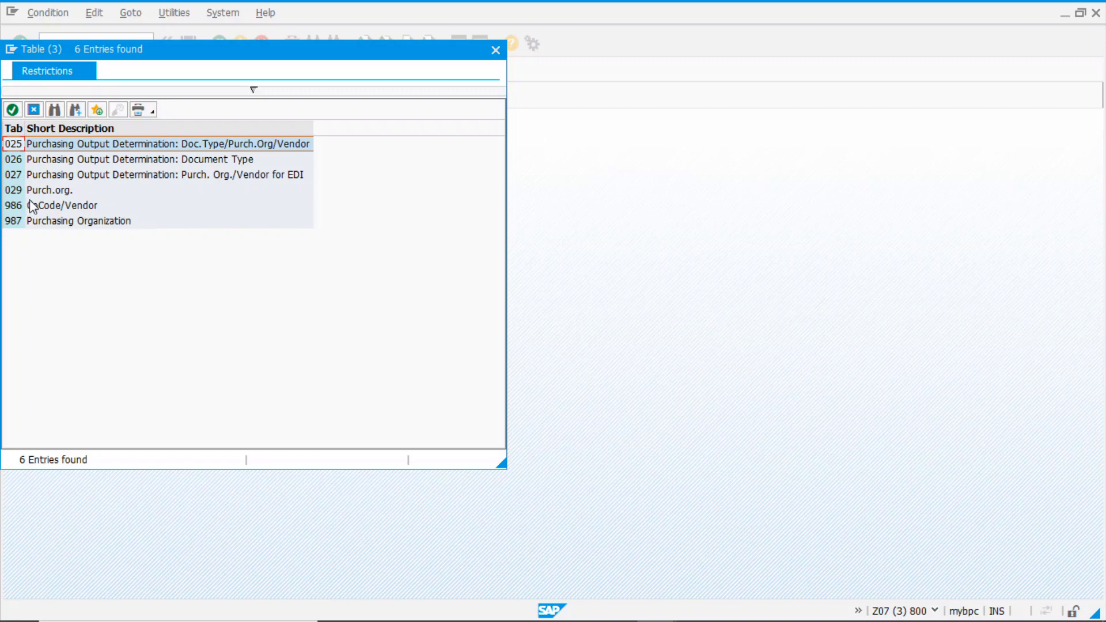
{"action": "mouse_move", "coordinate": [34, 202]}
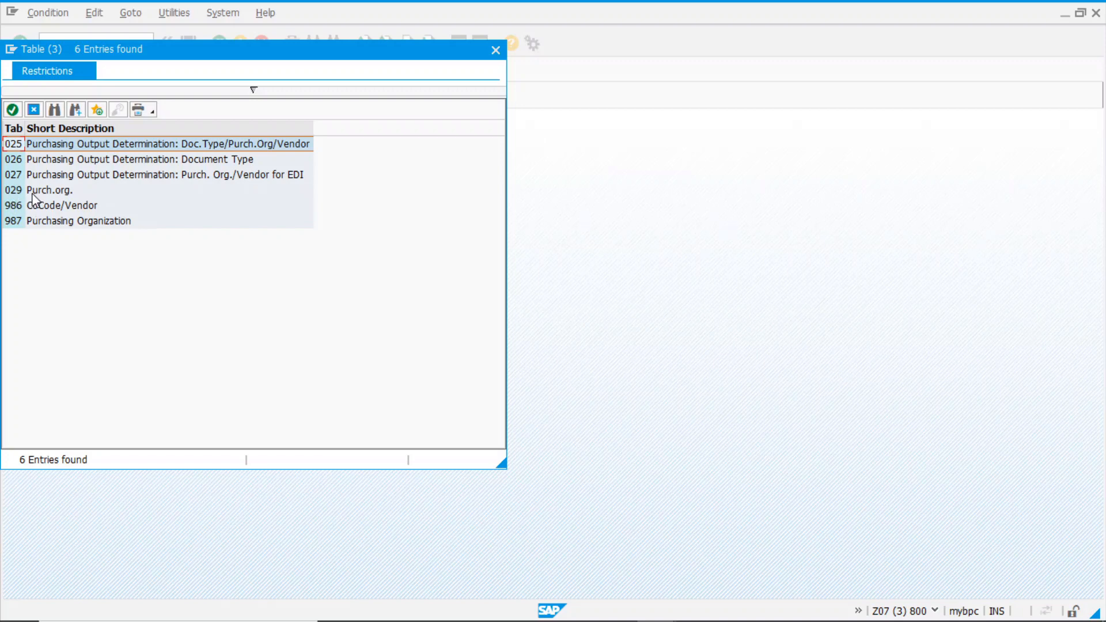
{"action": "mouse_move", "coordinate": [77, 238]}
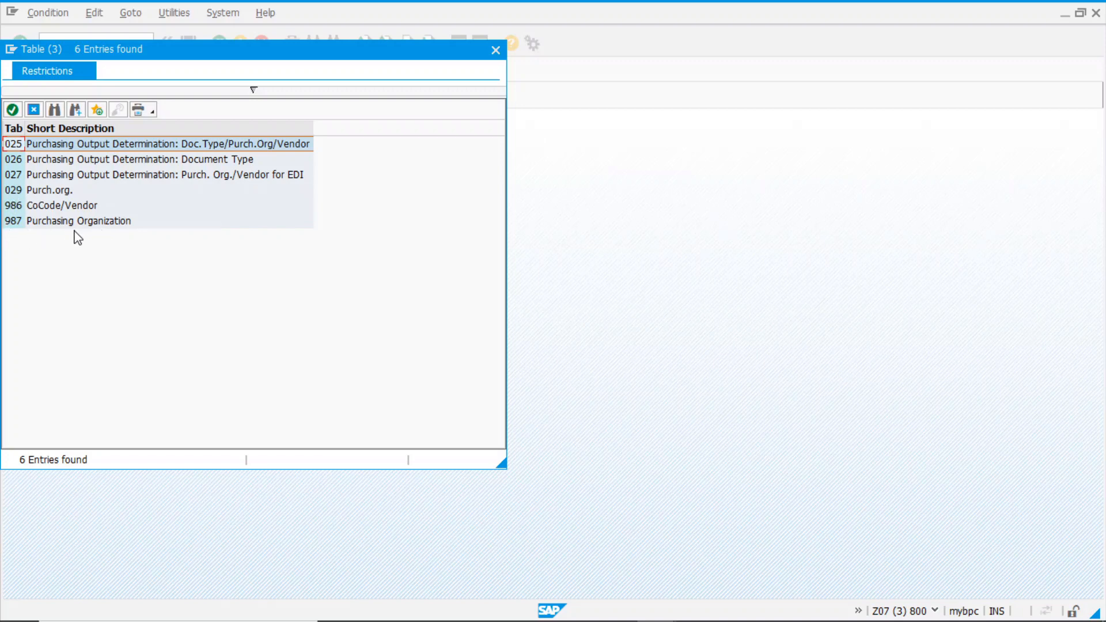
{"action": "mouse_move", "coordinate": [495, 50]}
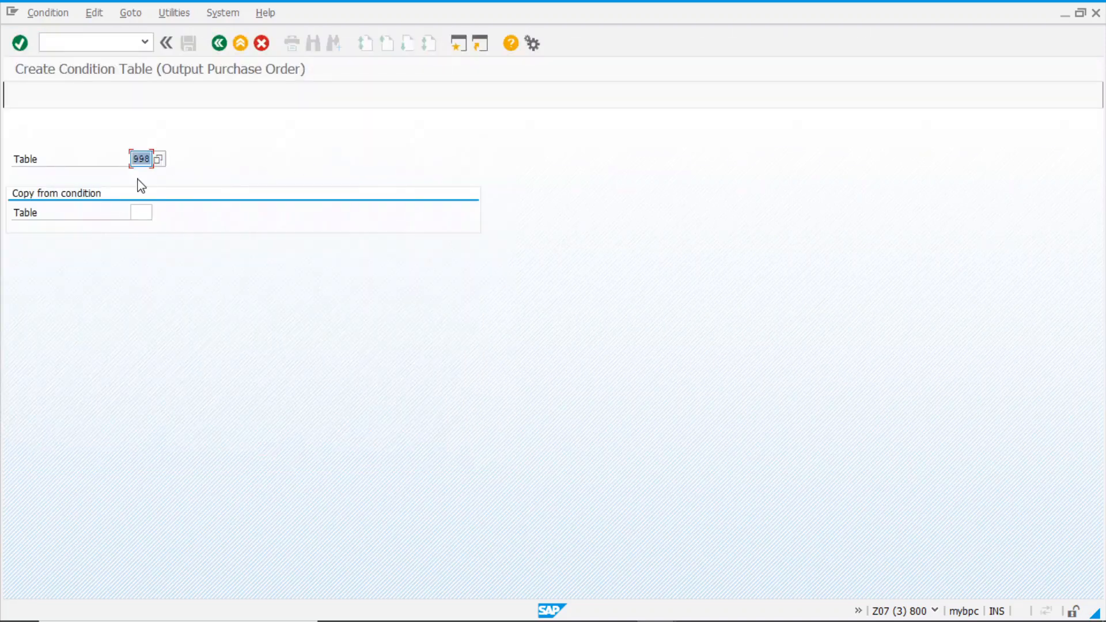
Create table 990, replacing template 986 with copy-from table 987 Purchasing Organization
{"action": "type", "text": "990"}
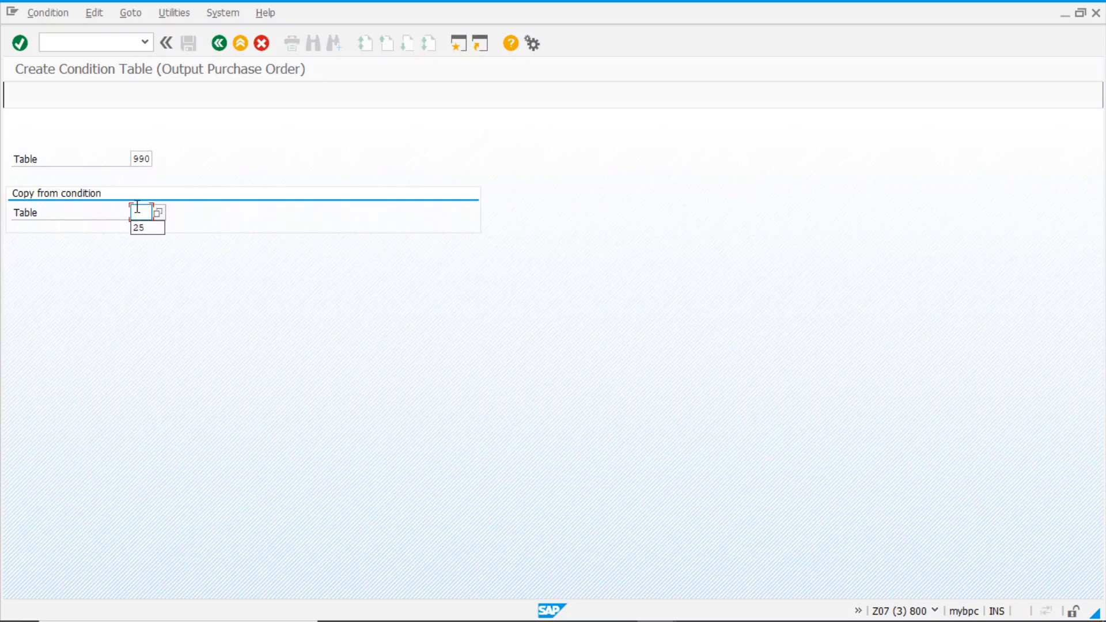
{"action": "type", "text": "998"}
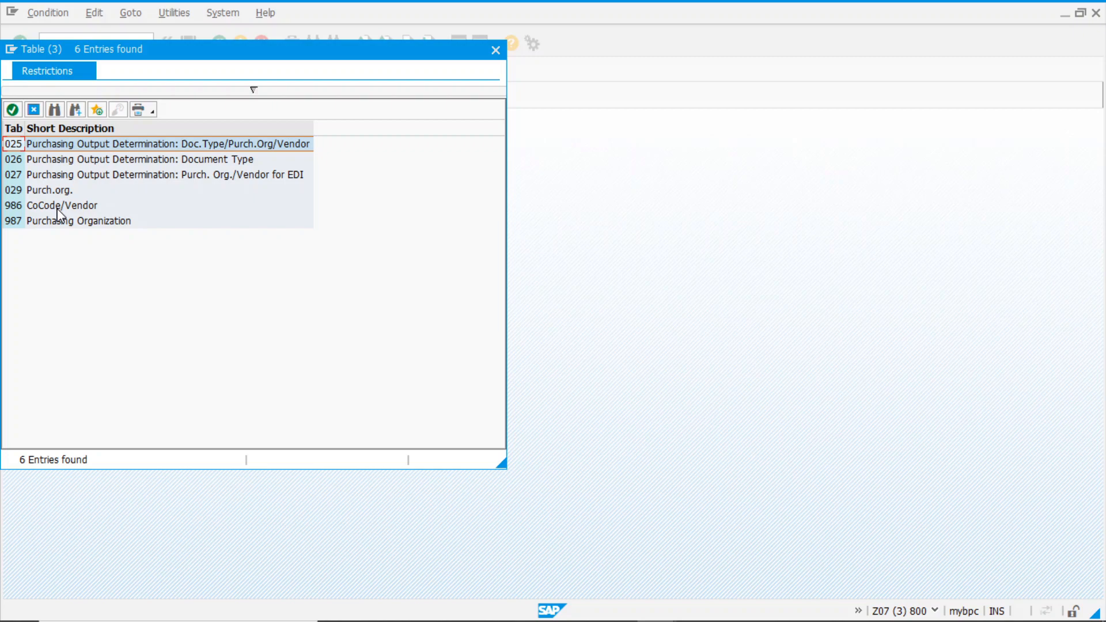
{"action": "double_click", "coordinate": [60, 205]}
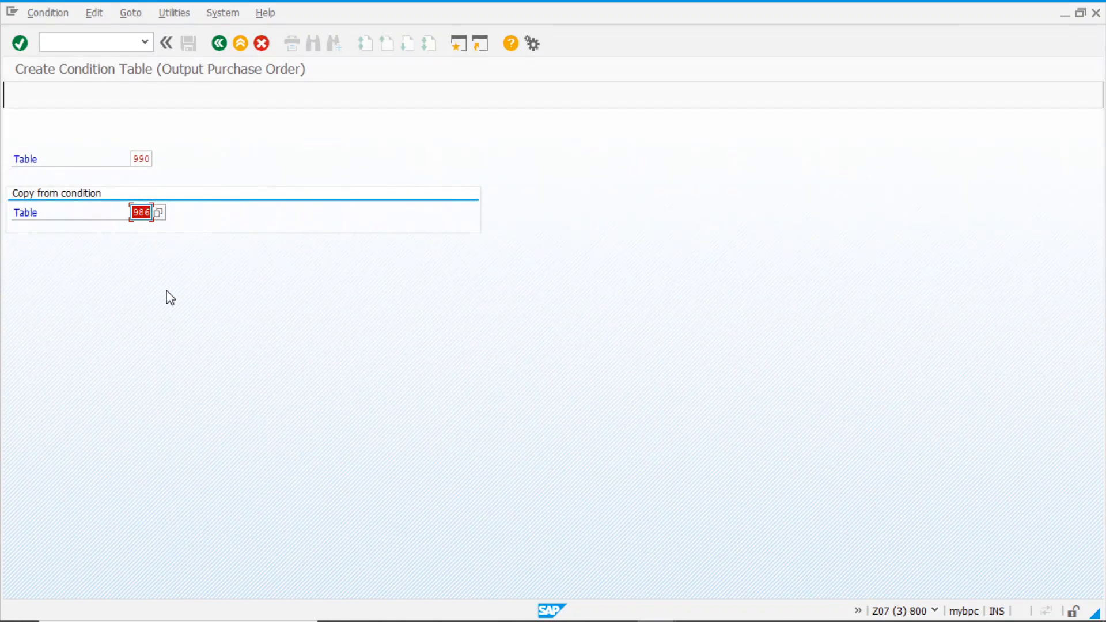
{"action": "key", "text": "Enter"}
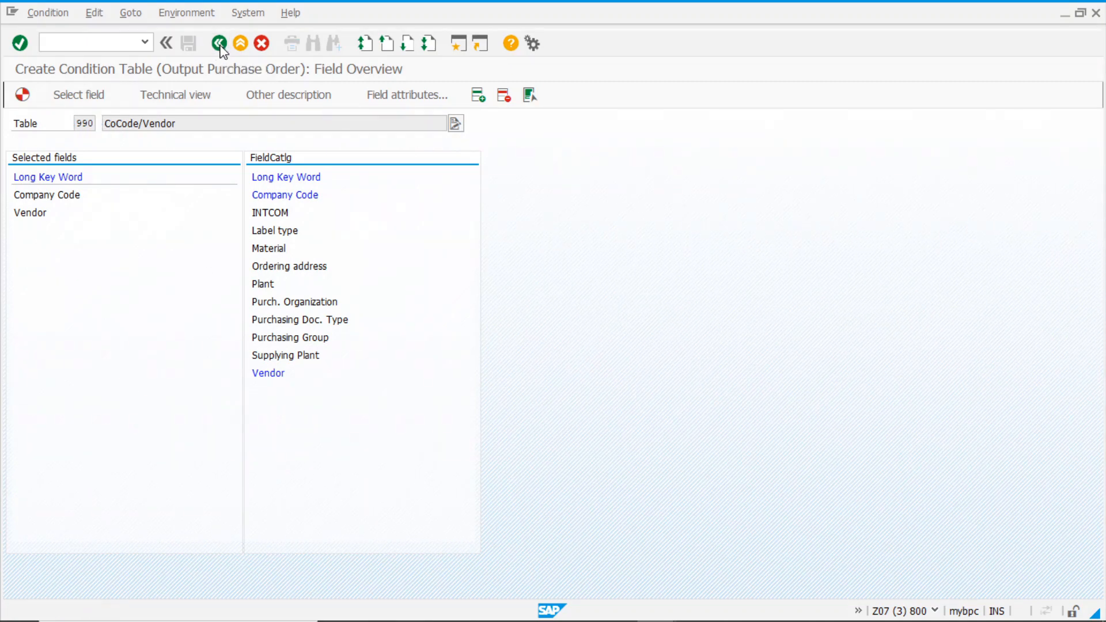
{"action": "left_click", "coordinate": [219, 43]}
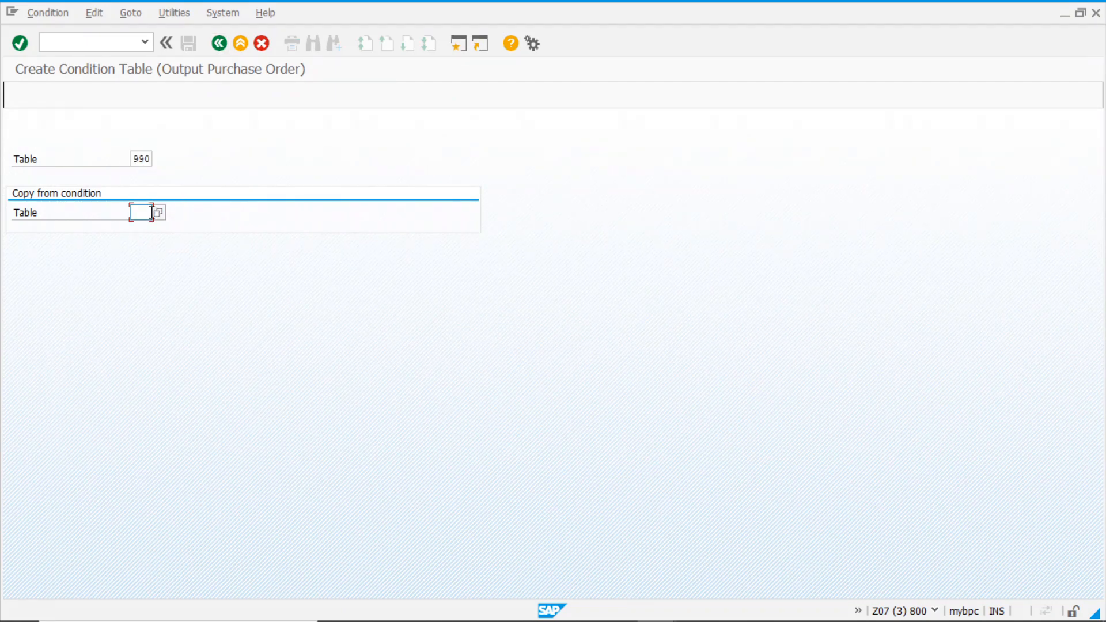
{"action": "left_click", "coordinate": [158, 213]}
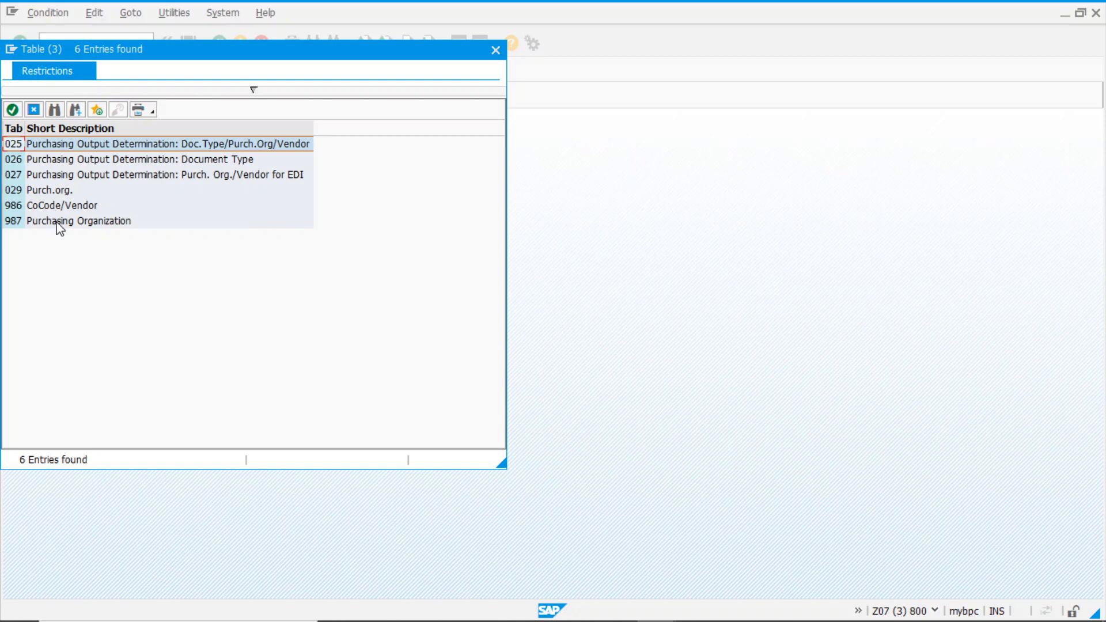
{"action": "left_click", "coordinate": [79, 221]}
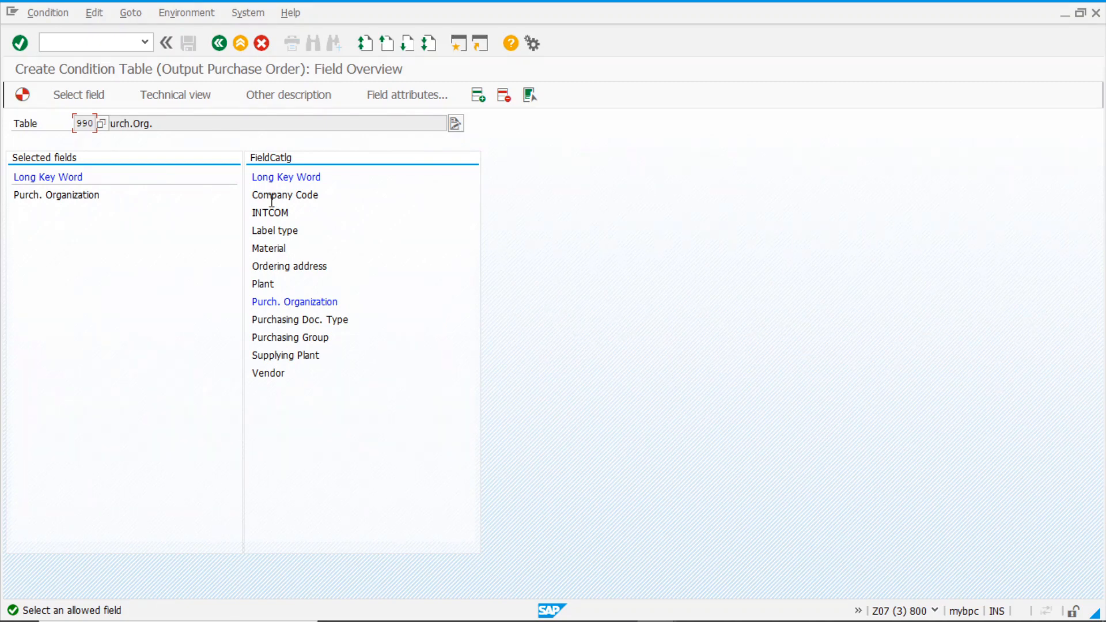
Add Company Code and Purchasing Doc. Type to table 990, generate it, and exit the log
{"action": "double_click", "coordinate": [284, 194]}
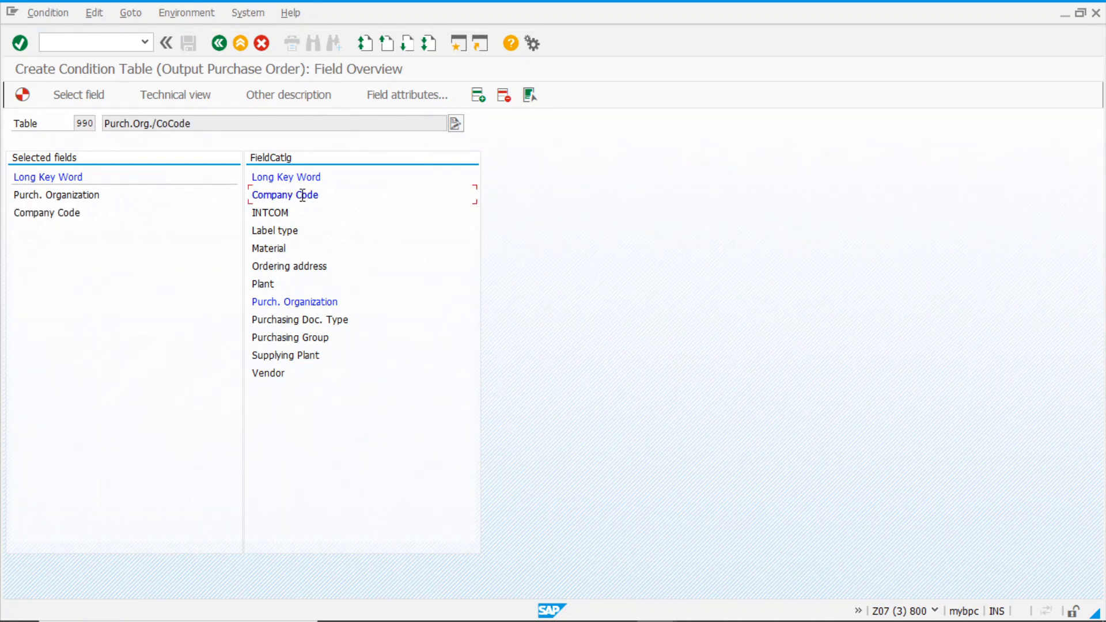
{"action": "mouse_move", "coordinate": [299, 200]}
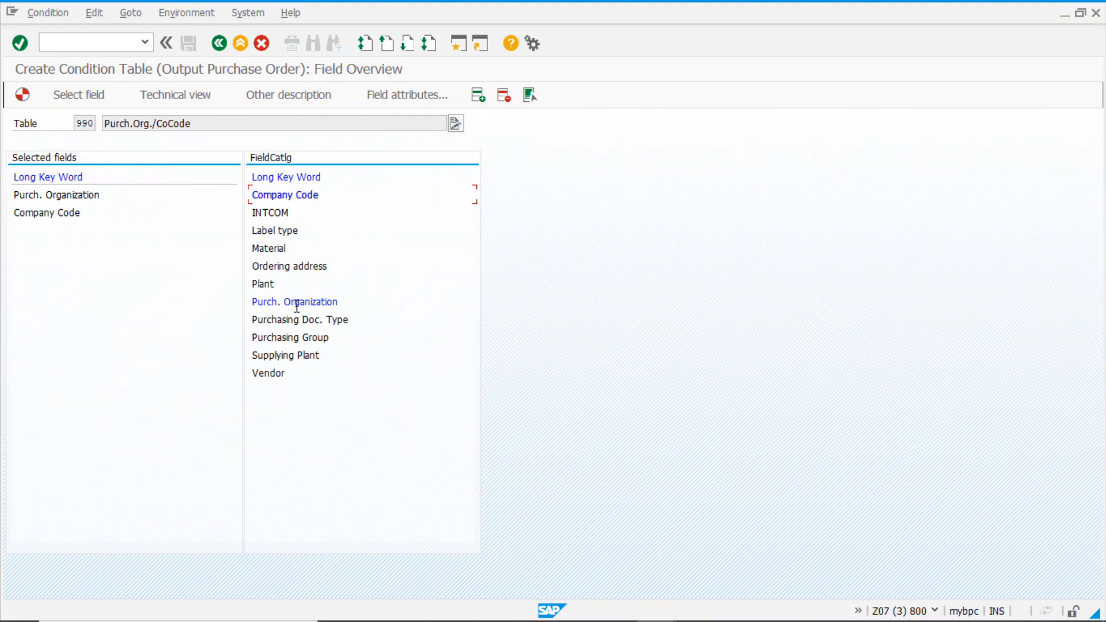
{"action": "double_click", "coordinate": [299, 319]}
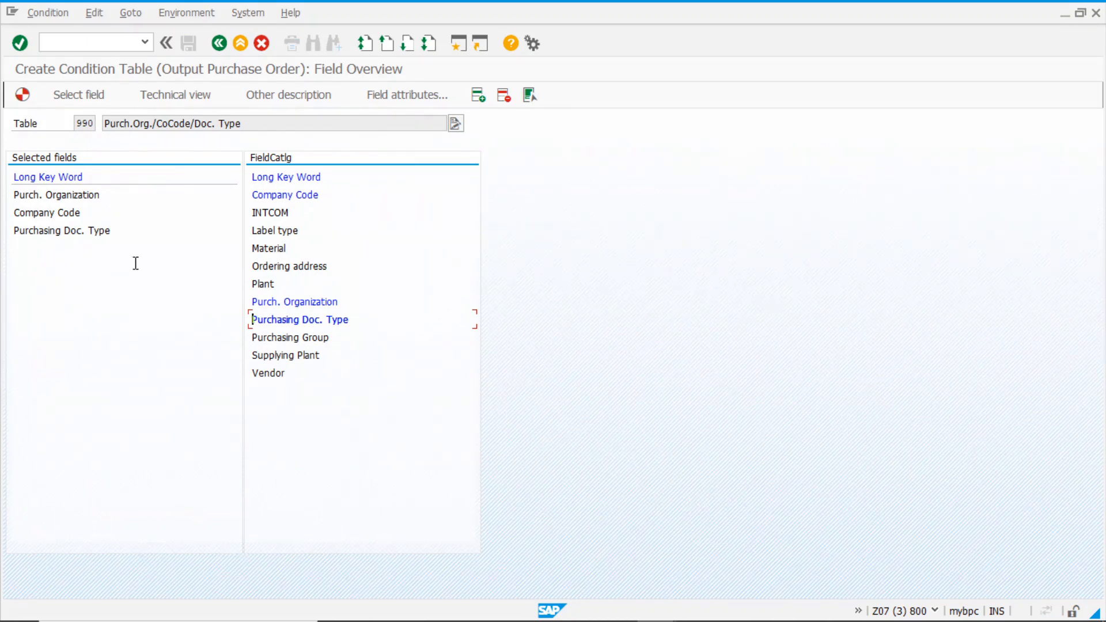
{"action": "mouse_move", "coordinate": [128, 254]}
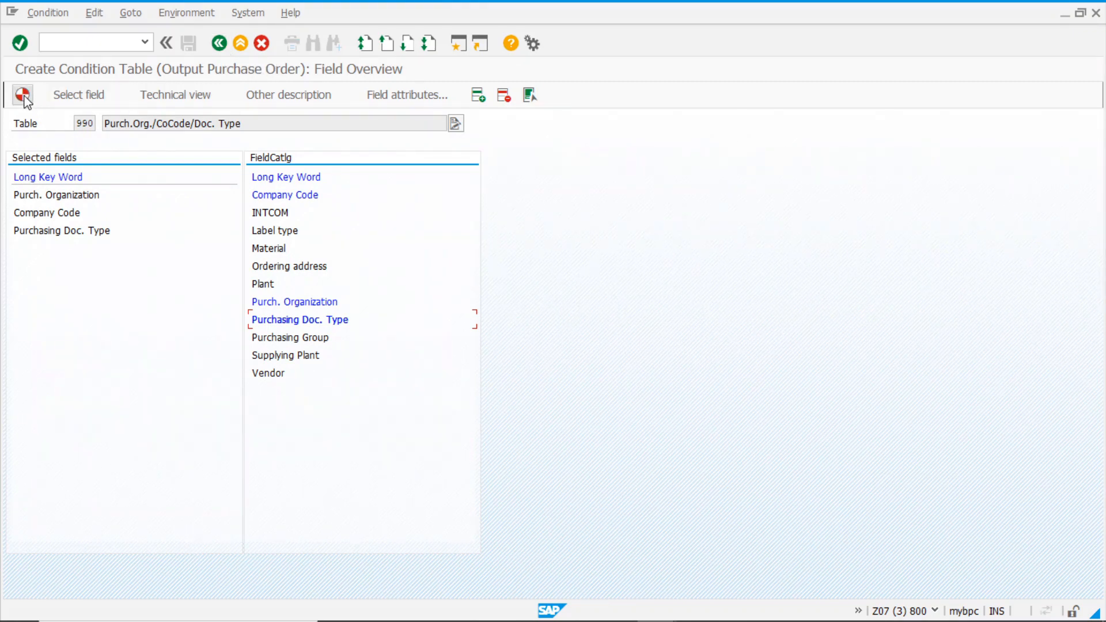
{"action": "left_click", "coordinate": [22, 95]}
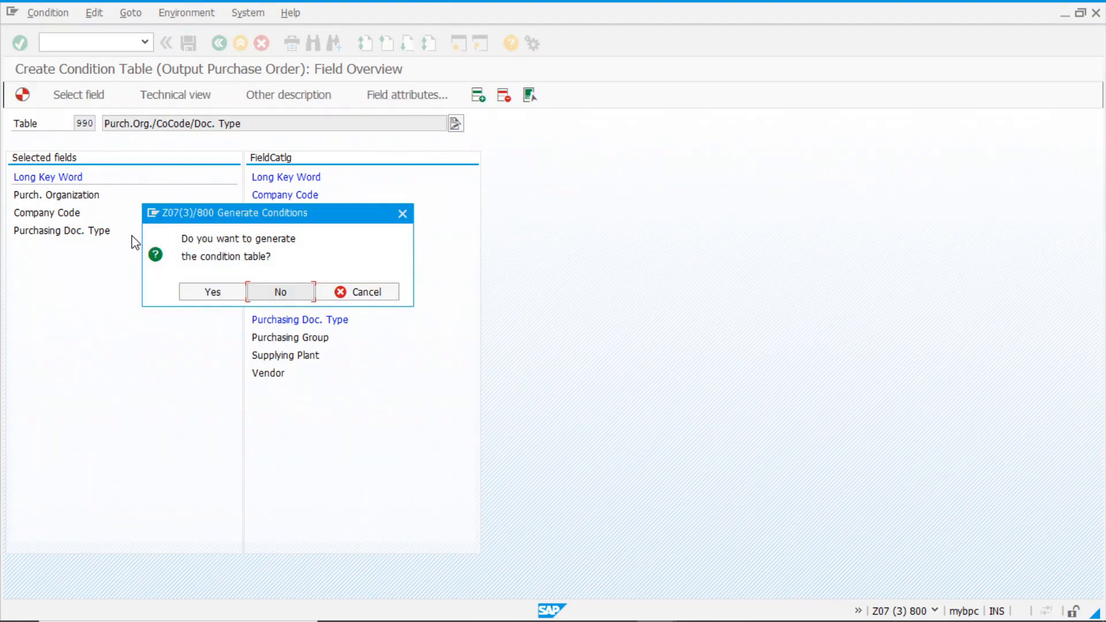
{"action": "left_click", "coordinate": [211, 291]}
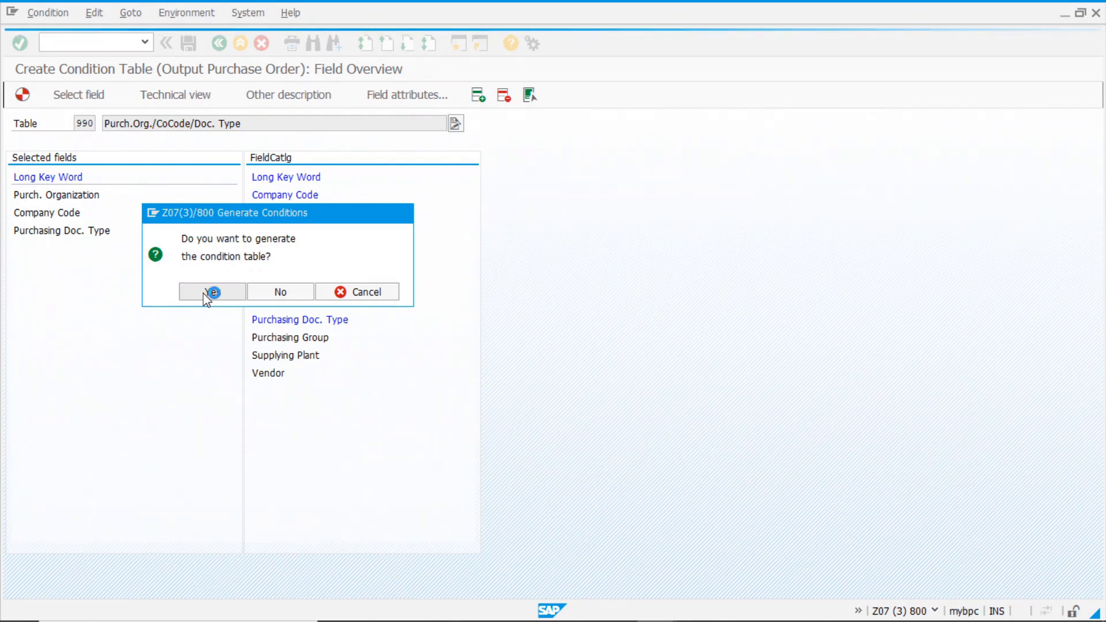
{"action": "left_click", "coordinate": [212, 291]}
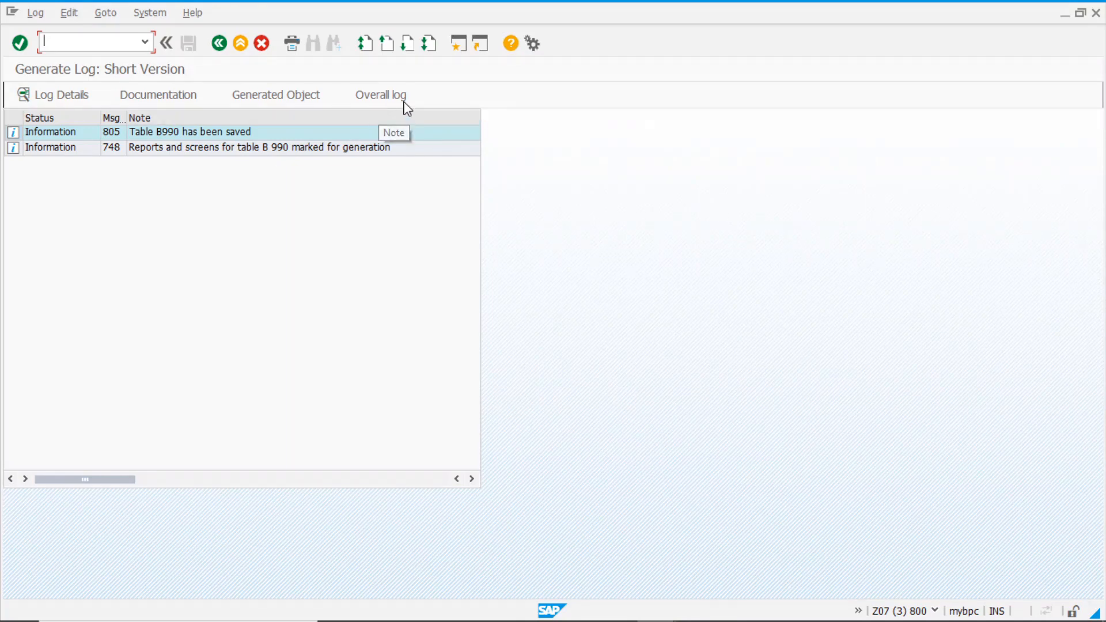
{"action": "left_click", "coordinate": [380, 95]}
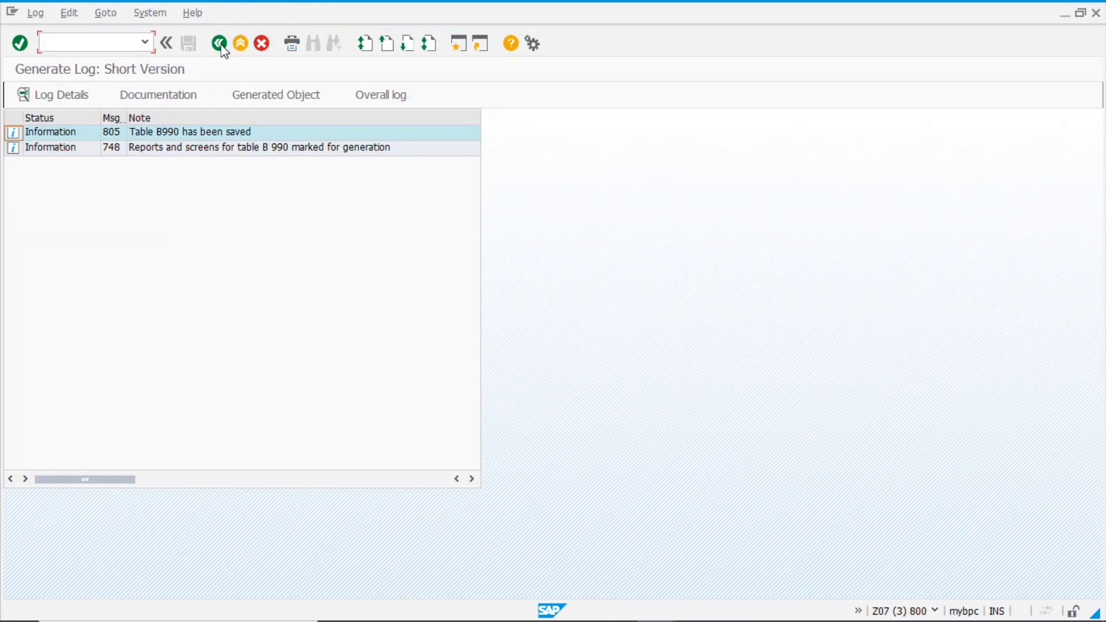
{"action": "left_click", "coordinate": [219, 43]}
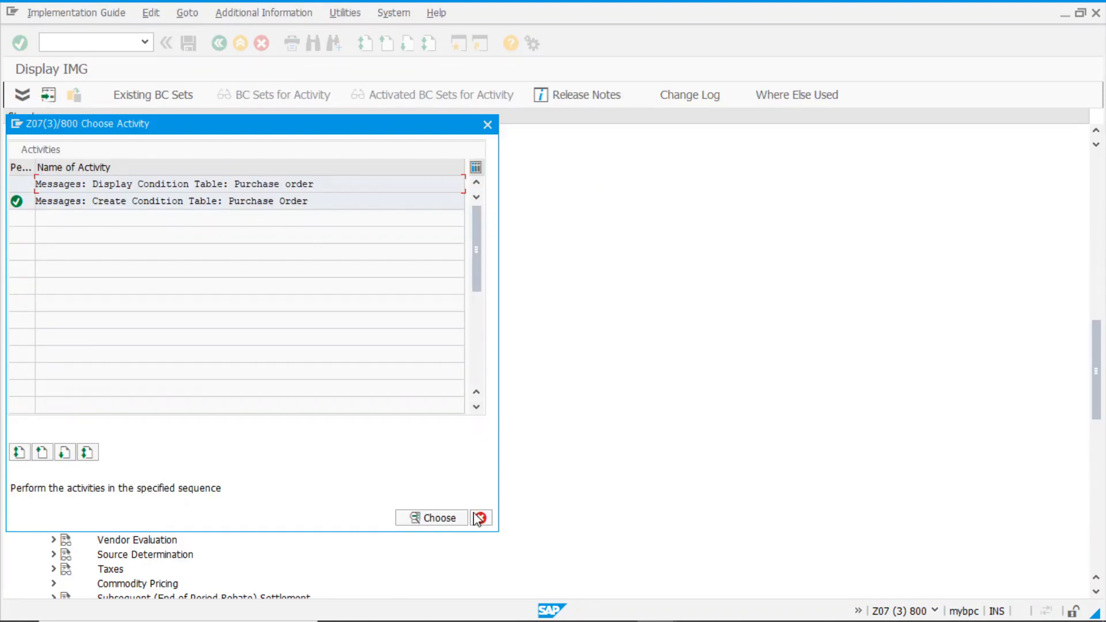
Run Access Sequences, acknowledge the cross-client notice, and open accesses of sequence 0001
{"action": "left_click", "coordinate": [481, 518]}
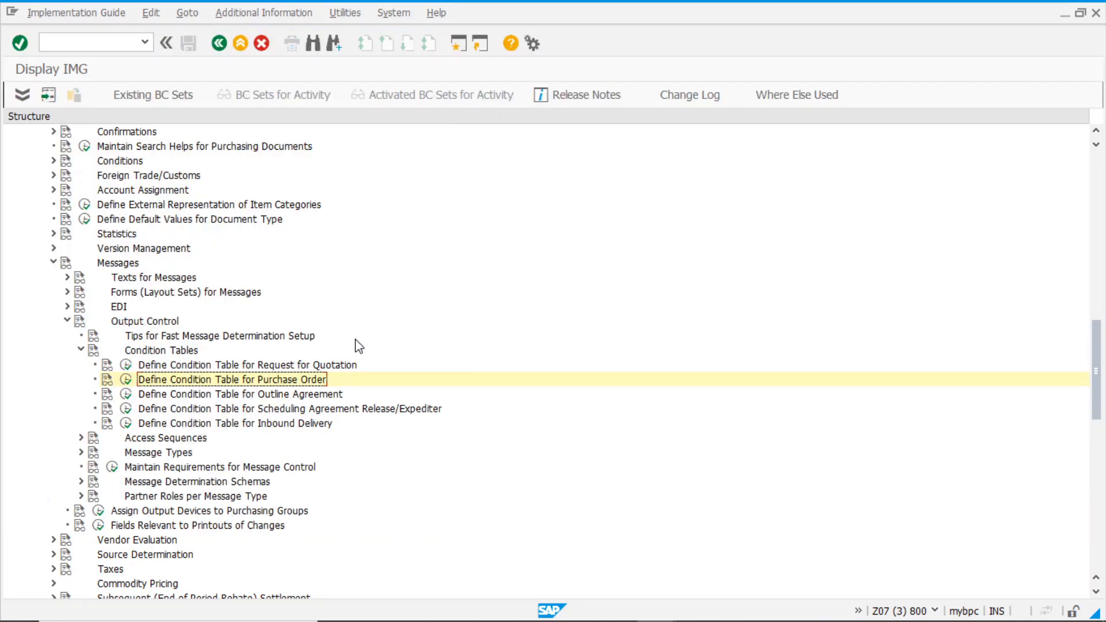
{"action": "left_click", "coordinate": [81, 349]}
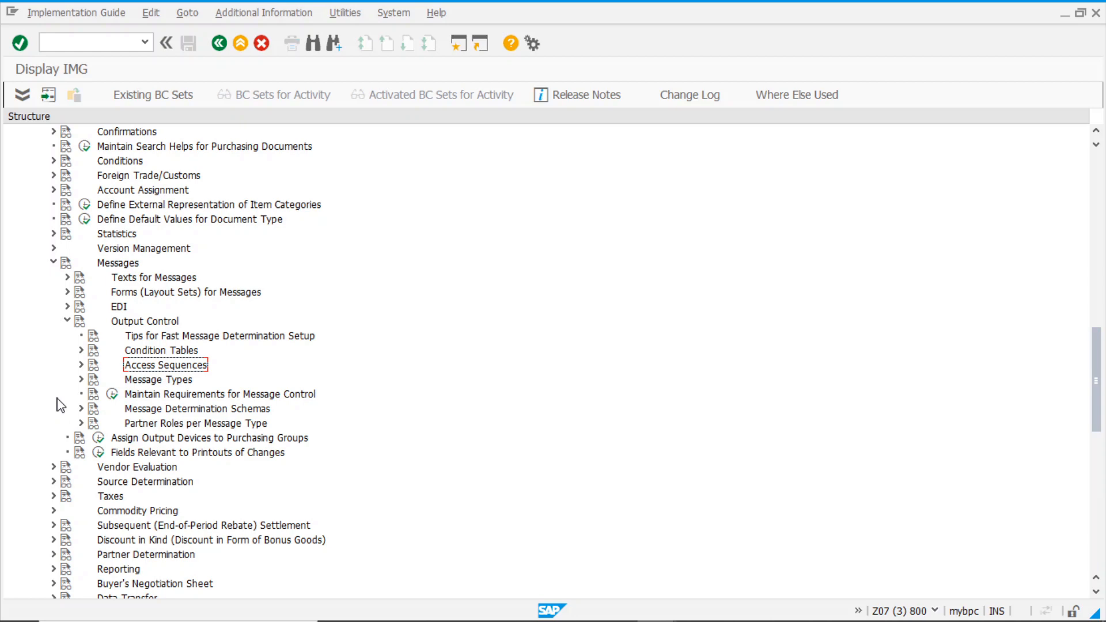
{"action": "left_click", "coordinate": [81, 364]}
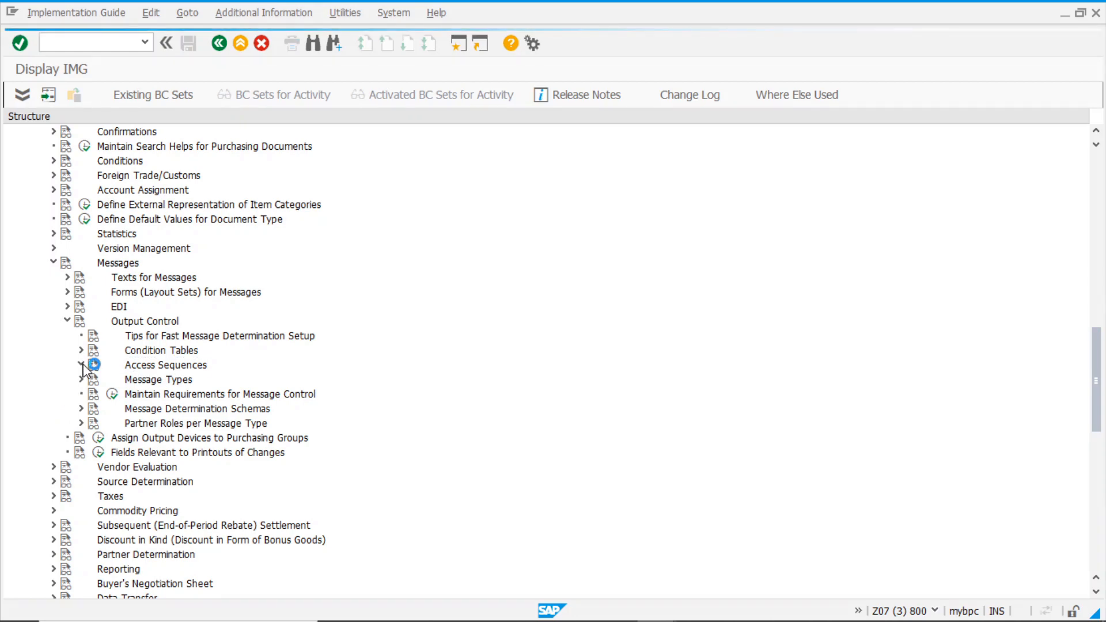
{"action": "left_click", "coordinate": [80, 365]}
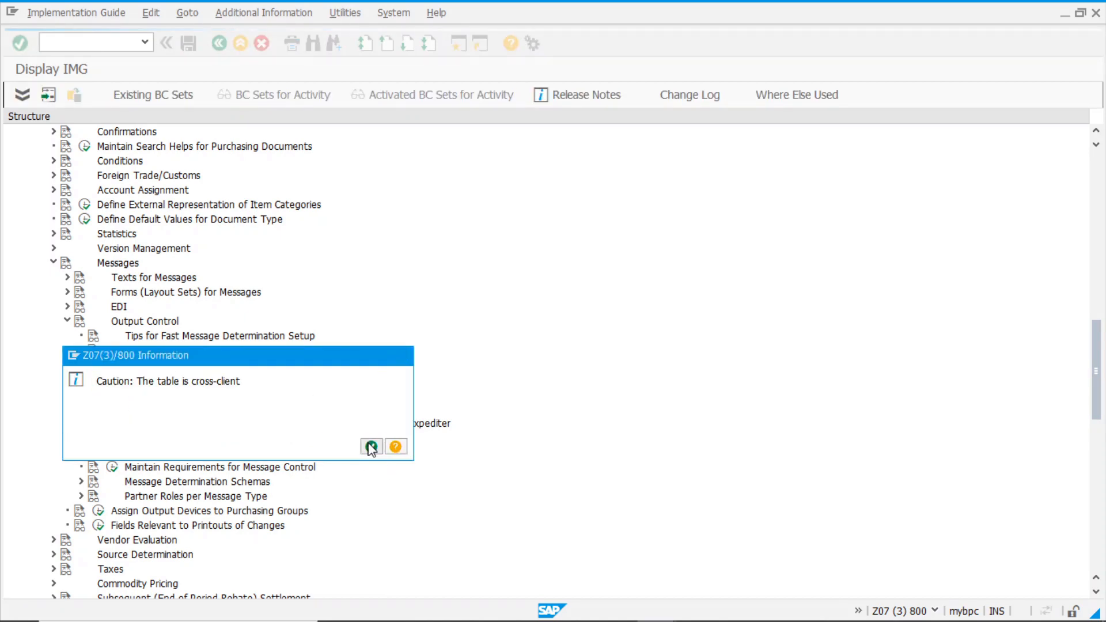
{"action": "left_click", "coordinate": [370, 447]}
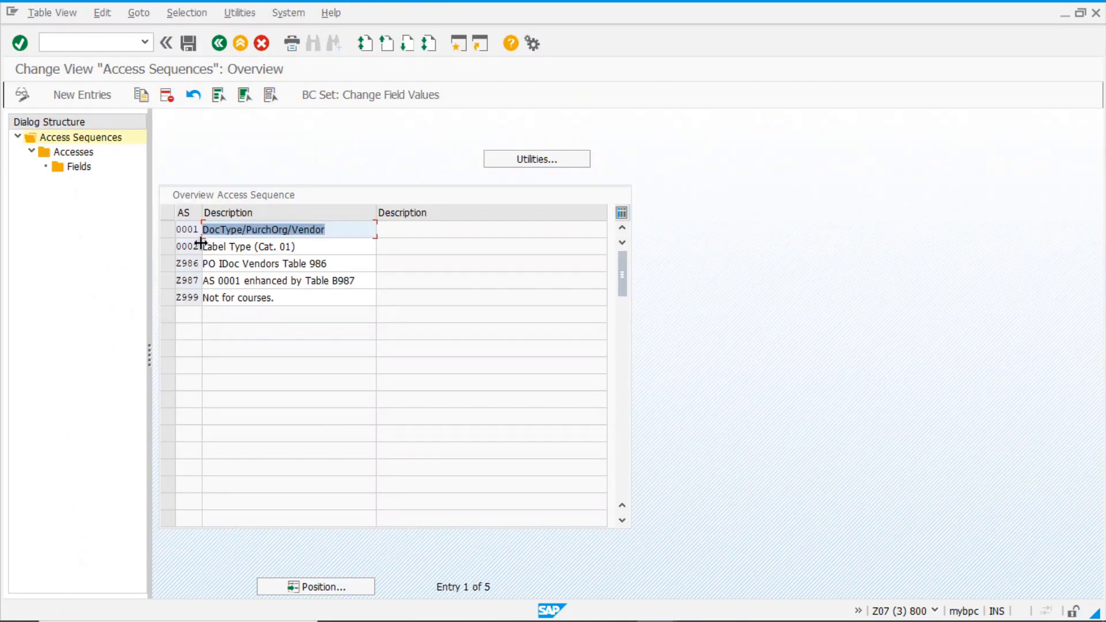
{"action": "left_click", "coordinate": [184, 230]}
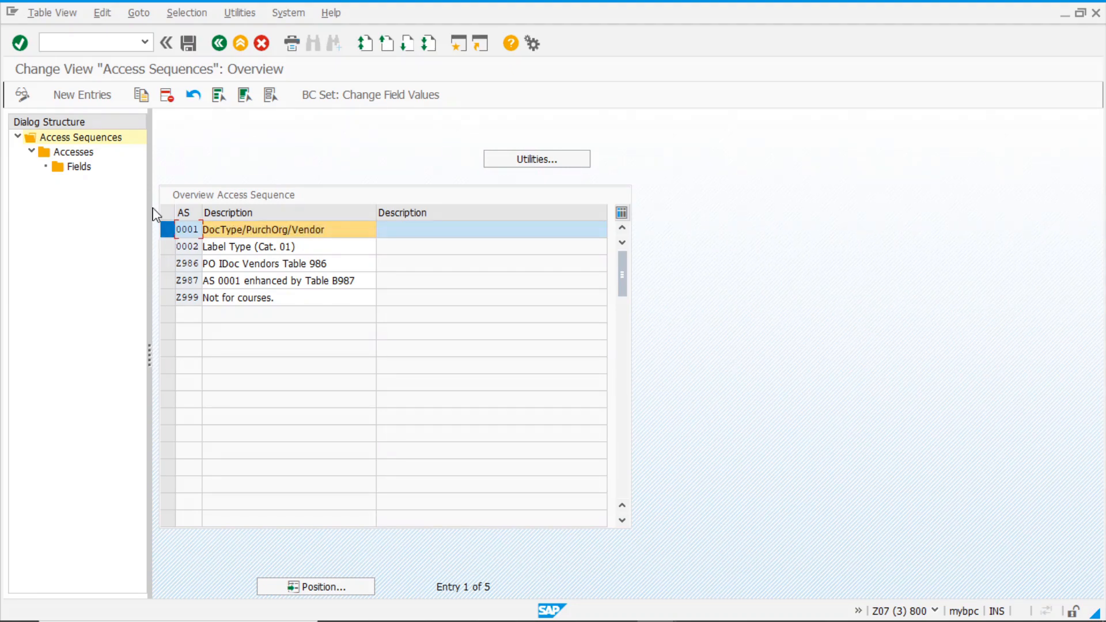
{"action": "double_click", "coordinate": [74, 152]}
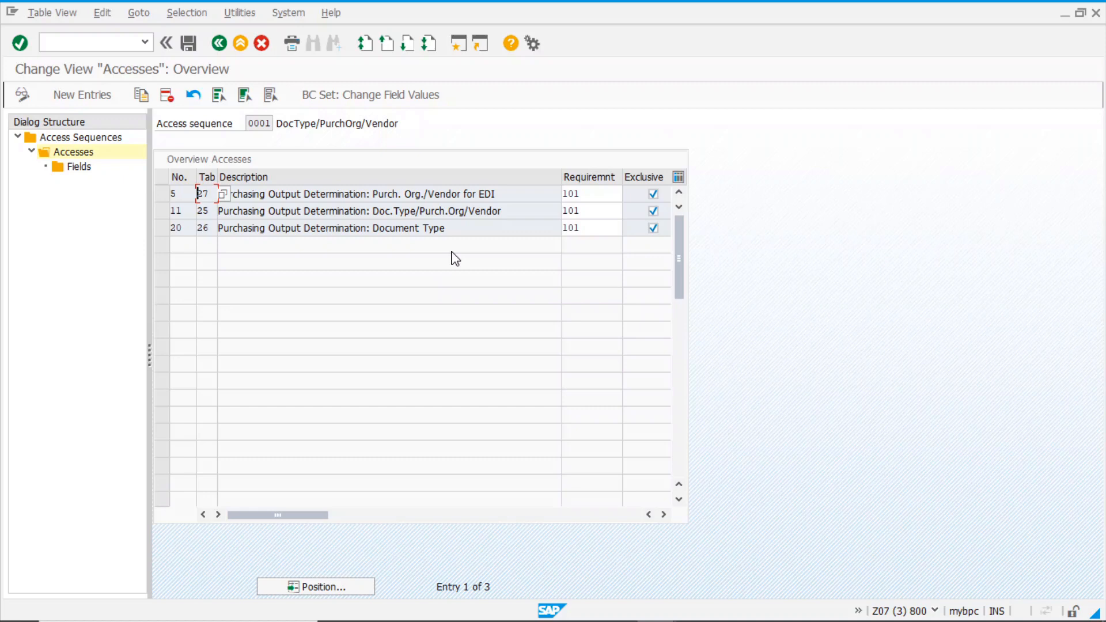
{"action": "mouse_move", "coordinate": [455, 334]}
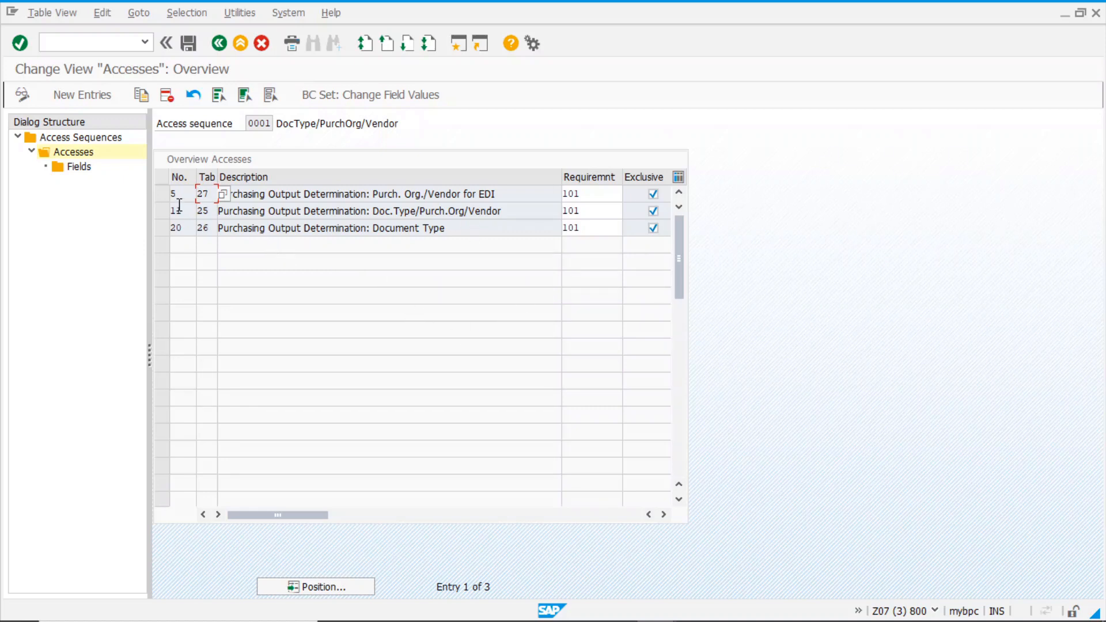
Add access 10 for table 990 to sequence 0001 with requirement 101, marked exclusive
{"action": "left_click", "coordinate": [81, 94]}
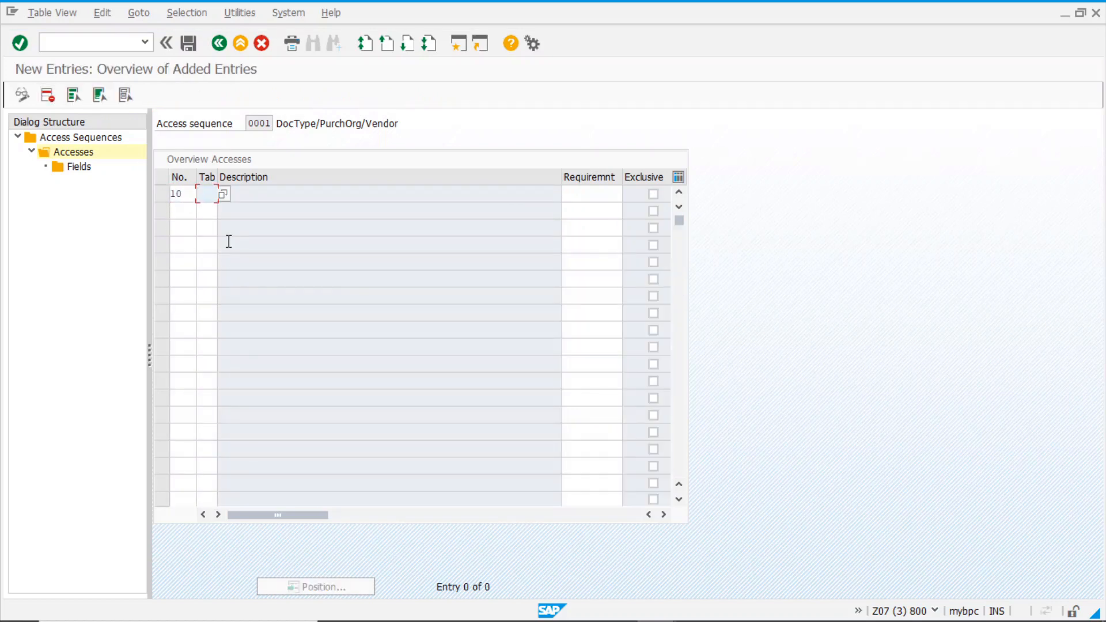
{"action": "type", "text": "990"}
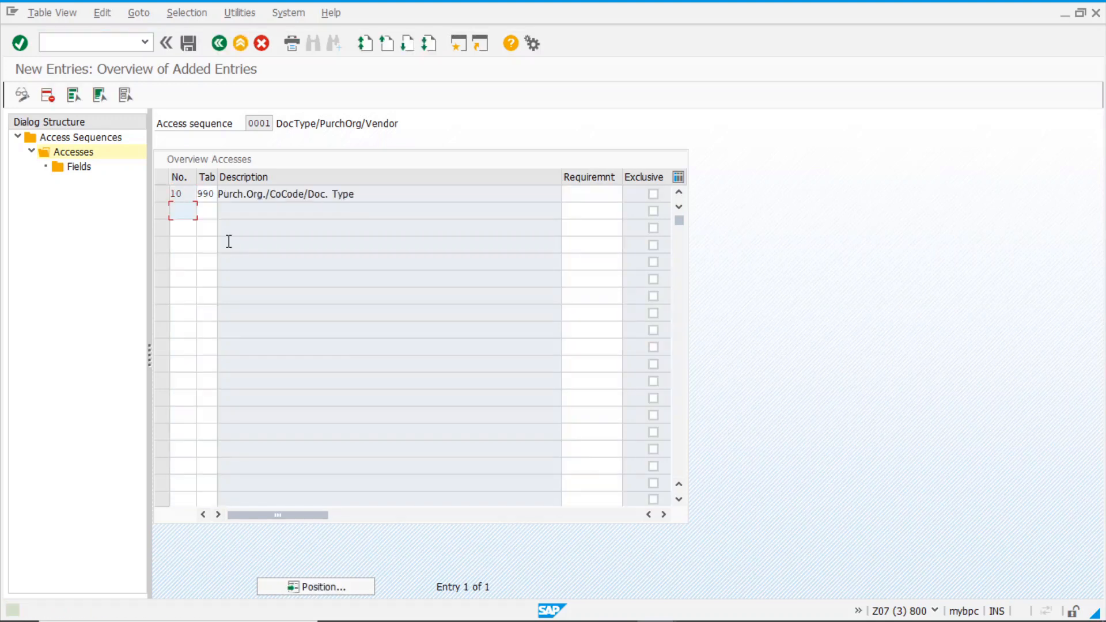
{"action": "left_click", "coordinate": [219, 43]}
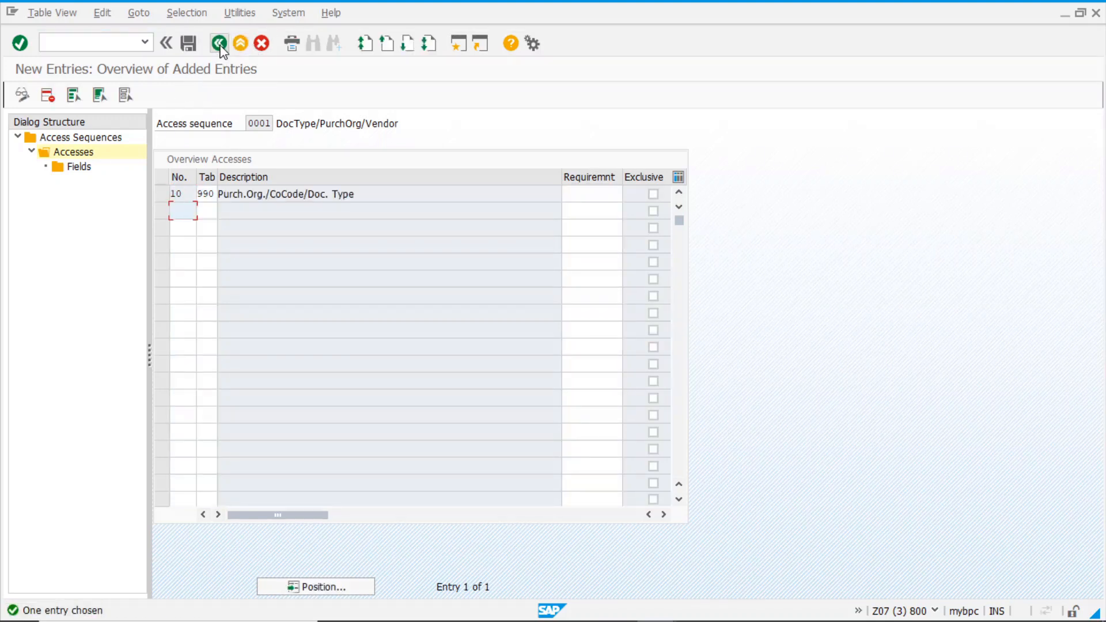
{"action": "left_click", "coordinate": [218, 43]}
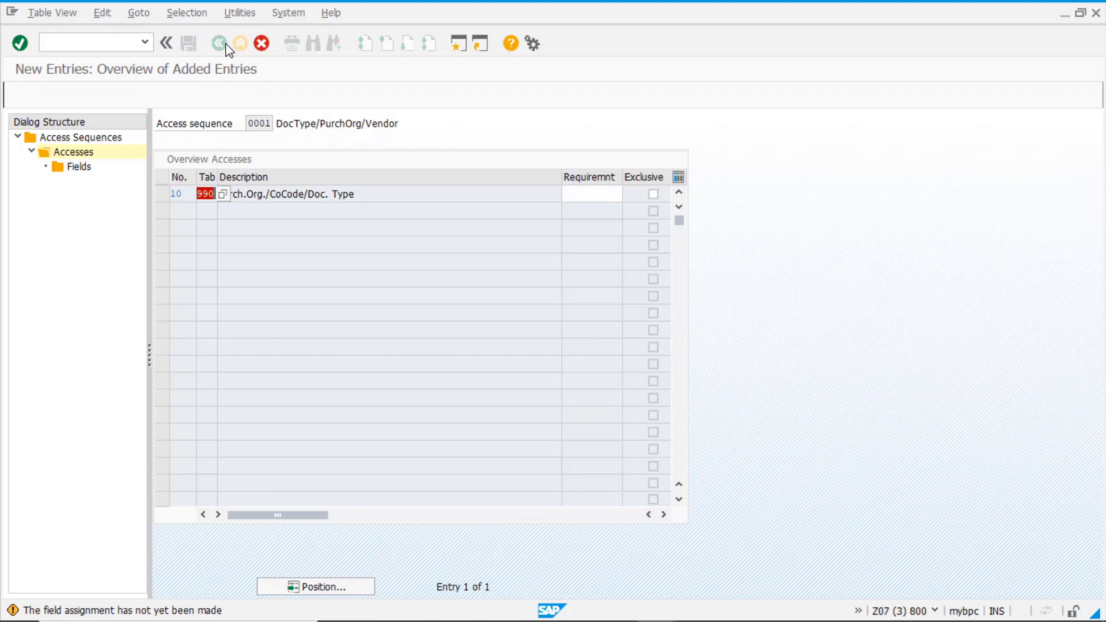
{"action": "left_click", "coordinate": [220, 44]}
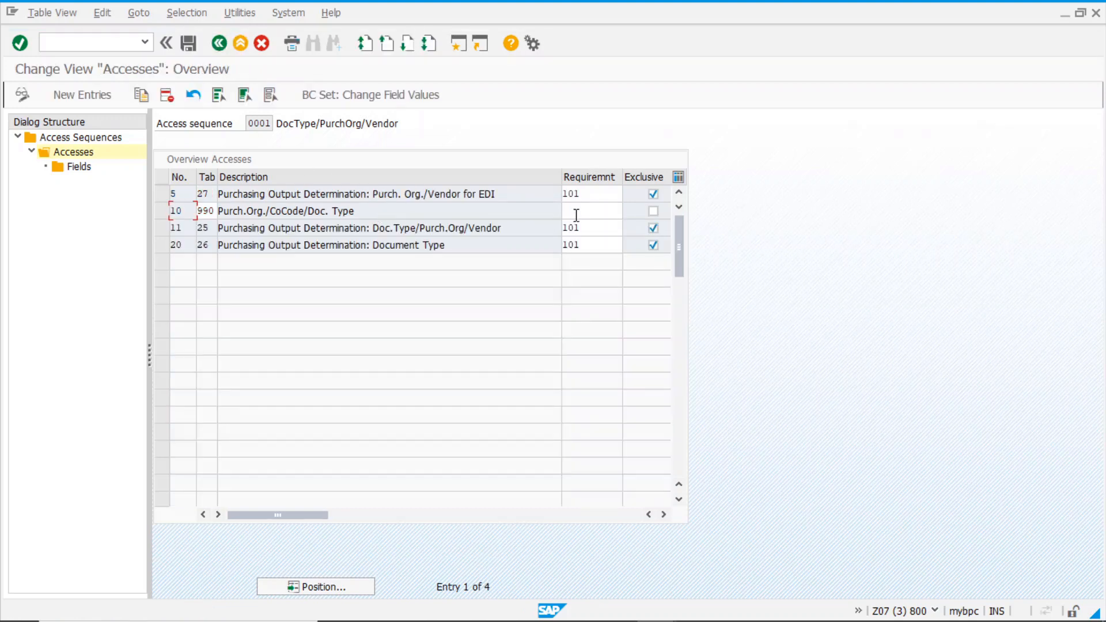
{"action": "left_click", "coordinate": [589, 210]}
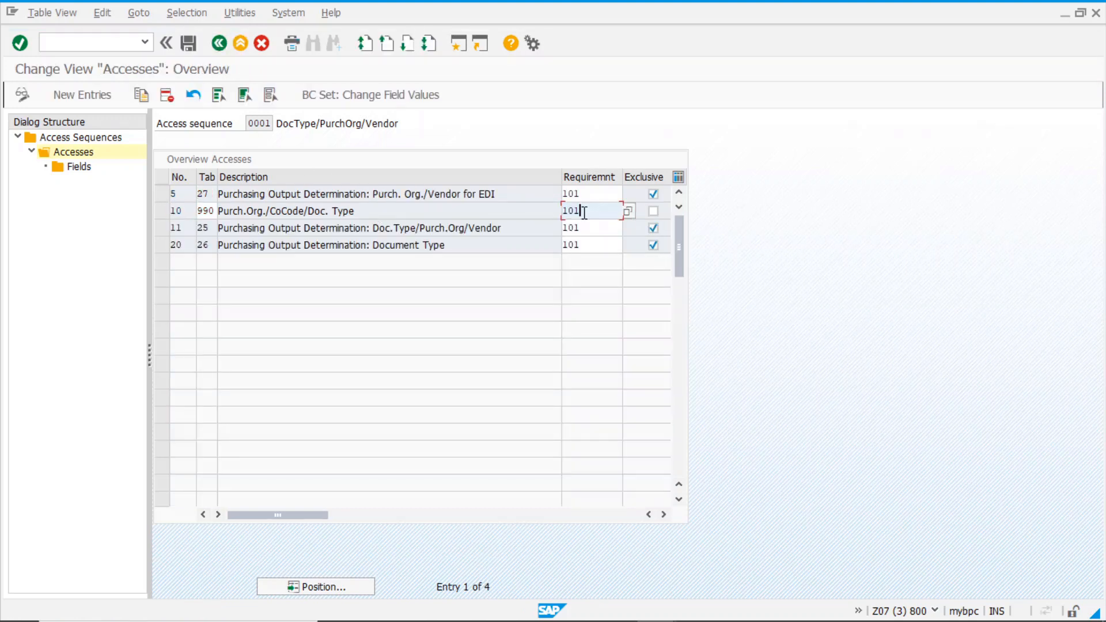
{"action": "left_click", "coordinate": [653, 211]}
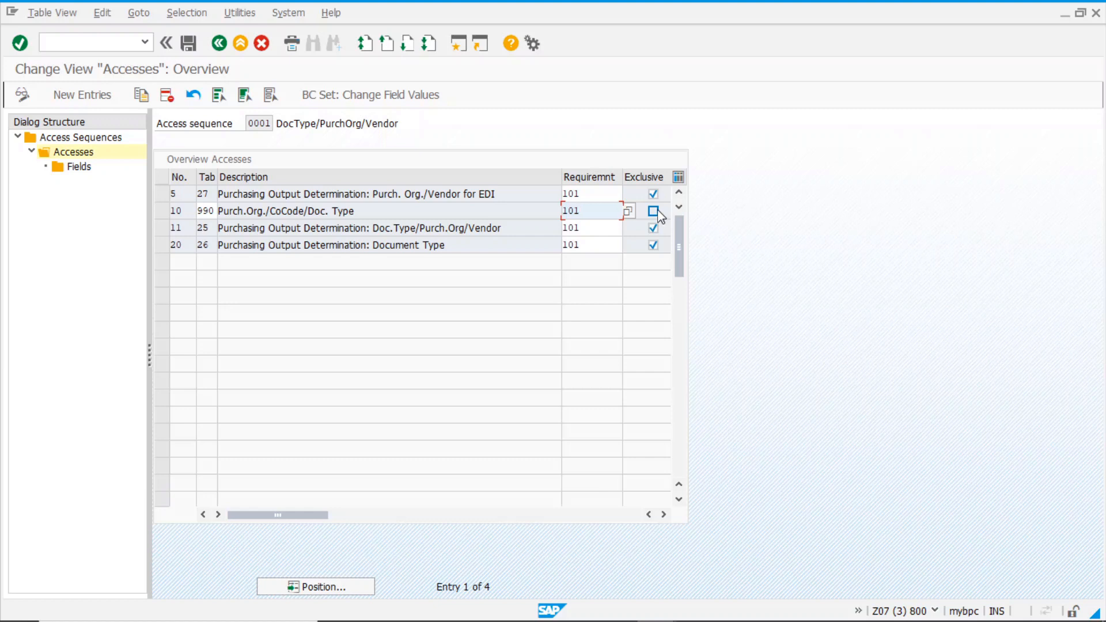
{"action": "left_click", "coordinate": [652, 213]}
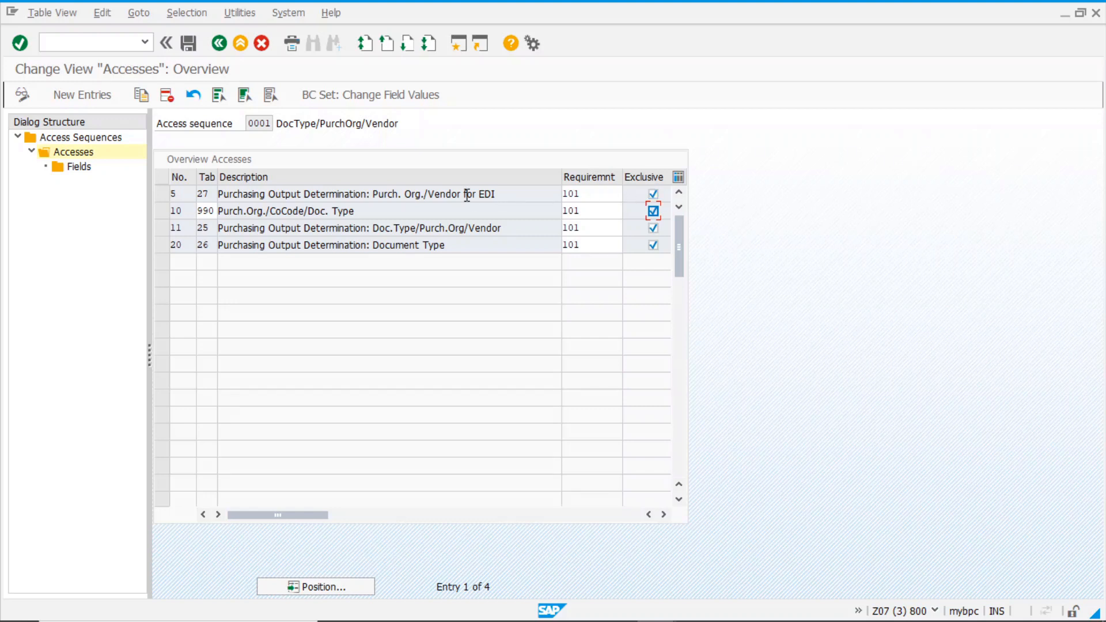
{"action": "mouse_move", "coordinate": [523, 198]}
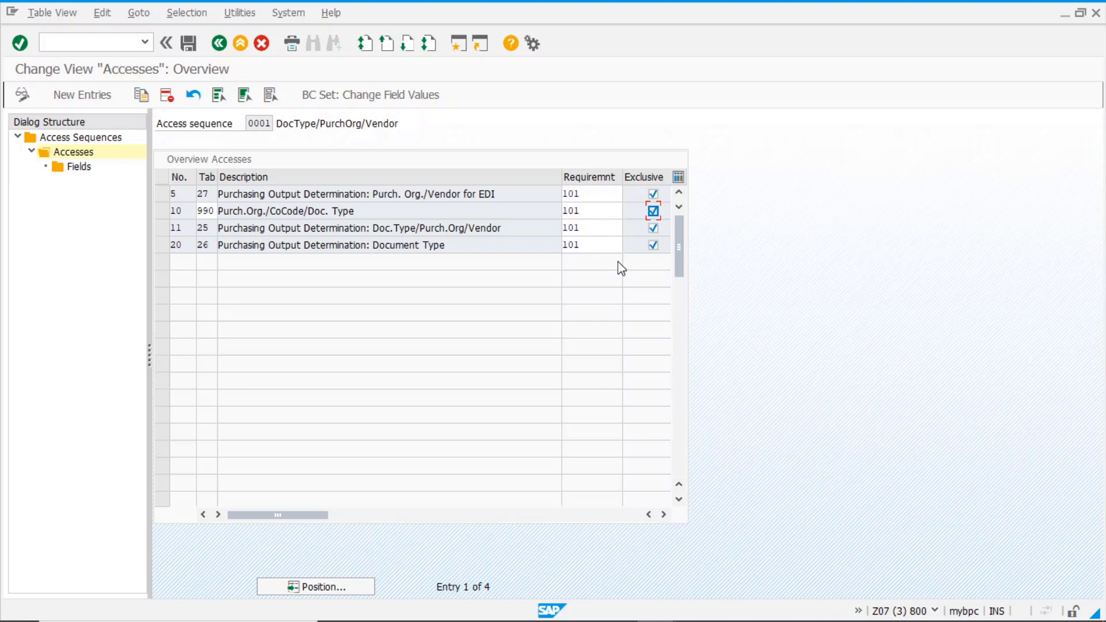
{"action": "mouse_move", "coordinate": [242, 163]}
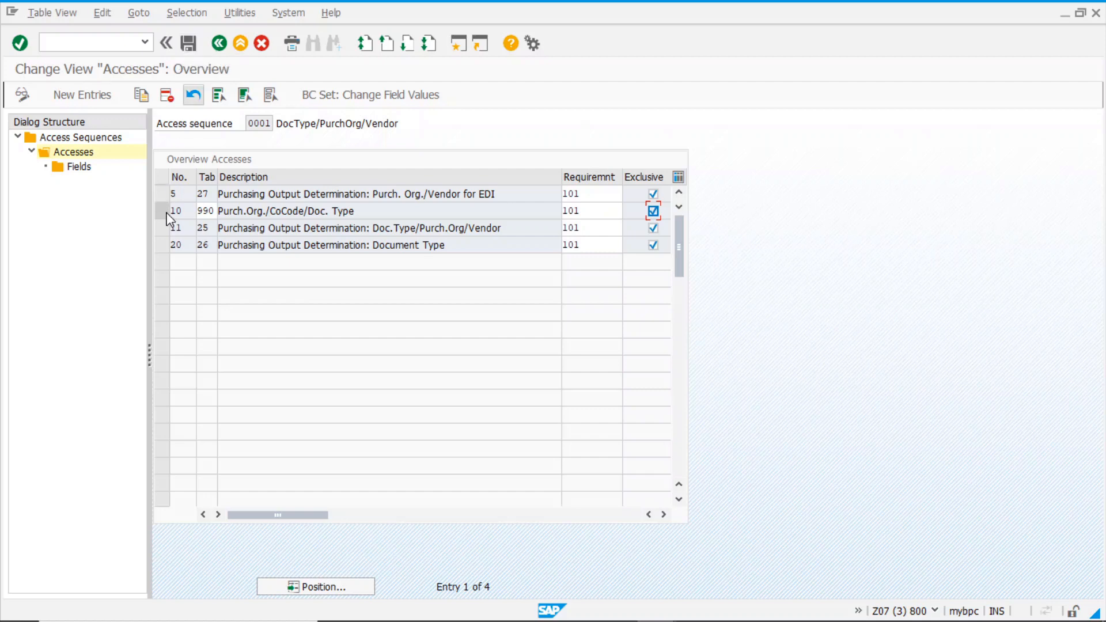
{"action": "left_click", "coordinate": [173, 210]}
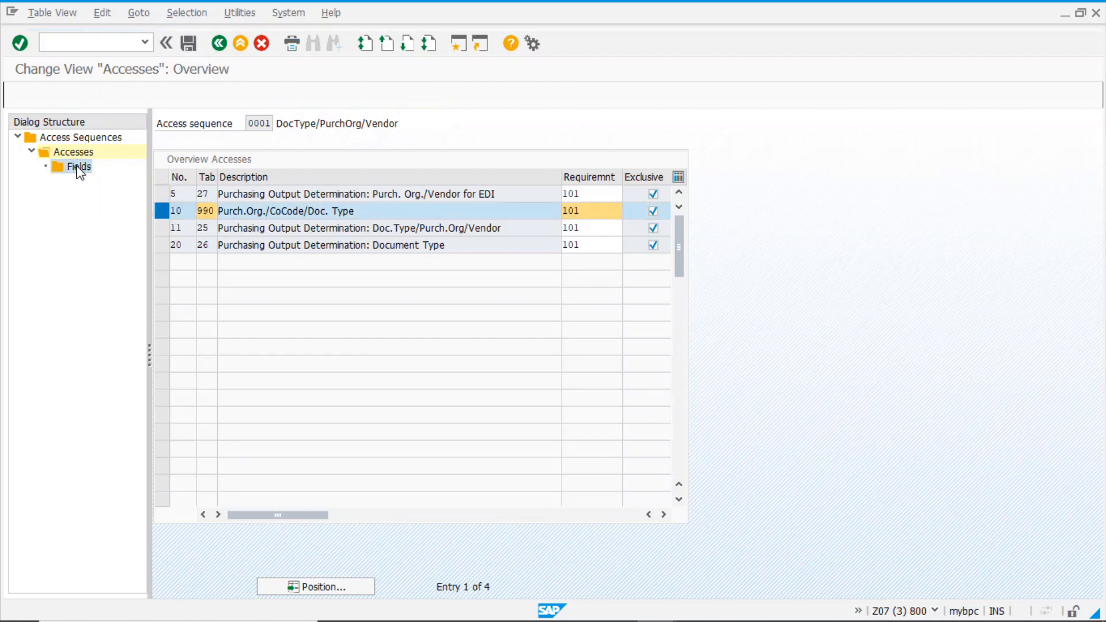
Check access 10's fields EKORG, BUKRS and BSART, then save the access sequence
{"action": "left_click", "coordinate": [175, 210]}
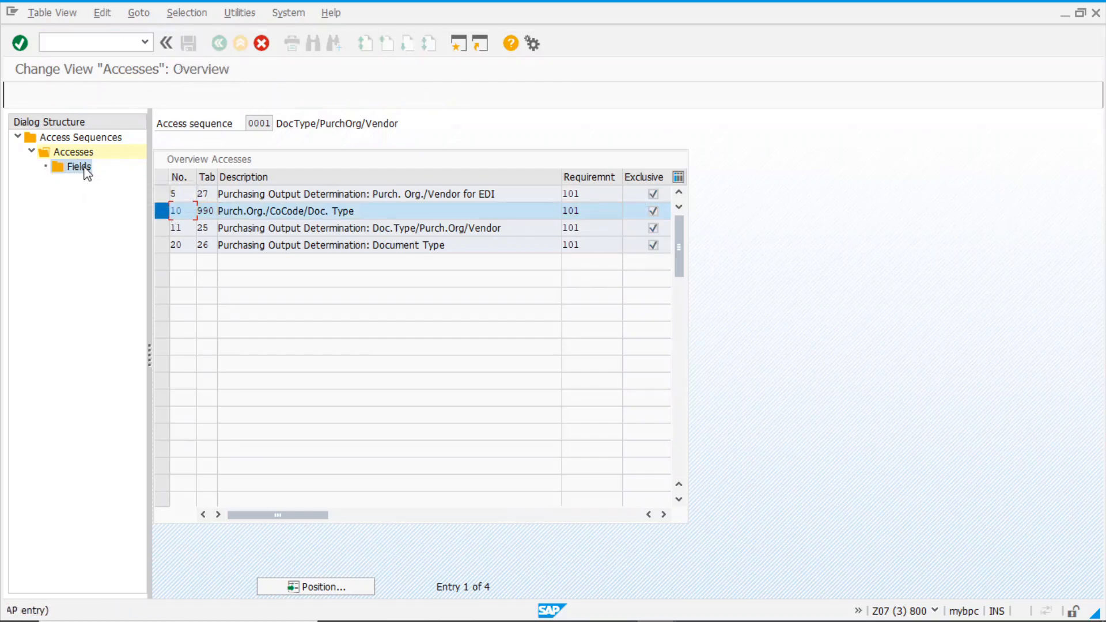
{"action": "left_click", "coordinate": [78, 167]}
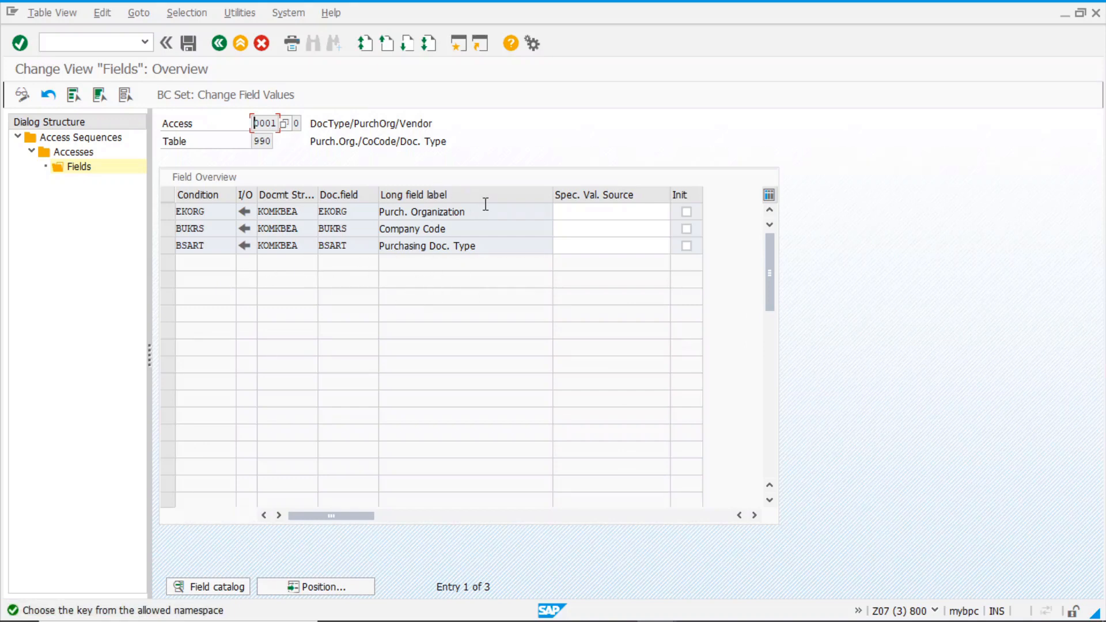
{"action": "mouse_move", "coordinate": [303, 220]}
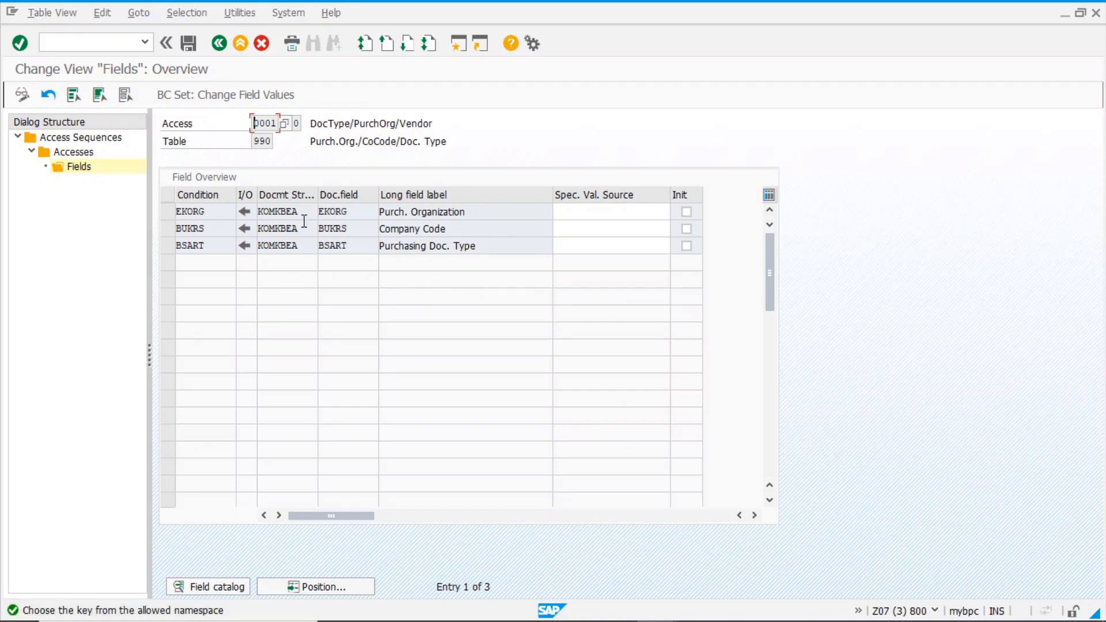
{"action": "left_click", "coordinate": [219, 44]}
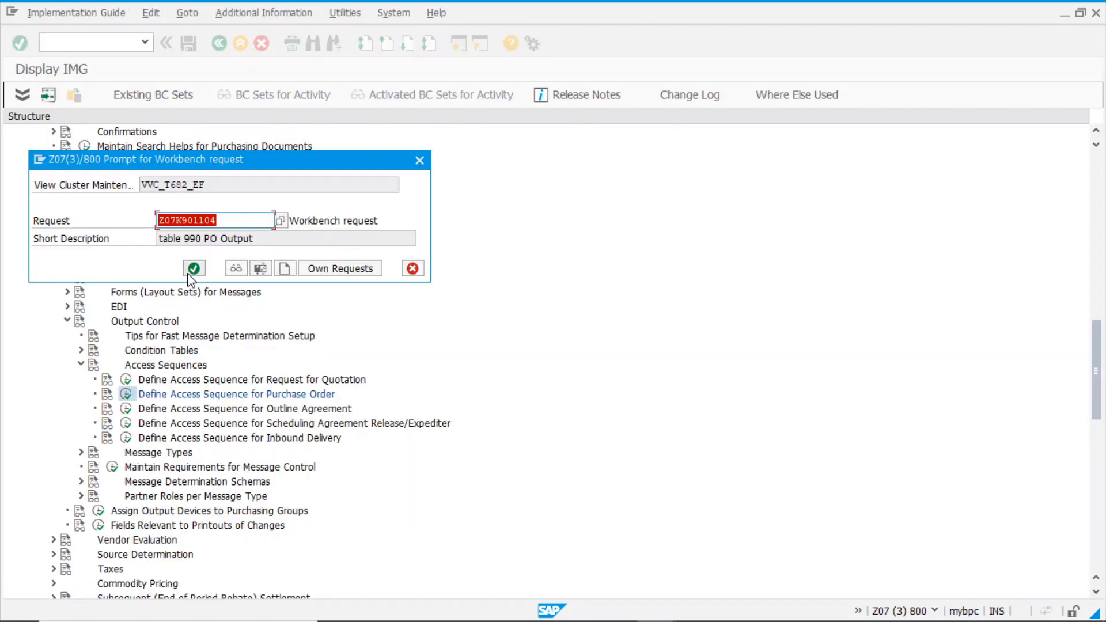
Record the changes in a workbench request and return to the implementation guide
{"action": "left_click", "coordinate": [194, 268]}
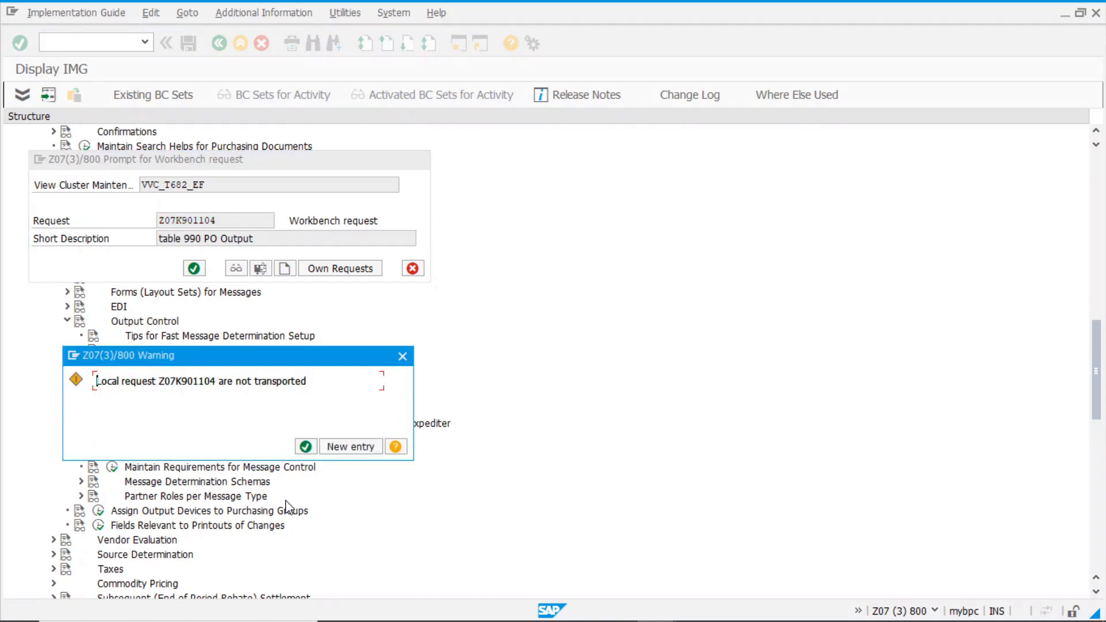
{"action": "left_click", "coordinate": [305, 446]}
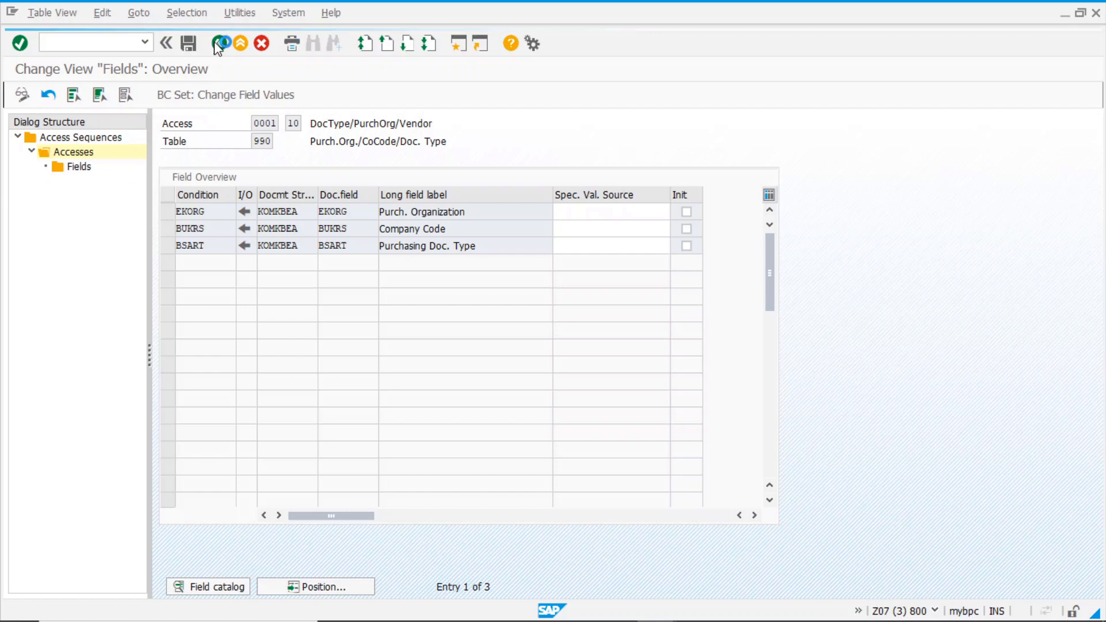
{"action": "left_click", "coordinate": [218, 43]}
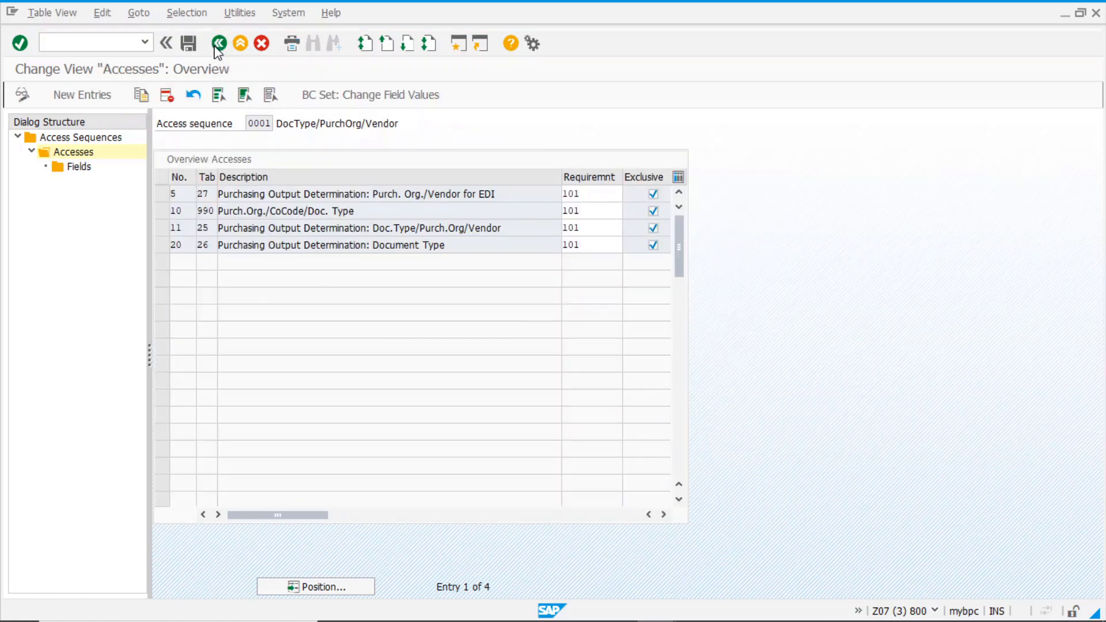
{"action": "left_click", "coordinate": [219, 43]}
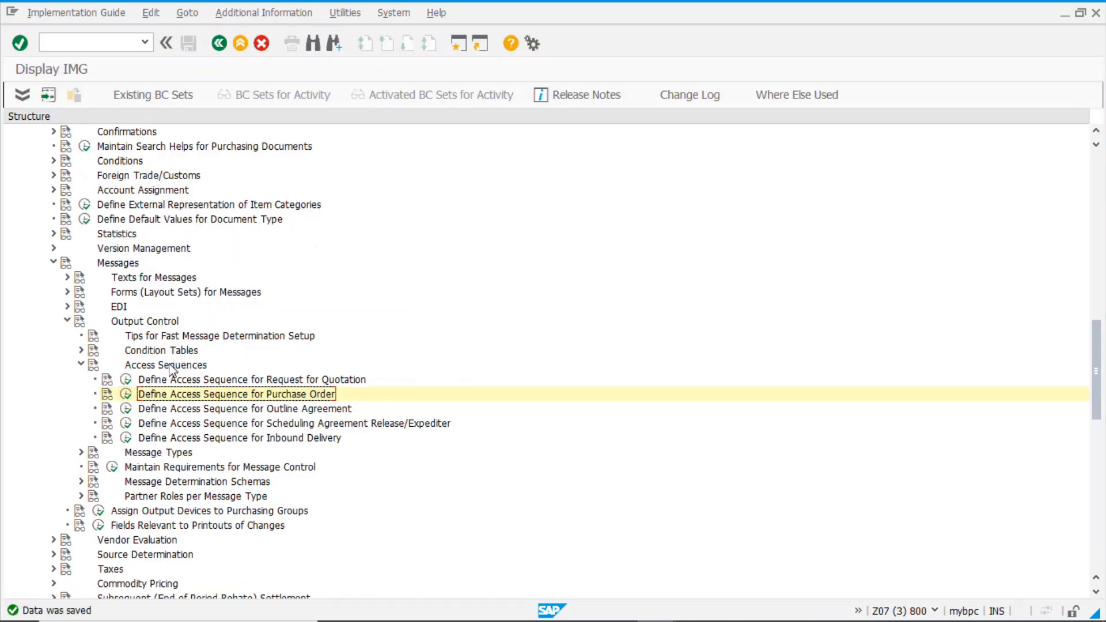
{"action": "mouse_move", "coordinate": [207, 462]}
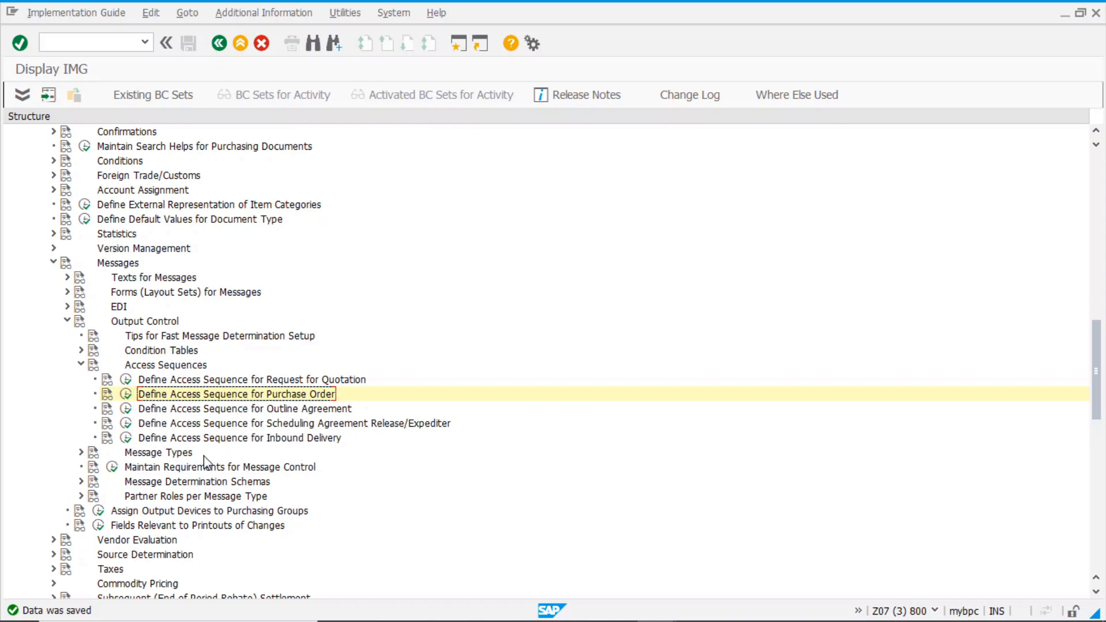
{"action": "mouse_move", "coordinate": [289, 438]}
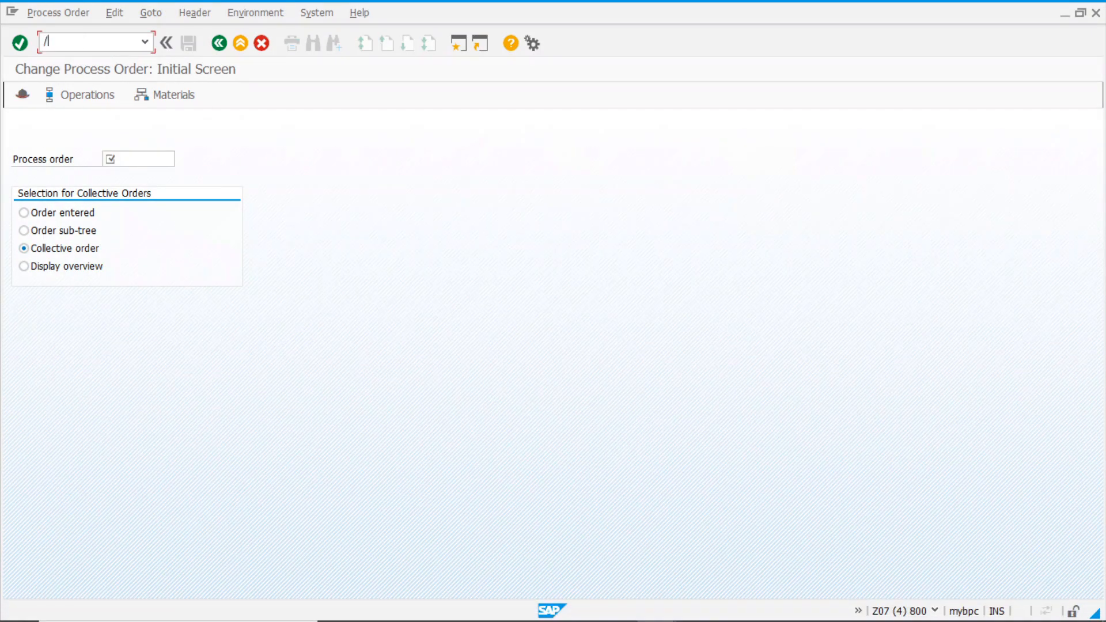
Start MN04 for output ZNEU with key combination Purch.Org./CoCode/Doc. Type
{"action": "type", "text": "nmn"}
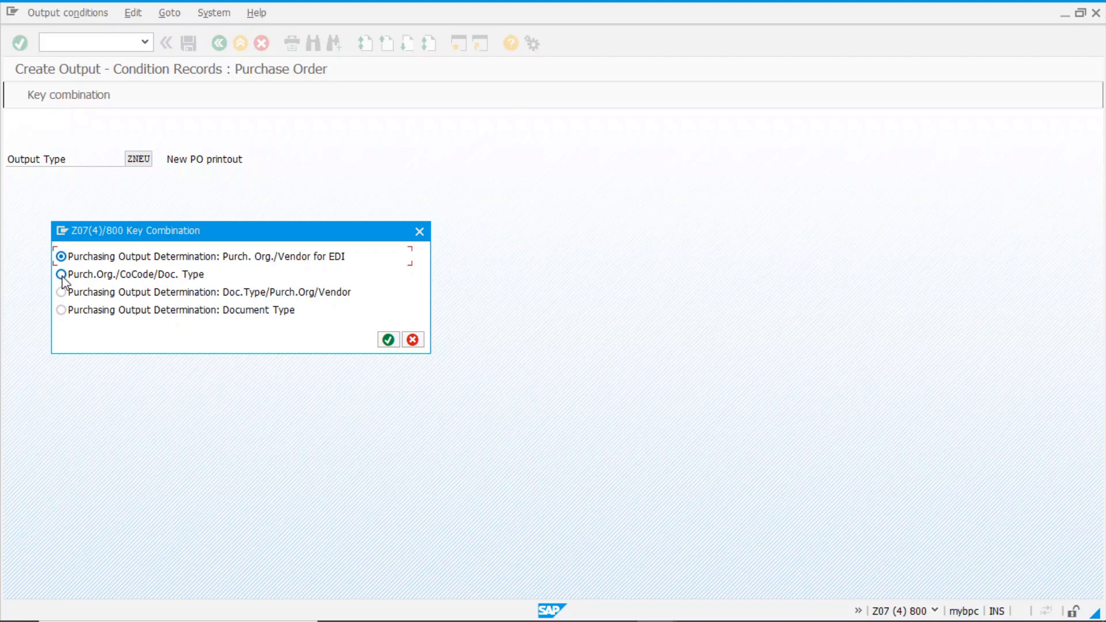
{"action": "left_click", "coordinate": [60, 274]}
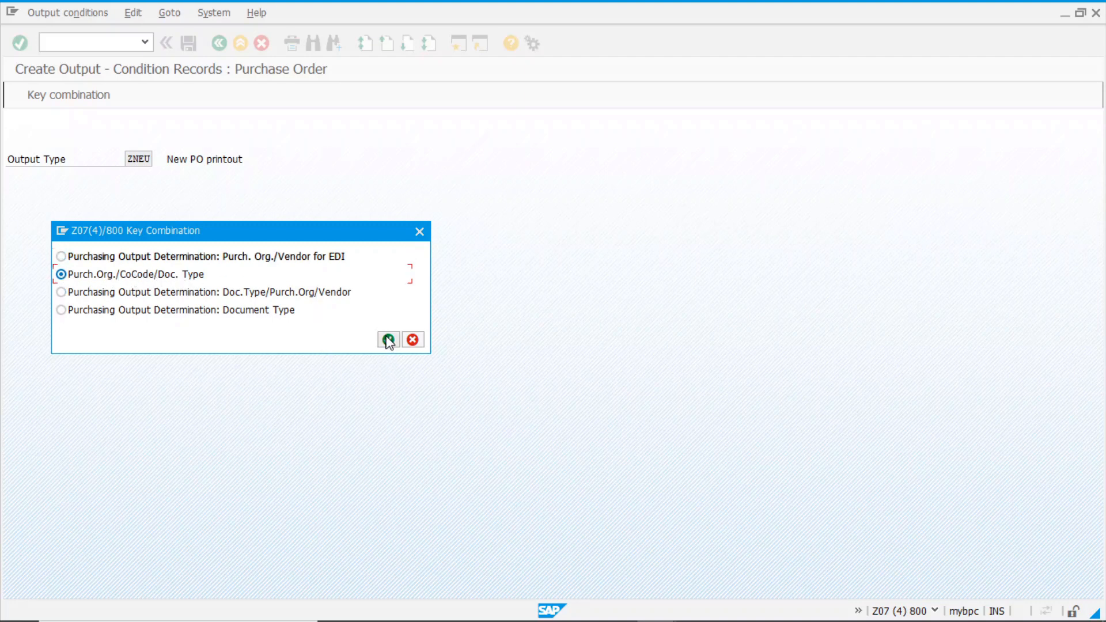
{"action": "left_click", "coordinate": [388, 339]}
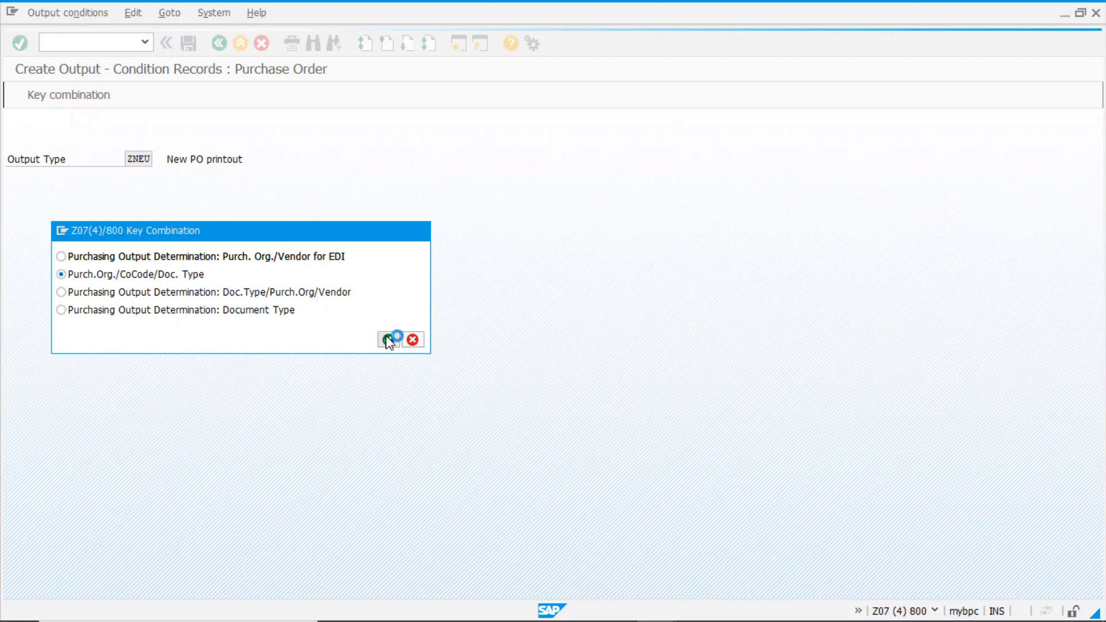
{"action": "left_click", "coordinate": [387, 340]}
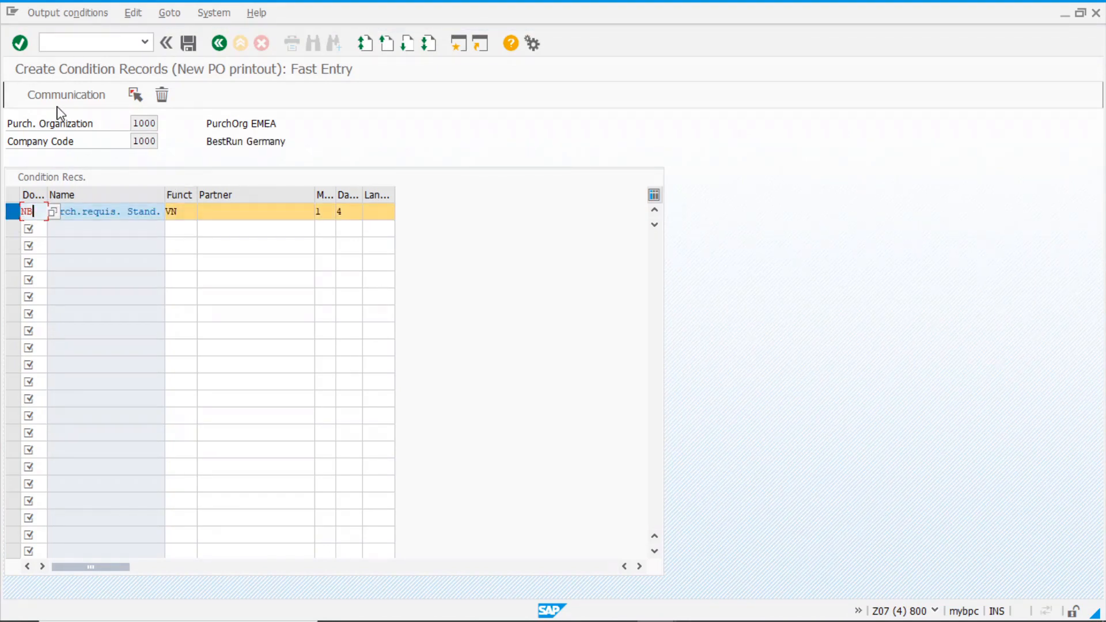
Give the 1000/1000/NB record output device LP01 and save it
{"action": "left_click", "coordinate": [135, 94]}
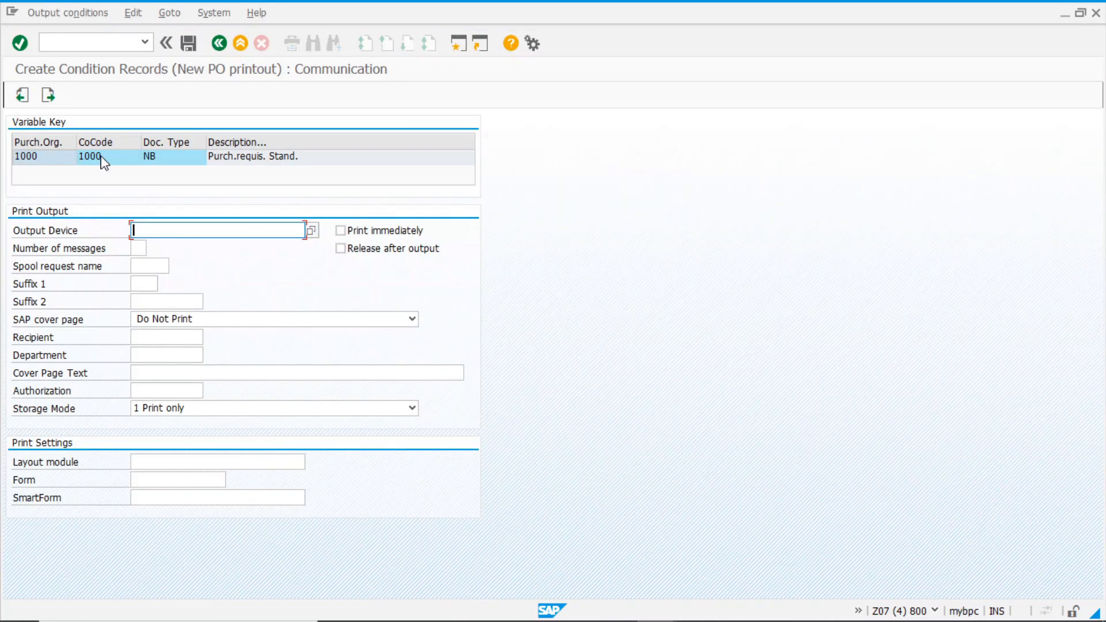
{"action": "type", "text": "lp01"}
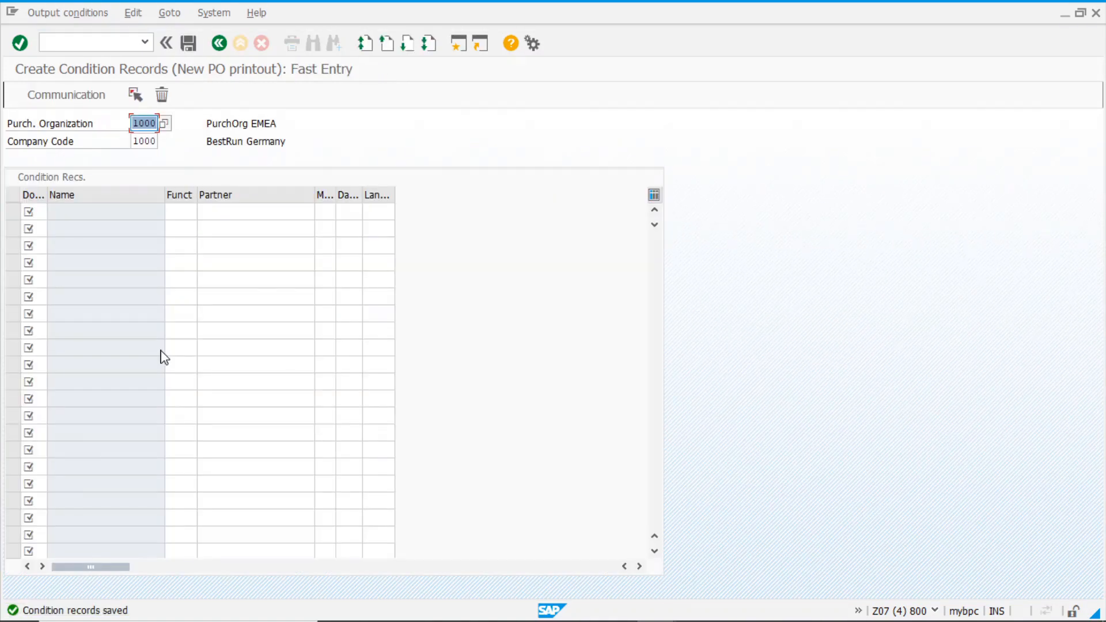
{"action": "mouse_move", "coordinate": [236, 76]}
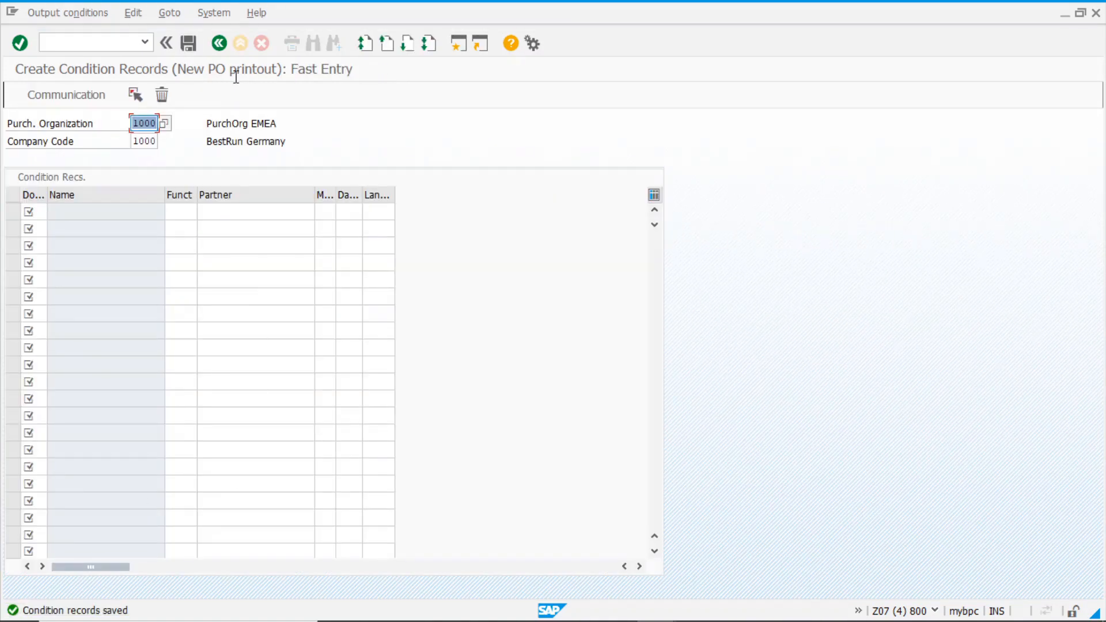
{"action": "left_click", "coordinate": [219, 43]}
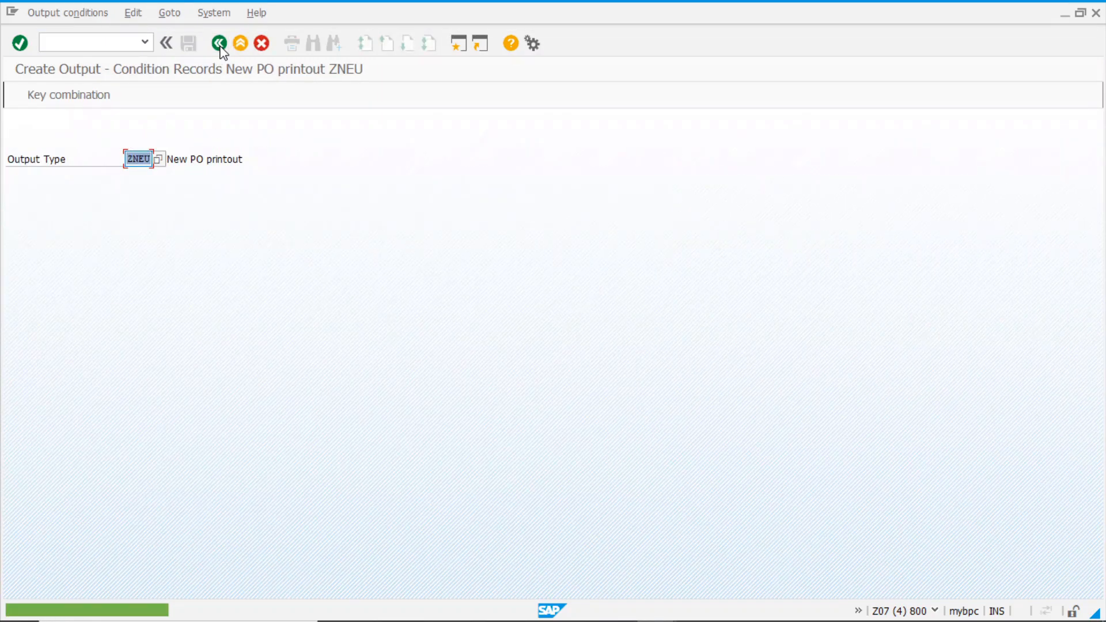
Switch to the SAP Easy Access session and start ME21N
{"action": "left_click", "coordinate": [219, 44]}
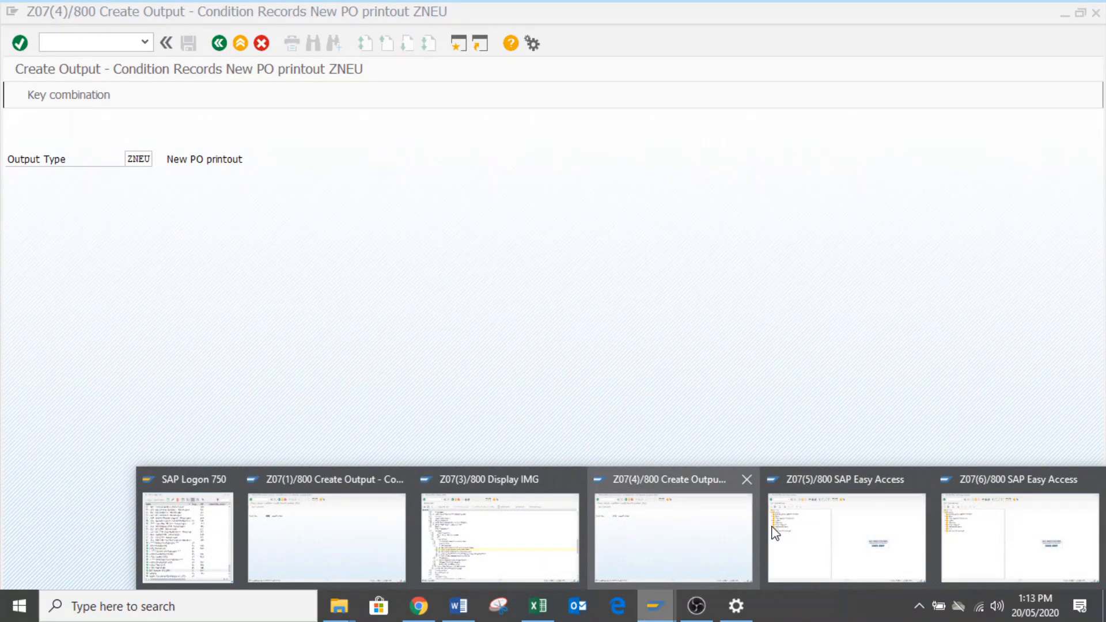
{"action": "left_click", "coordinate": [845, 536]}
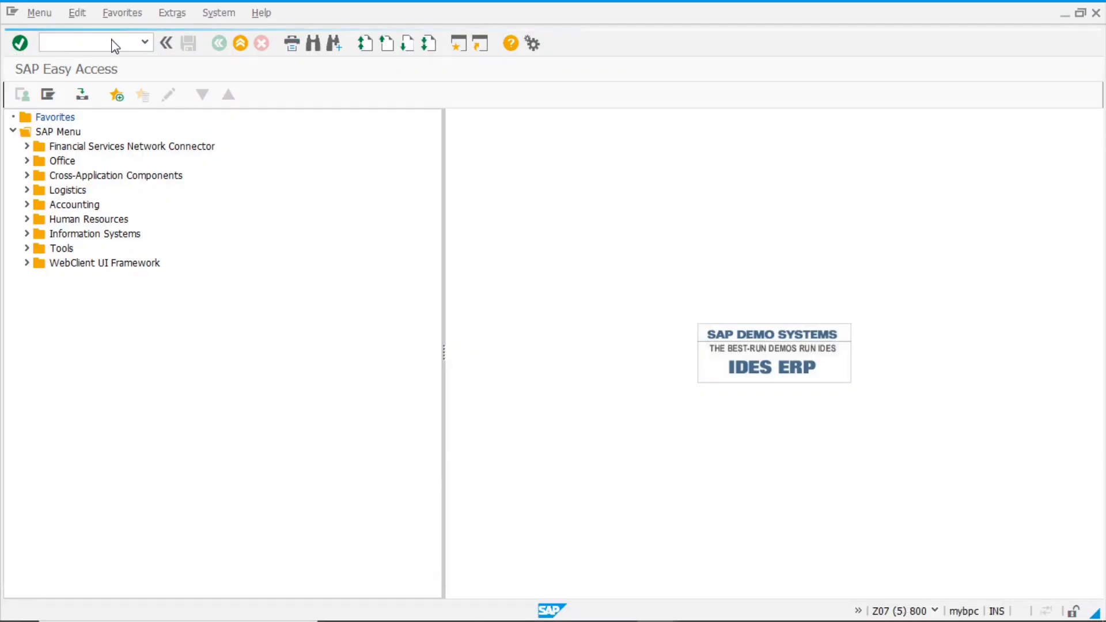
{"action": "type", "text": "me21n"}
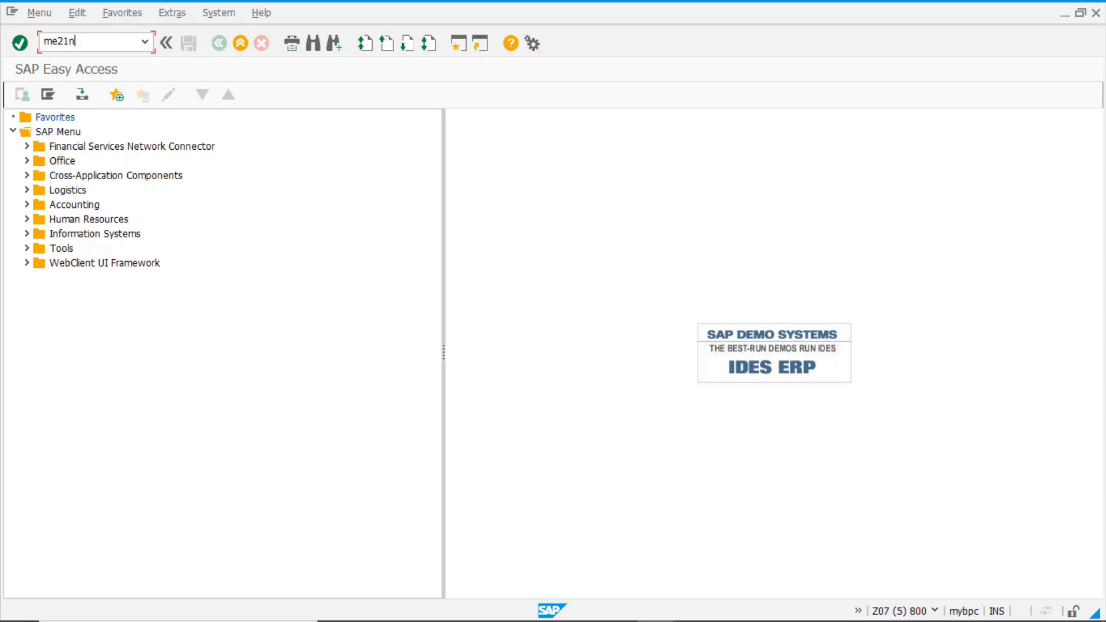
{"action": "key", "text": "Enter"}
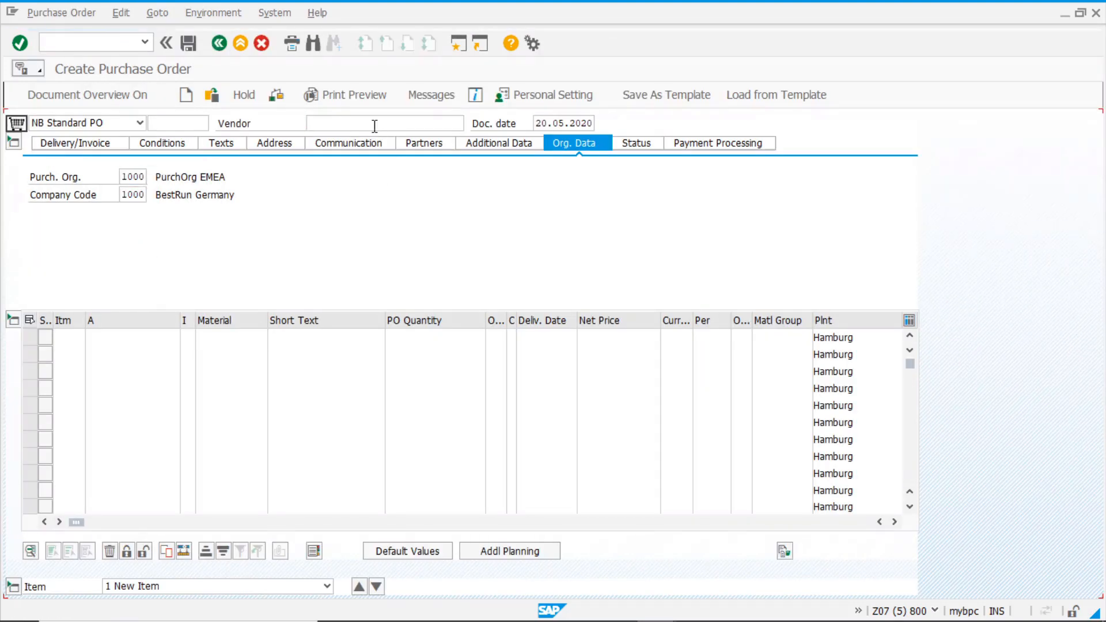
Enter vendor 1111 Suppliers Inc. and material 3348 for the first item
{"action": "type", "text": "111"}
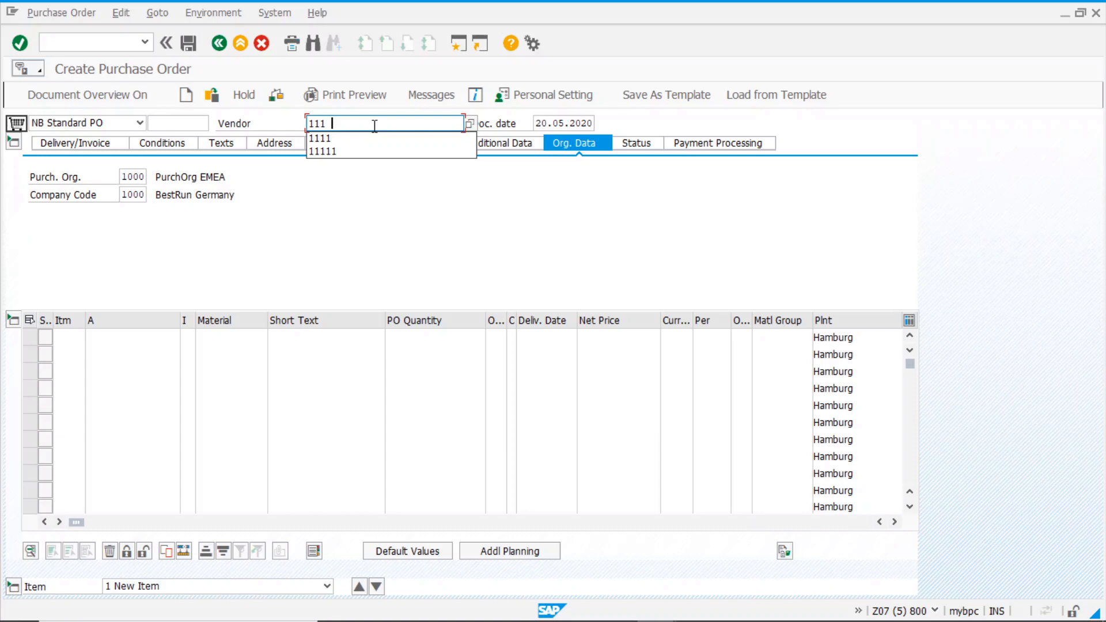
{"action": "left_click", "coordinate": [320, 138]}
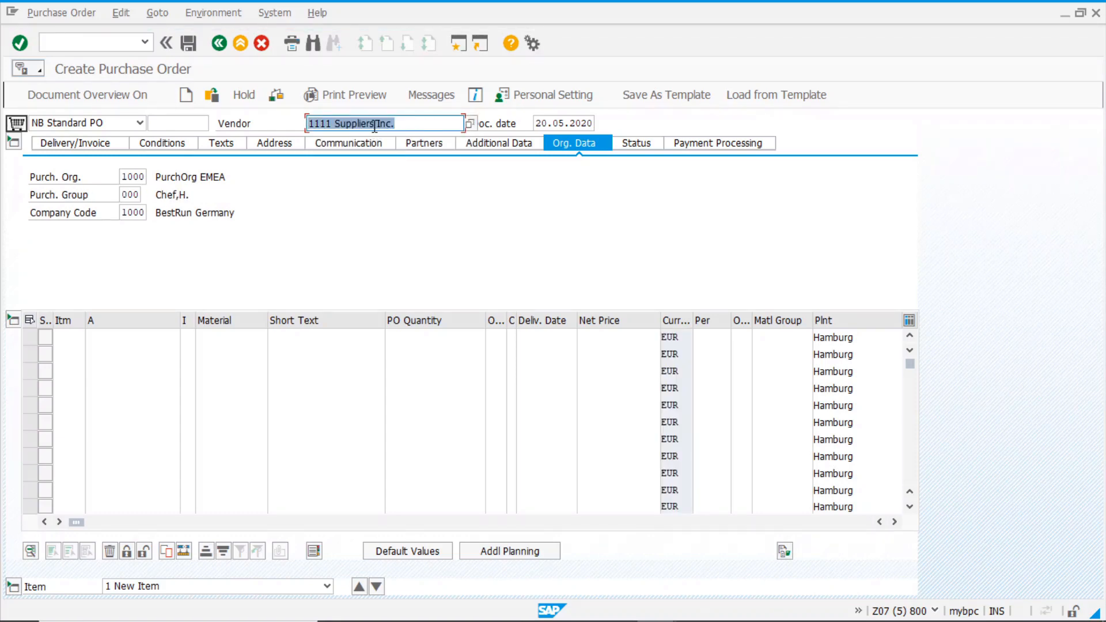
{"action": "mouse_move", "coordinate": [132, 177]}
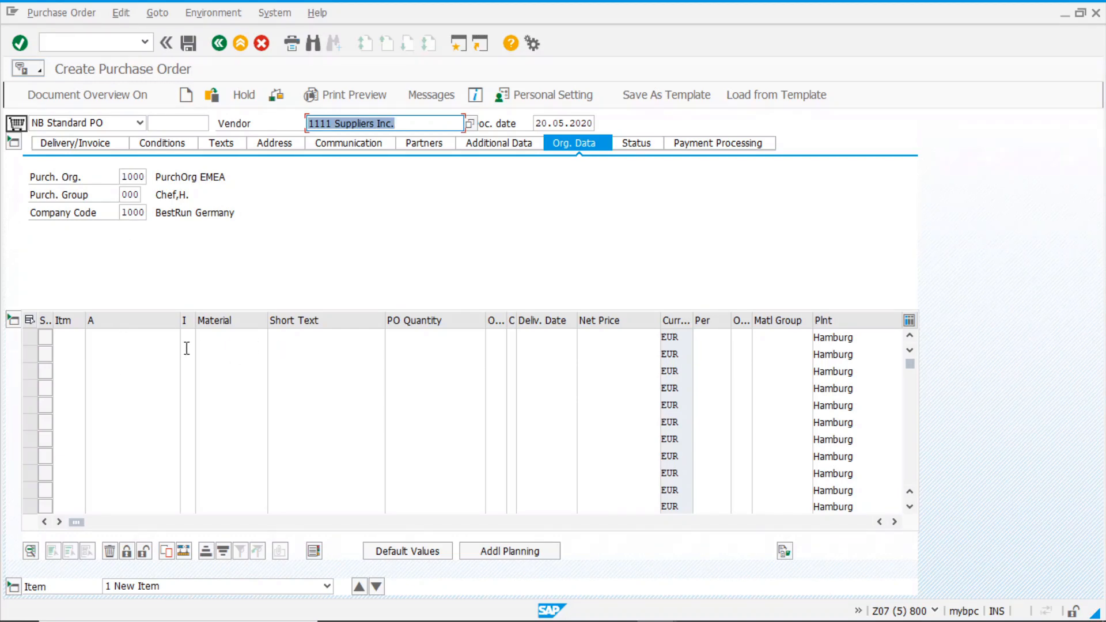
{"action": "left_click", "coordinate": [229, 337]}
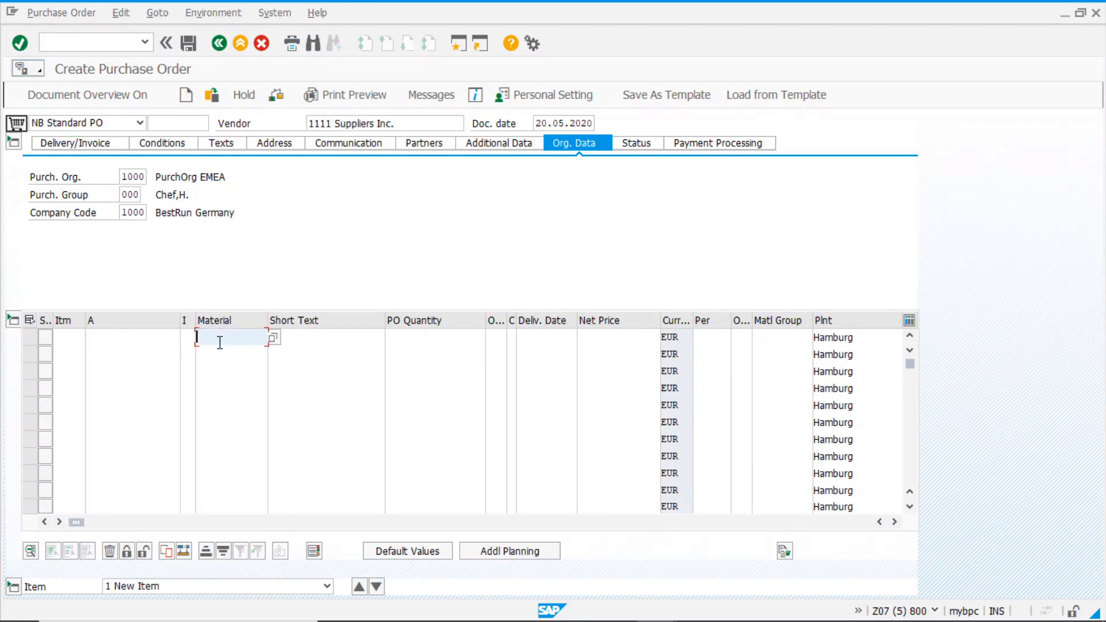
{"action": "type", "text": "3348"}
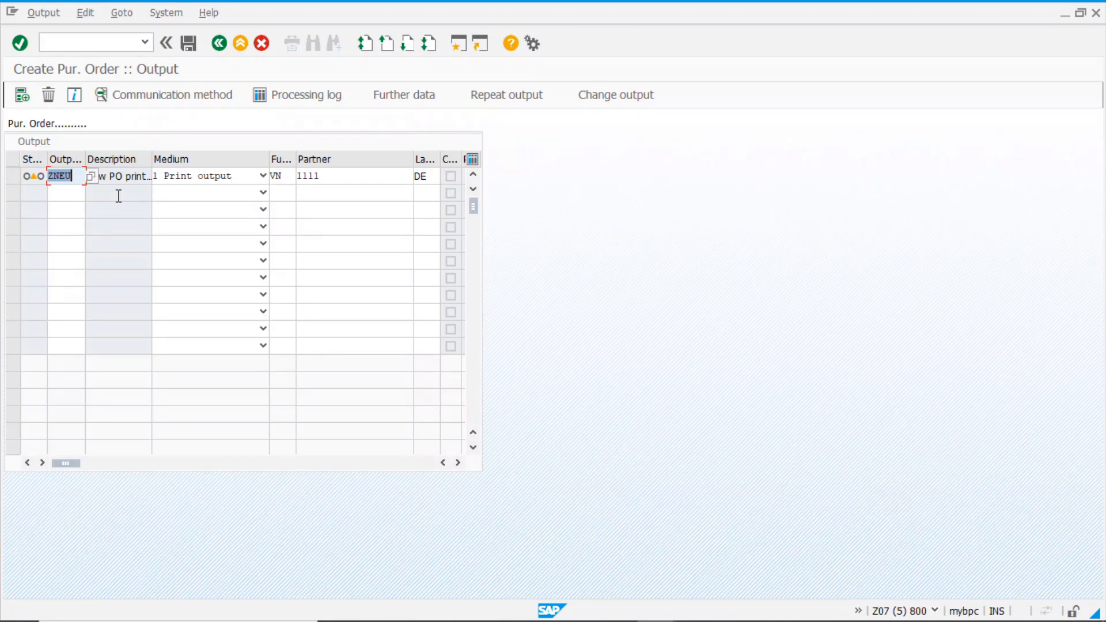
Select the ZNEU output row and run Goto > Determin. analysis
{"action": "left_click", "coordinate": [13, 176]}
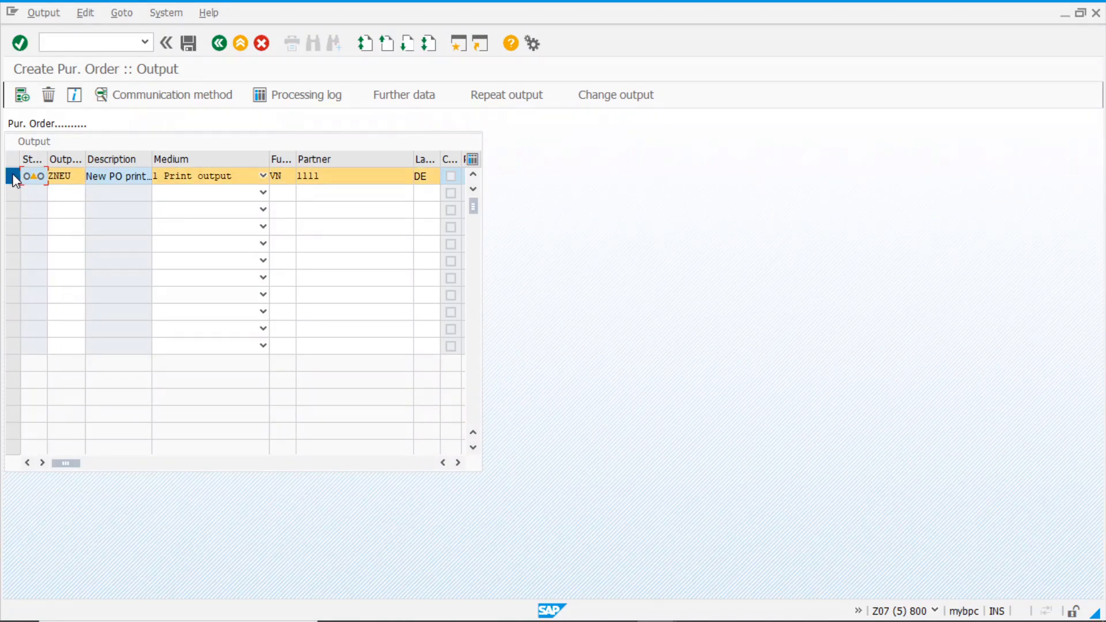
{"action": "left_click", "coordinate": [121, 13]}
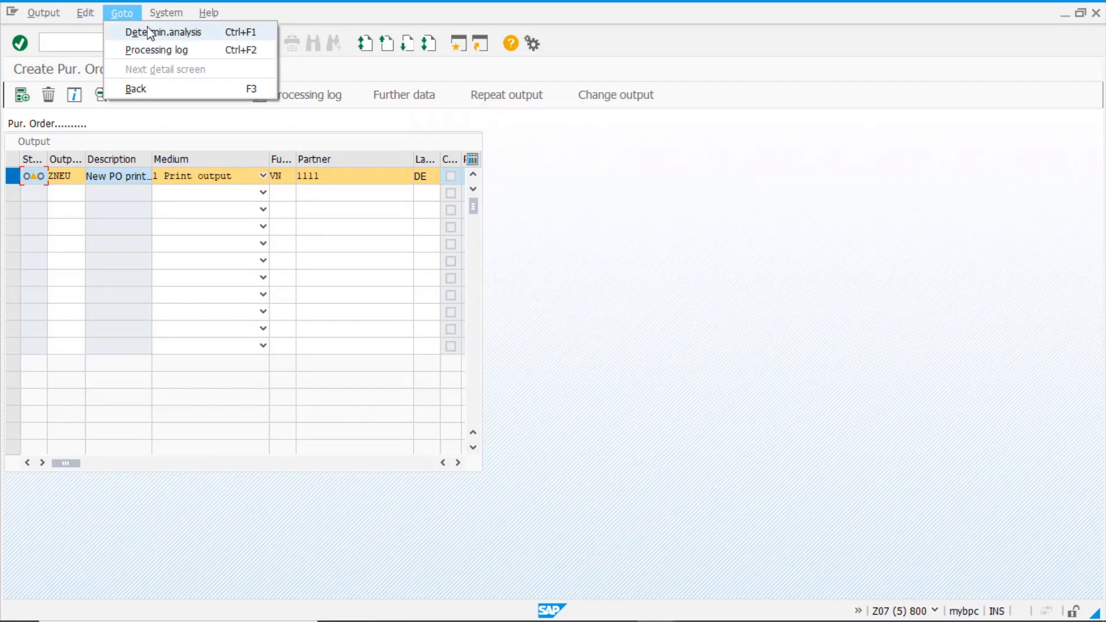
{"action": "left_click", "coordinate": [164, 32]}
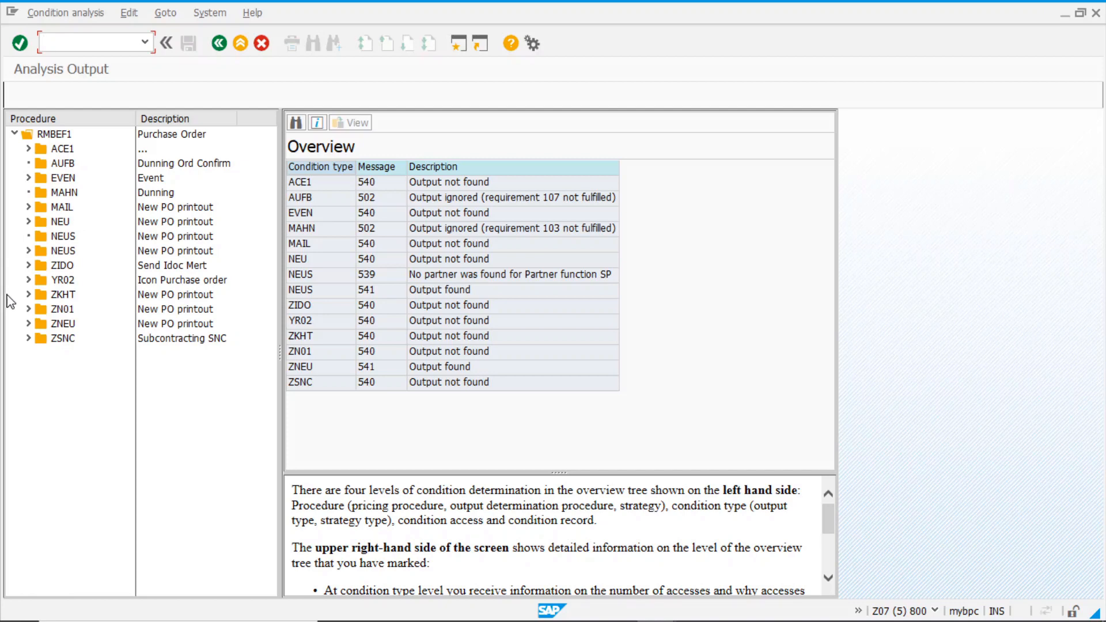
Expand ZNEU access 010 to confirm its B990 match (1000, 1000, NB), then leave the PO
{"action": "left_click", "coordinate": [29, 324]}
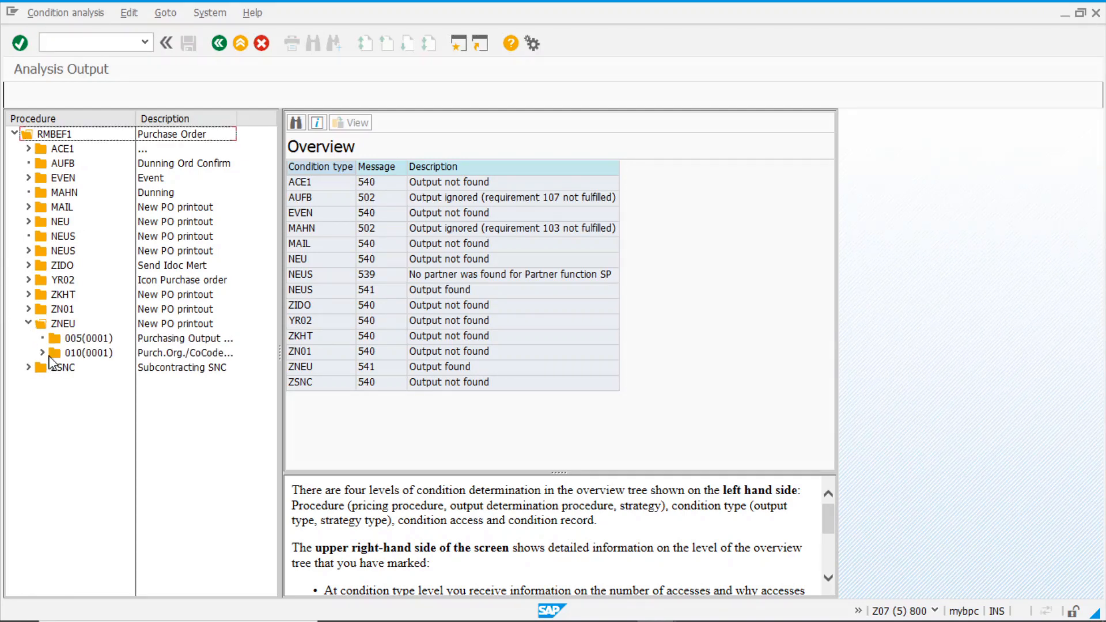
{"action": "left_click", "coordinate": [42, 352]}
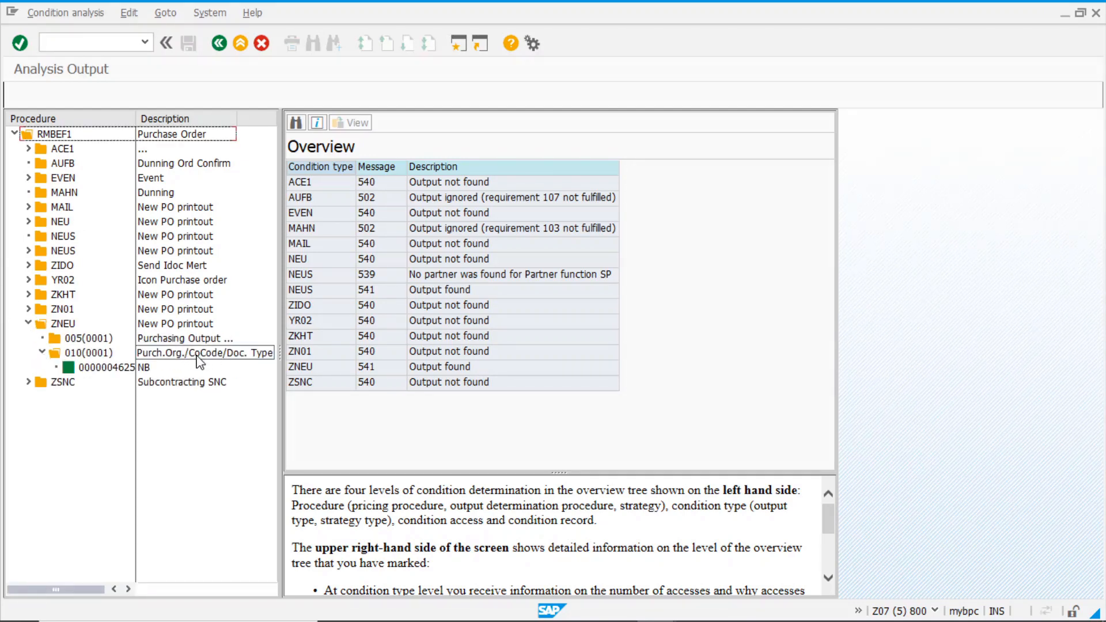
{"action": "left_click", "coordinate": [91, 352]}
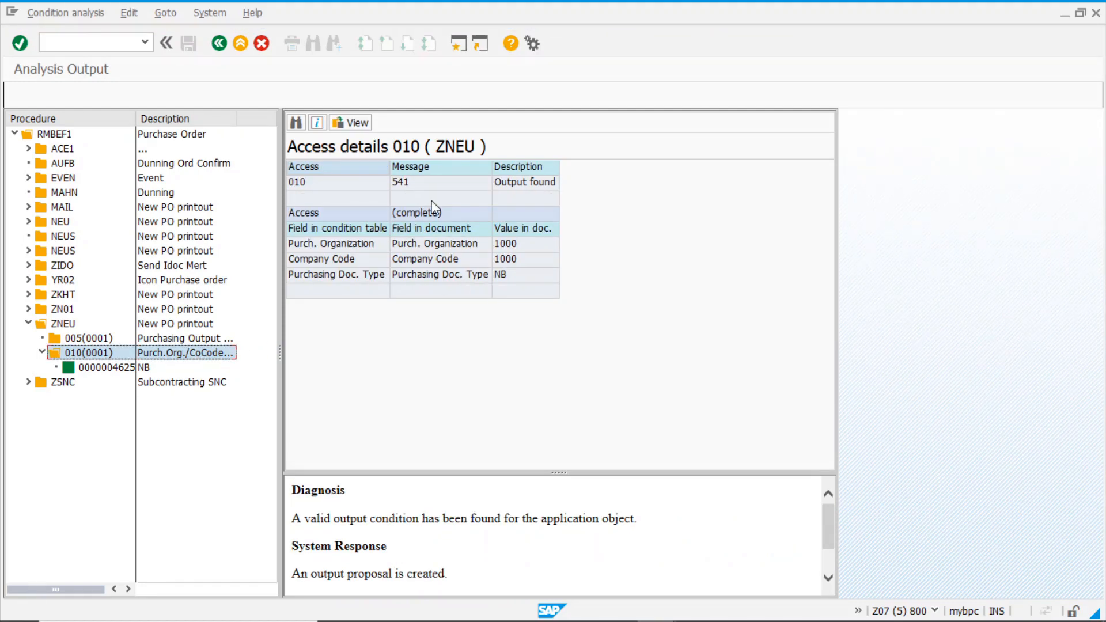
{"action": "mouse_move", "coordinate": [434, 279]}
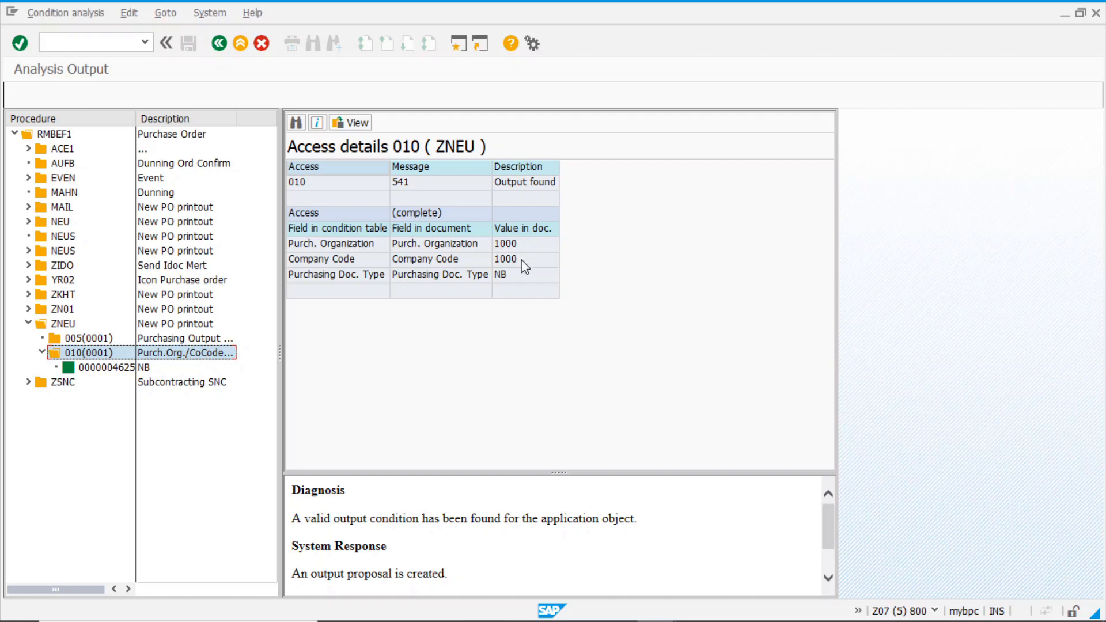
{"action": "mouse_move", "coordinate": [526, 289]}
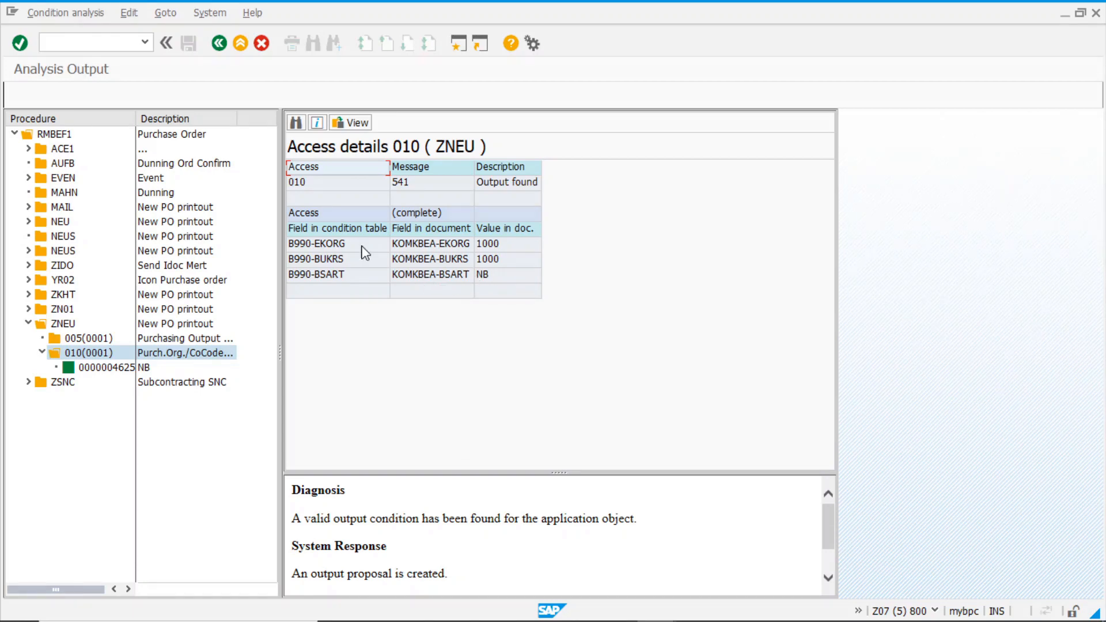
{"action": "left_click", "coordinate": [295, 122]}
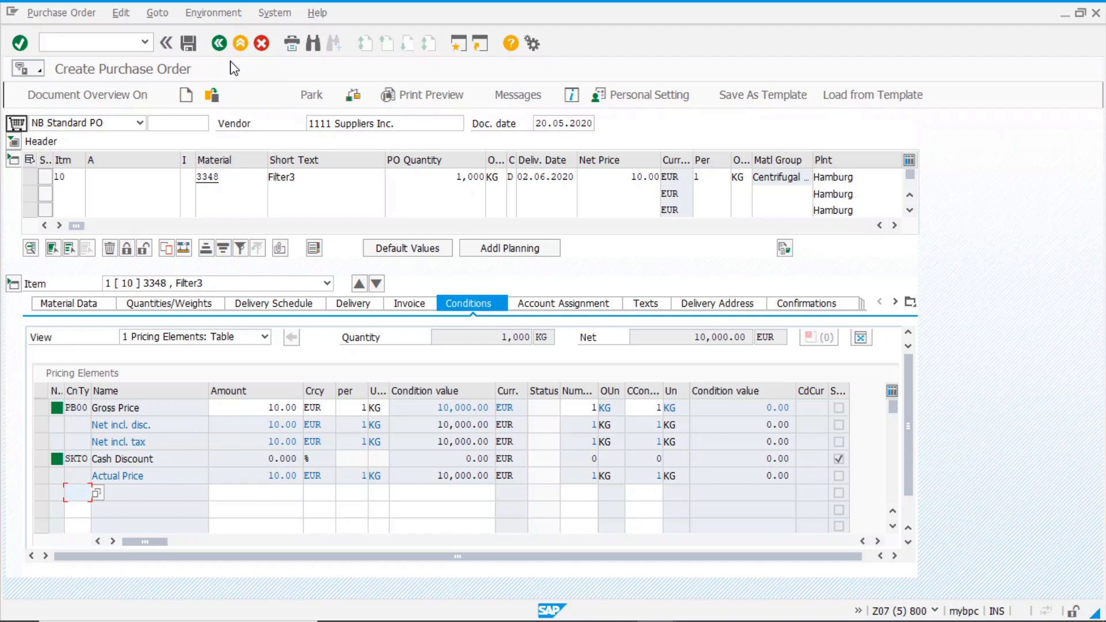
{"action": "mouse_move", "coordinate": [219, 43]}
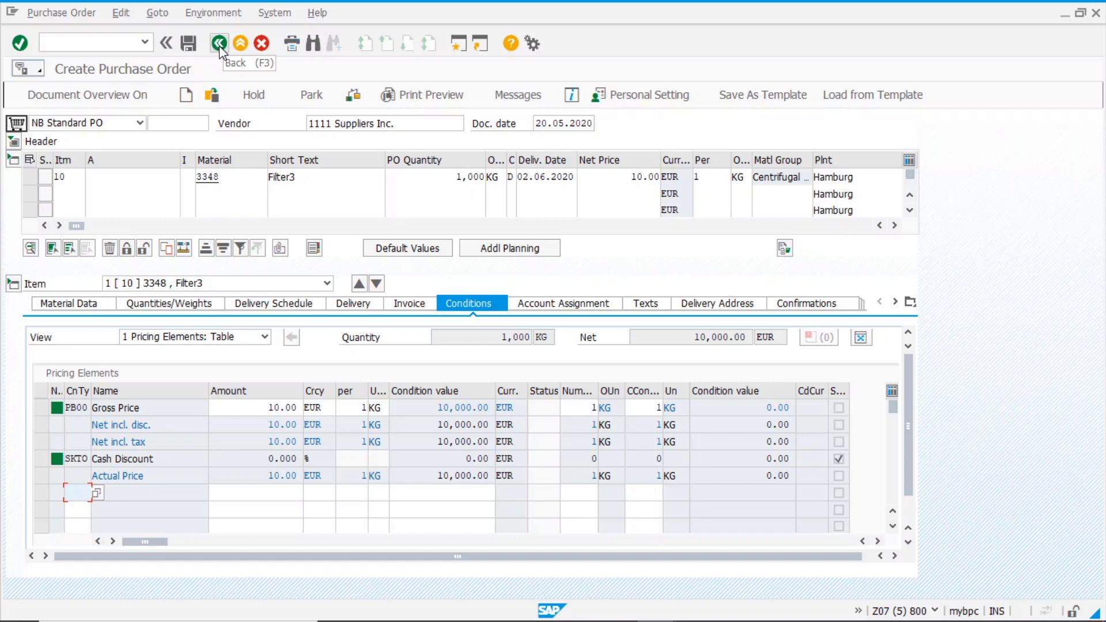
{"action": "left_click", "coordinate": [219, 43]}
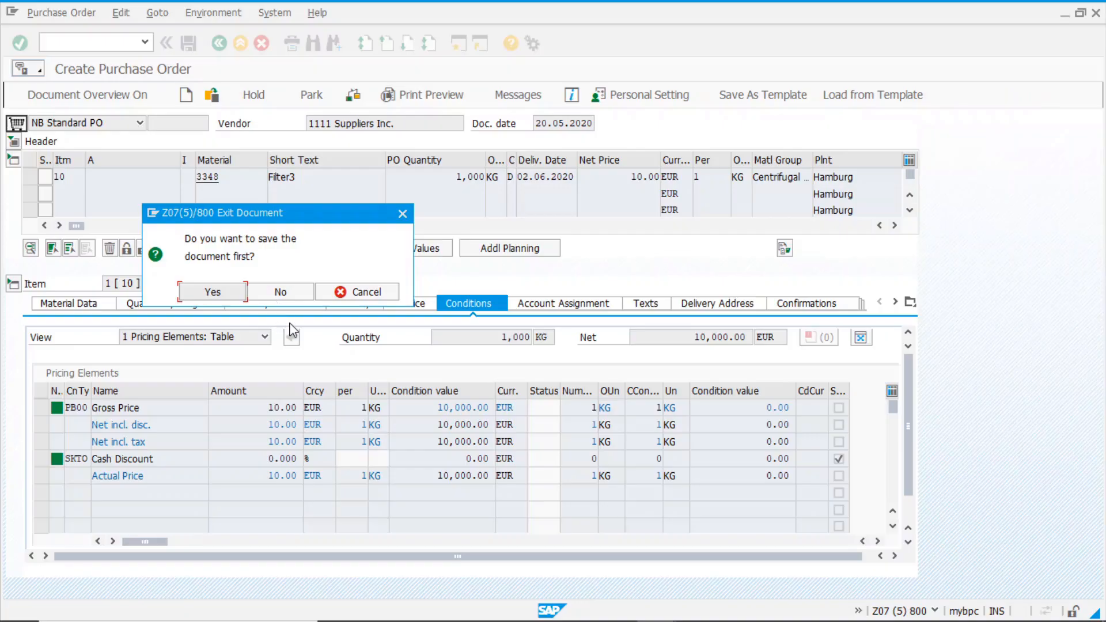
{"action": "left_click", "coordinate": [280, 291]}
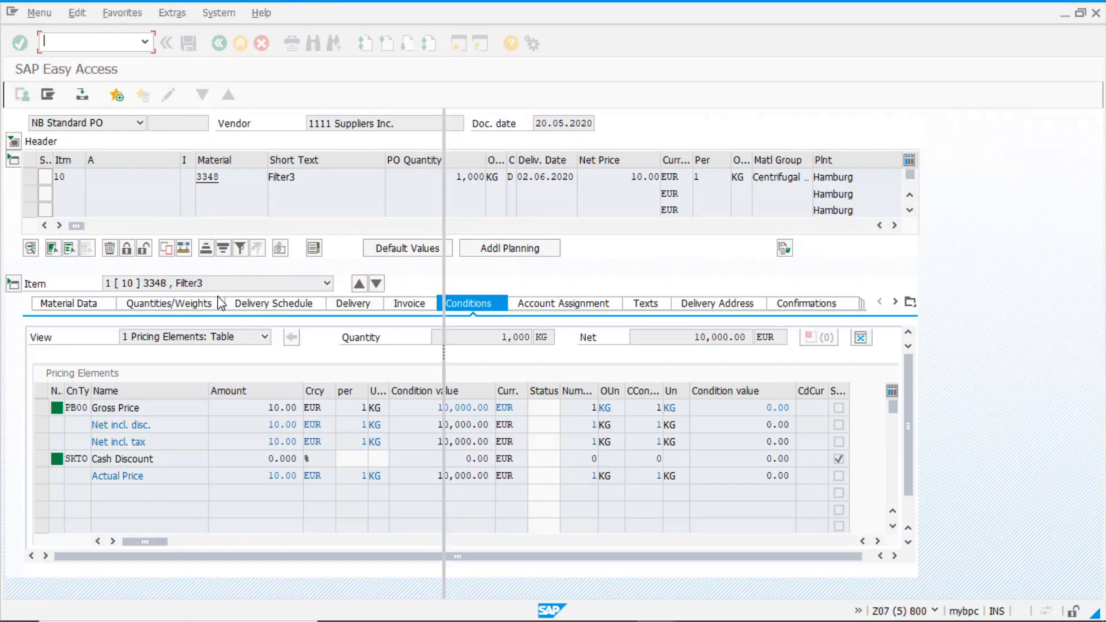
{"action": "left_click", "coordinate": [188, 43]}
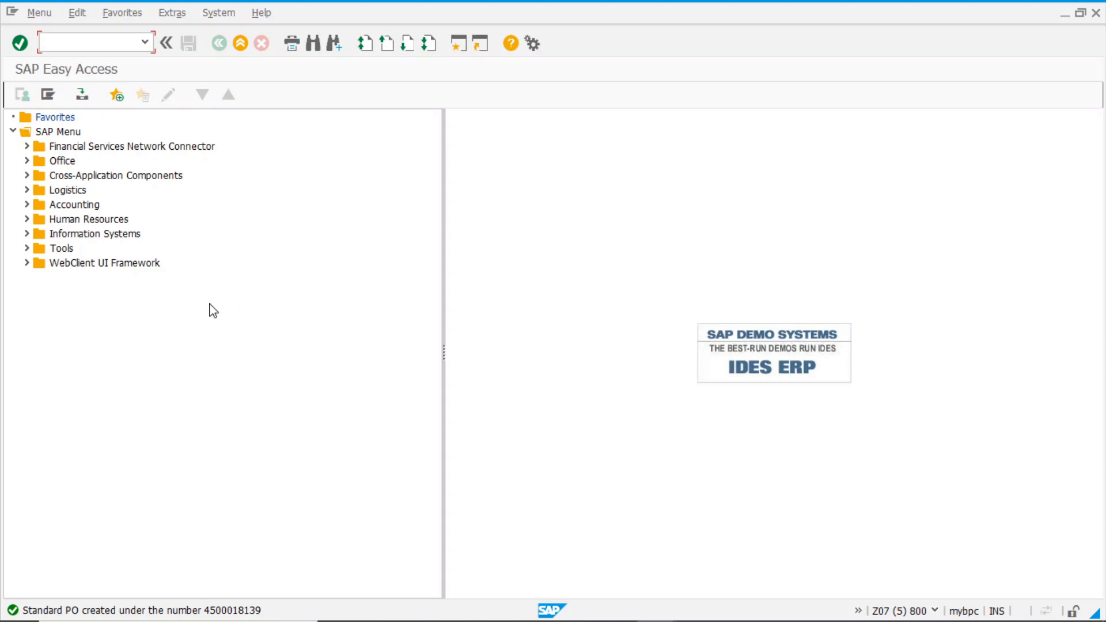
{"action": "mouse_move", "coordinate": [208, 291]}
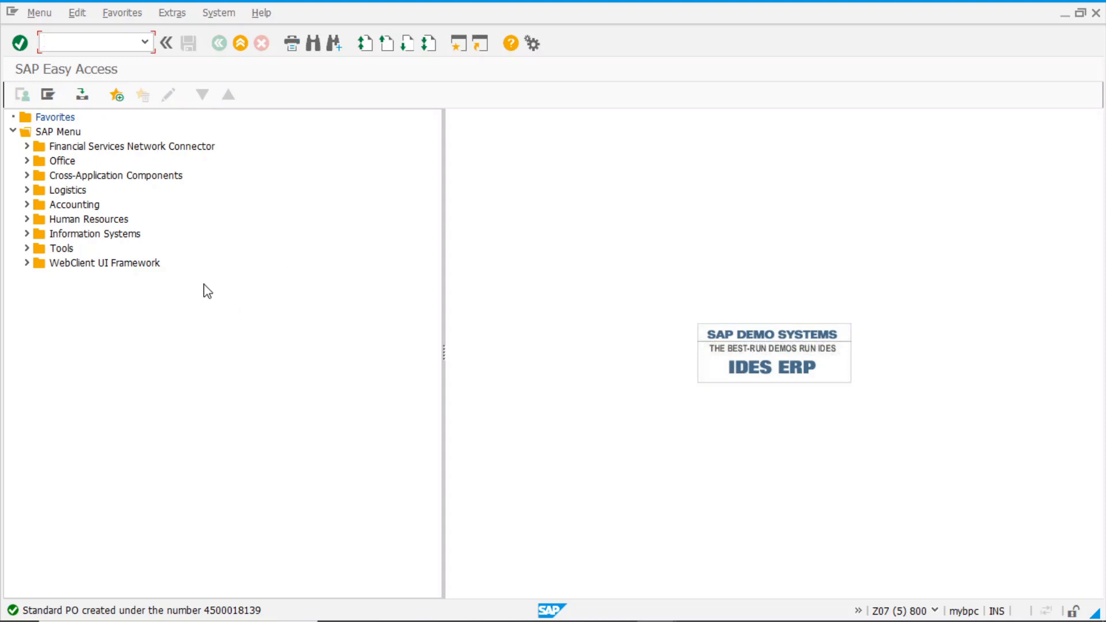
{"action": "left_click", "coordinate": [92, 42]}
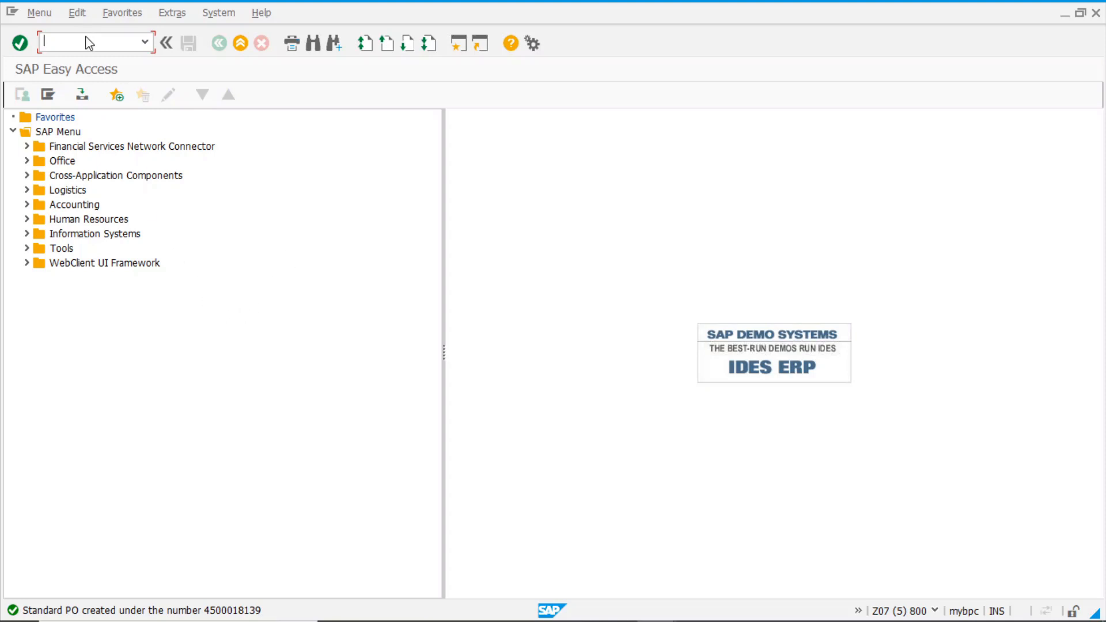
{"action": "type", "text": "se16"}
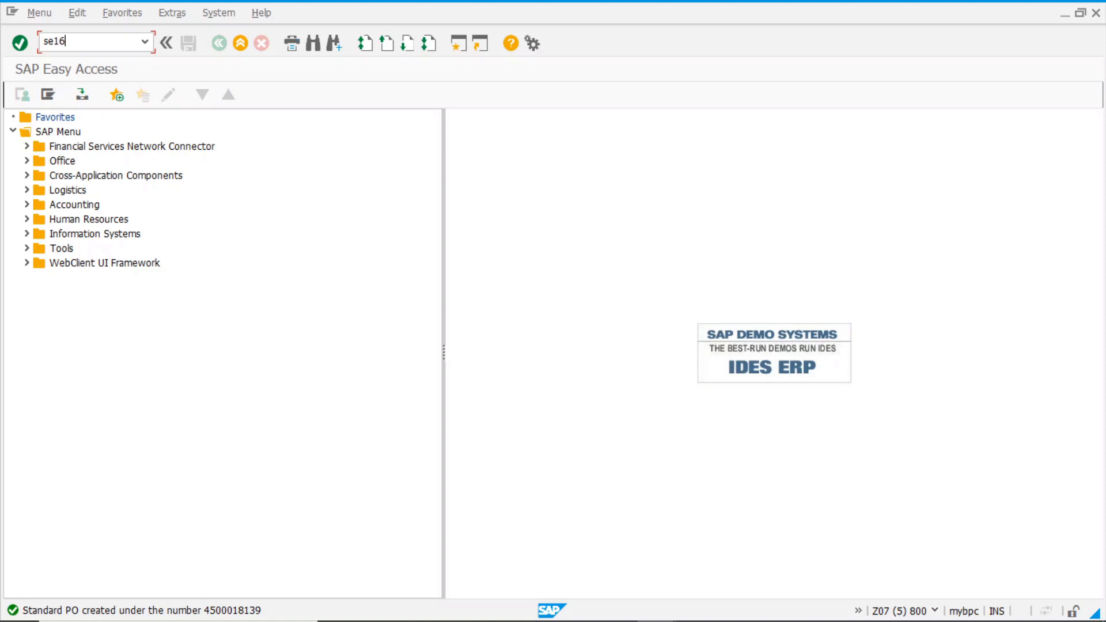
{"action": "key", "text": "Enter"}
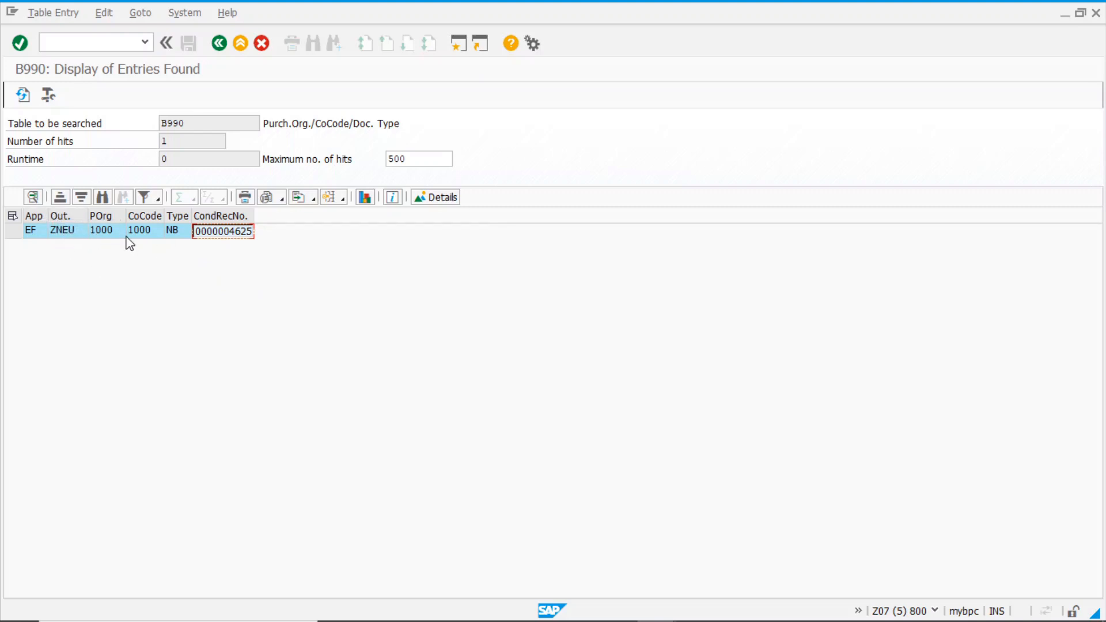
{"action": "mouse_move", "coordinate": [218, 44]}
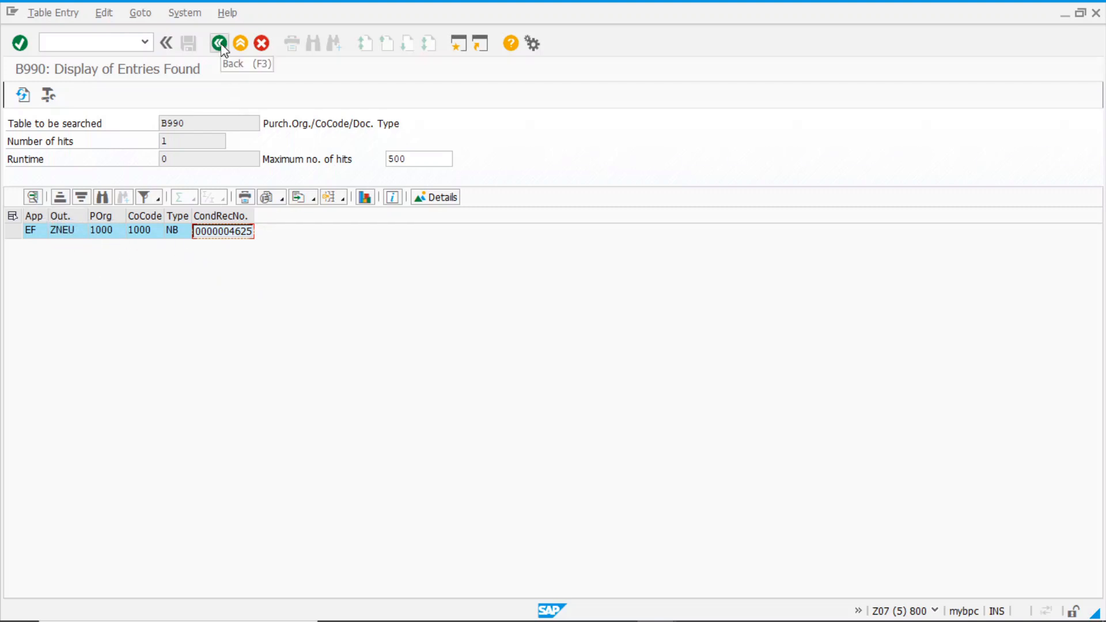
{"action": "left_click", "coordinate": [218, 43]}
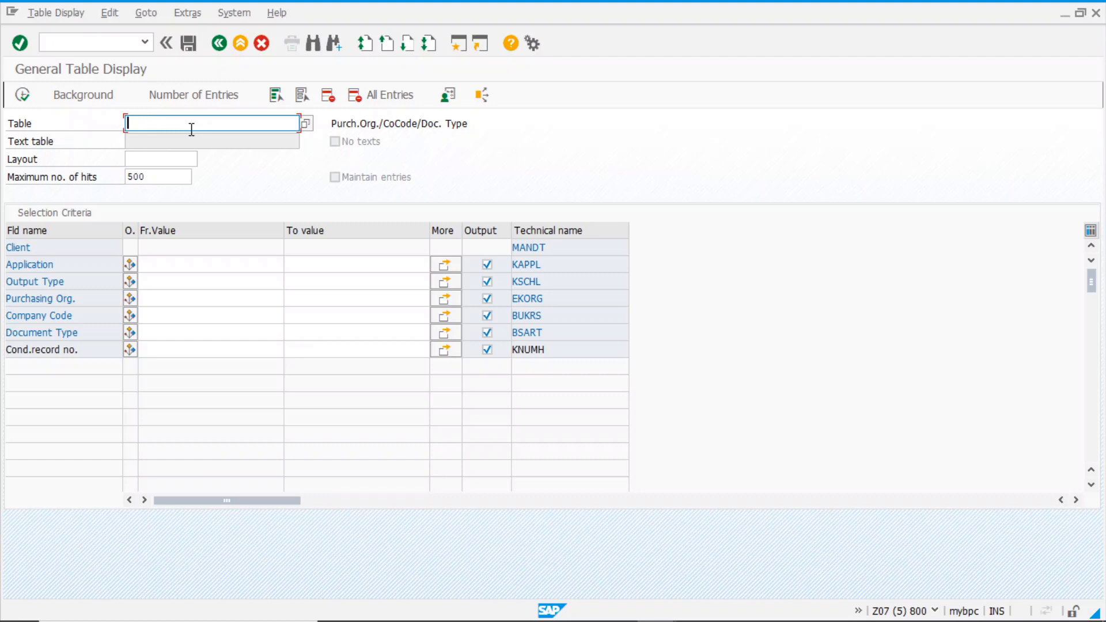
{"action": "type", "text": "nach"}
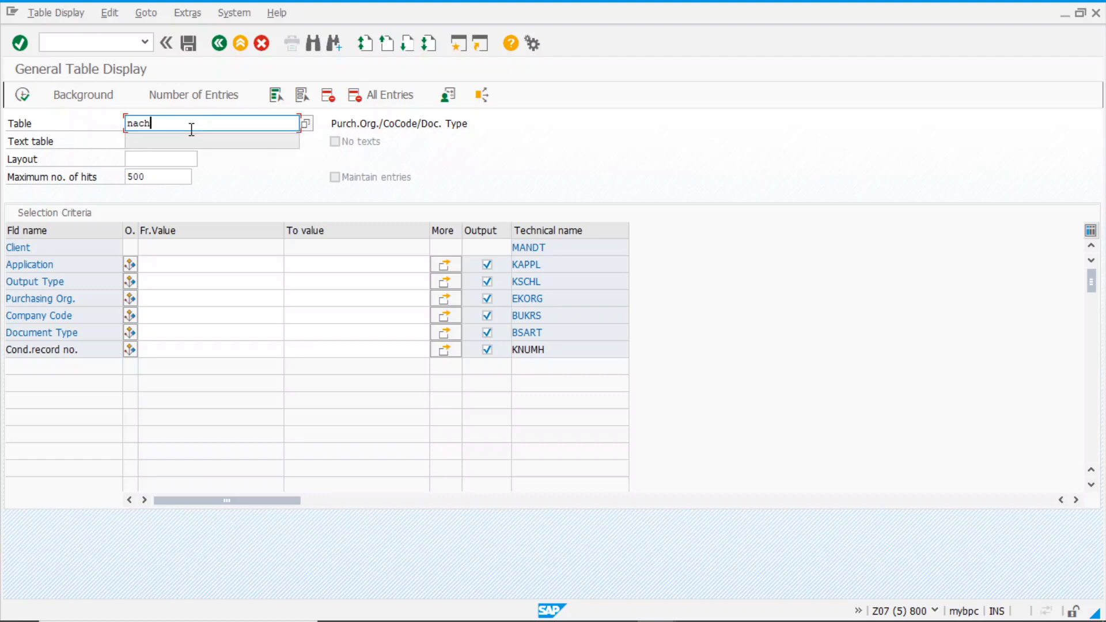
{"action": "type", "text": "nast"}
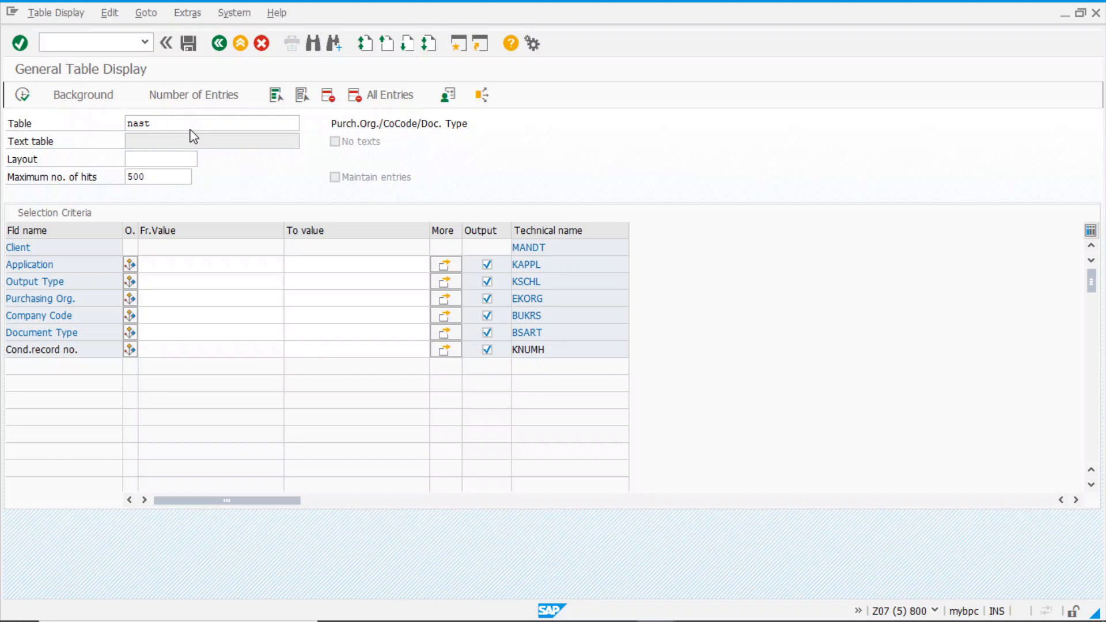
{"action": "key", "text": "Enter"}
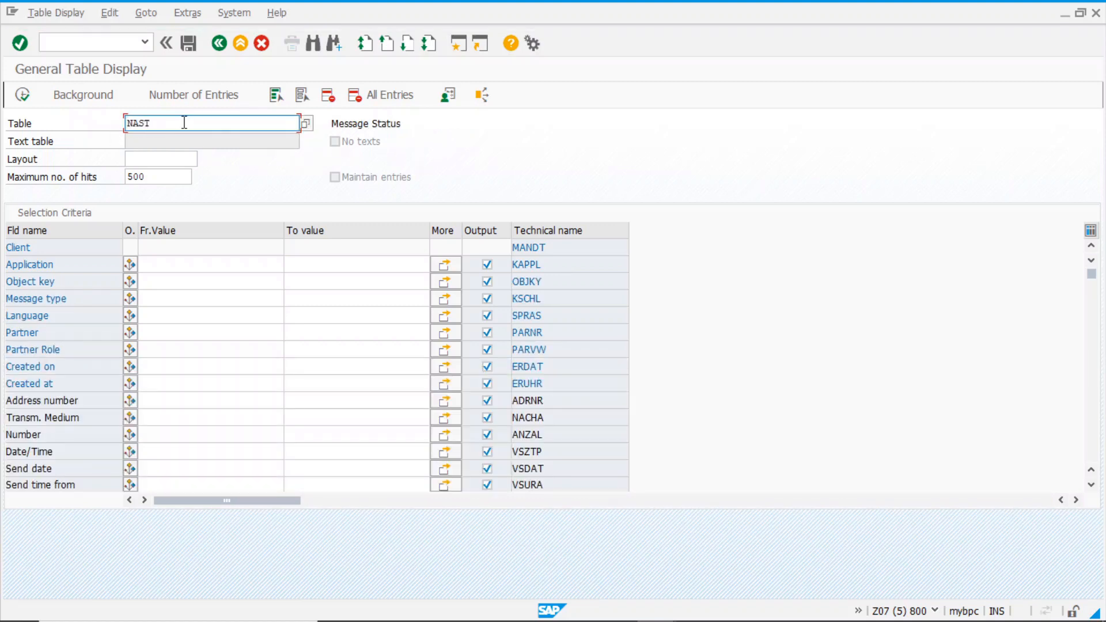
{"action": "type", "text": "NACH"}
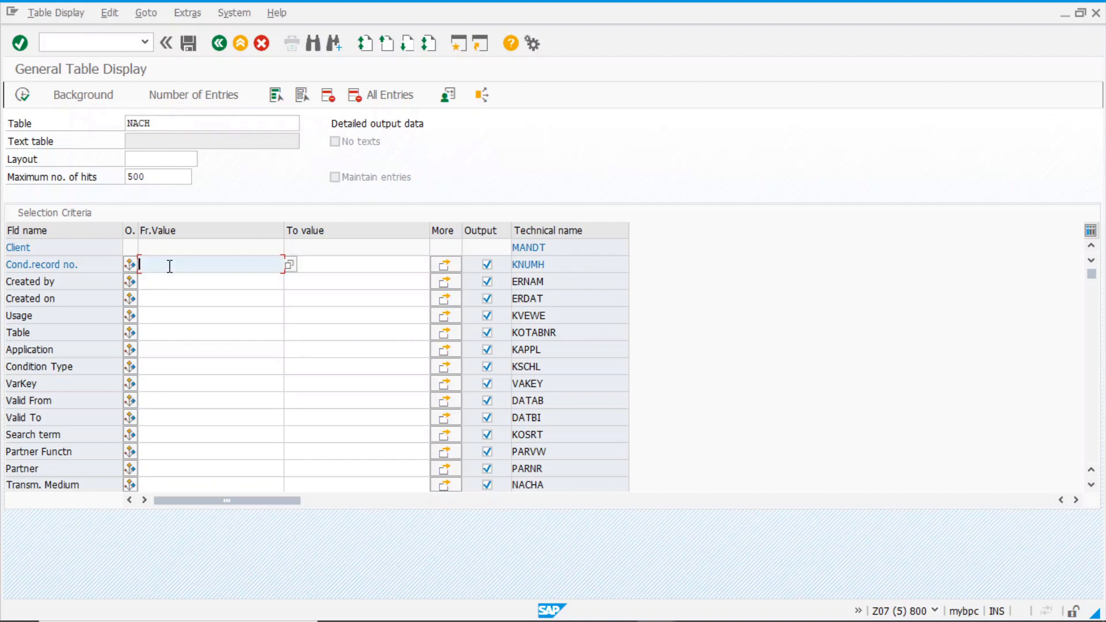
{"action": "type", "text": "0000004625"}
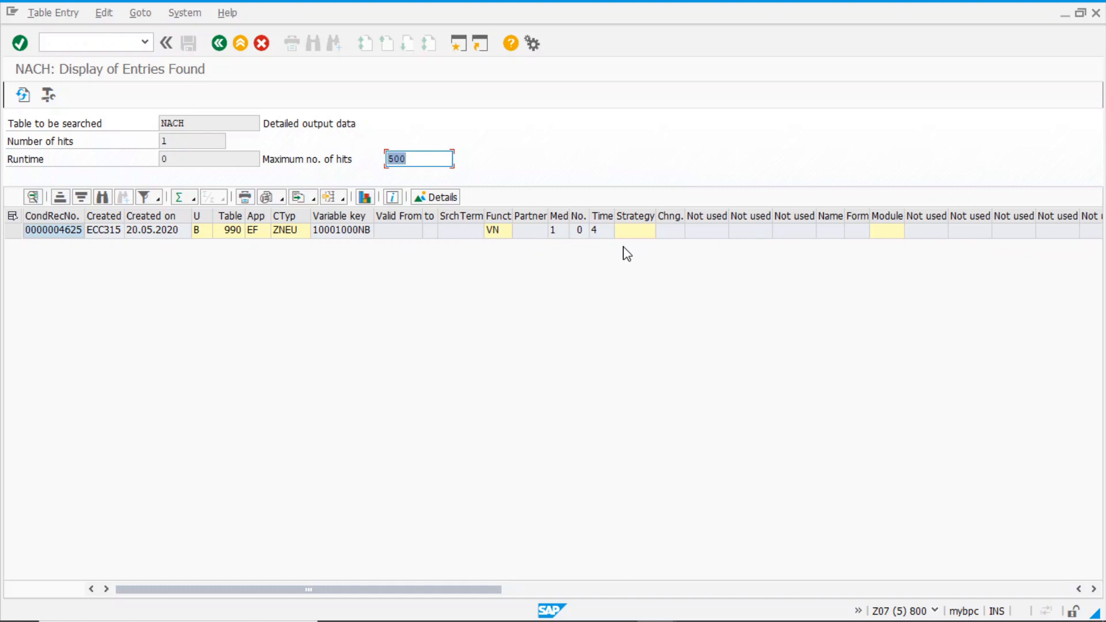
{"action": "mouse_move", "coordinate": [107, 41]}
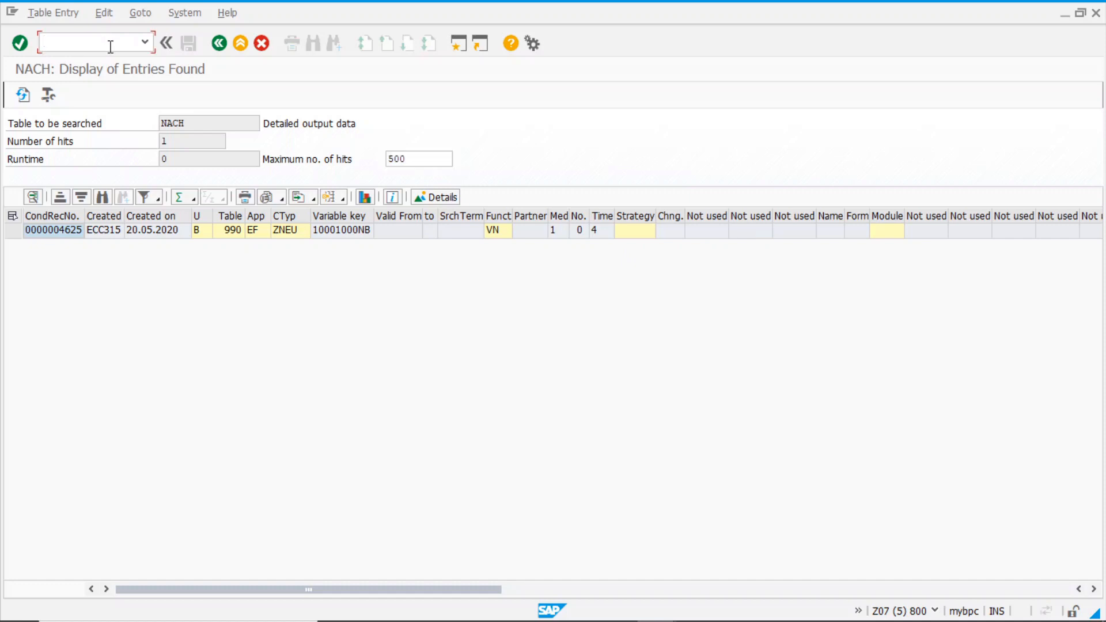
{"action": "left_click", "coordinate": [218, 43]}
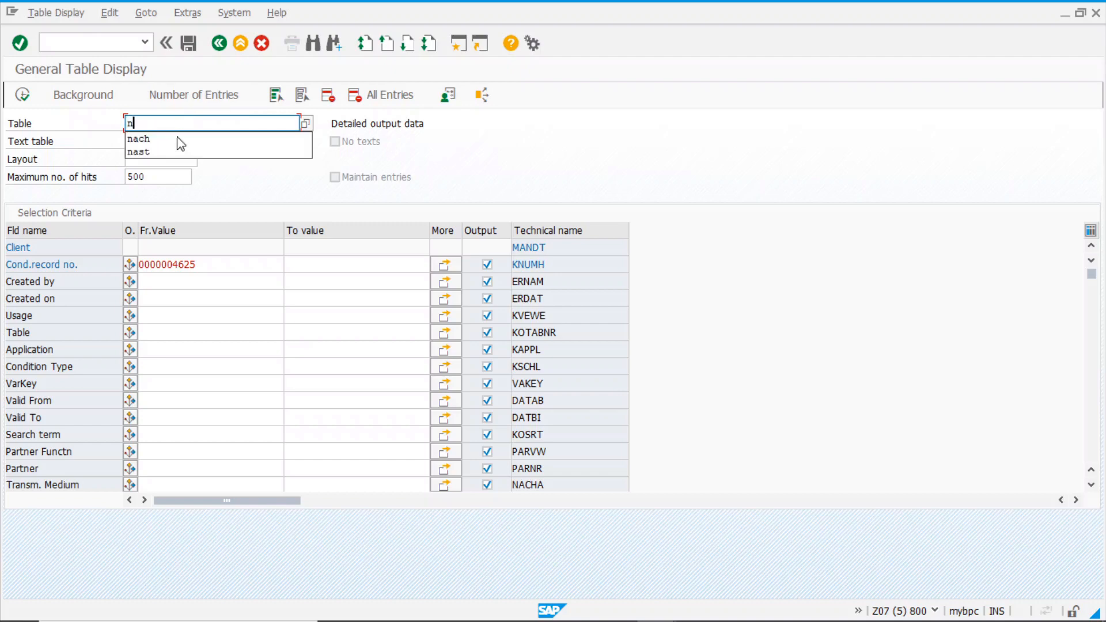
{"action": "left_click", "coordinate": [139, 151]}
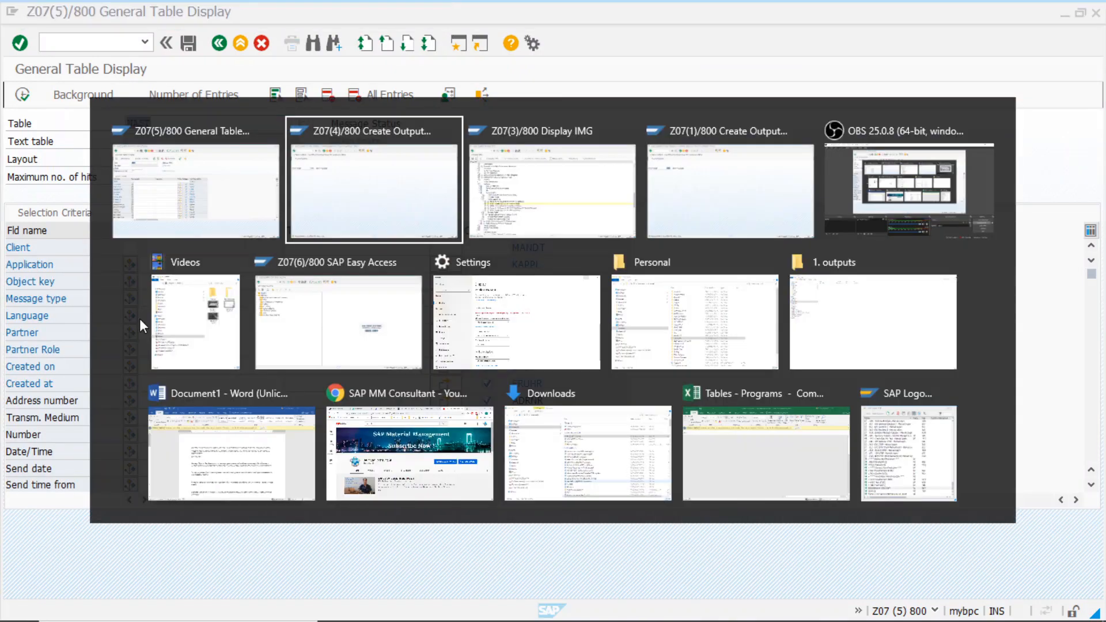
{"action": "left_click", "coordinate": [373, 131]}
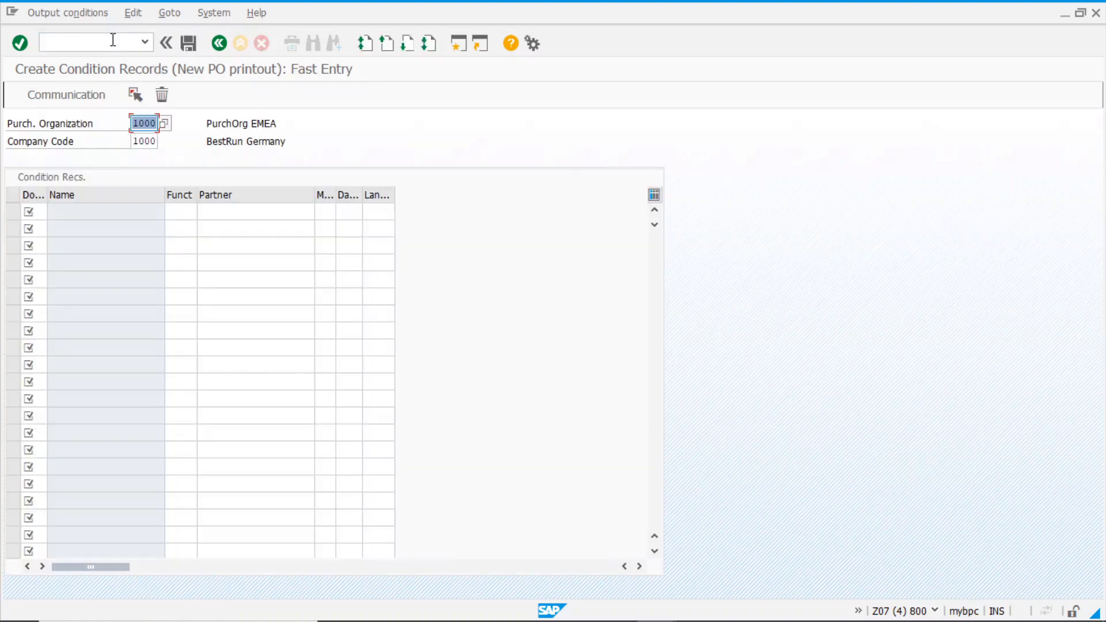
{"action": "type", "text": "/n"}
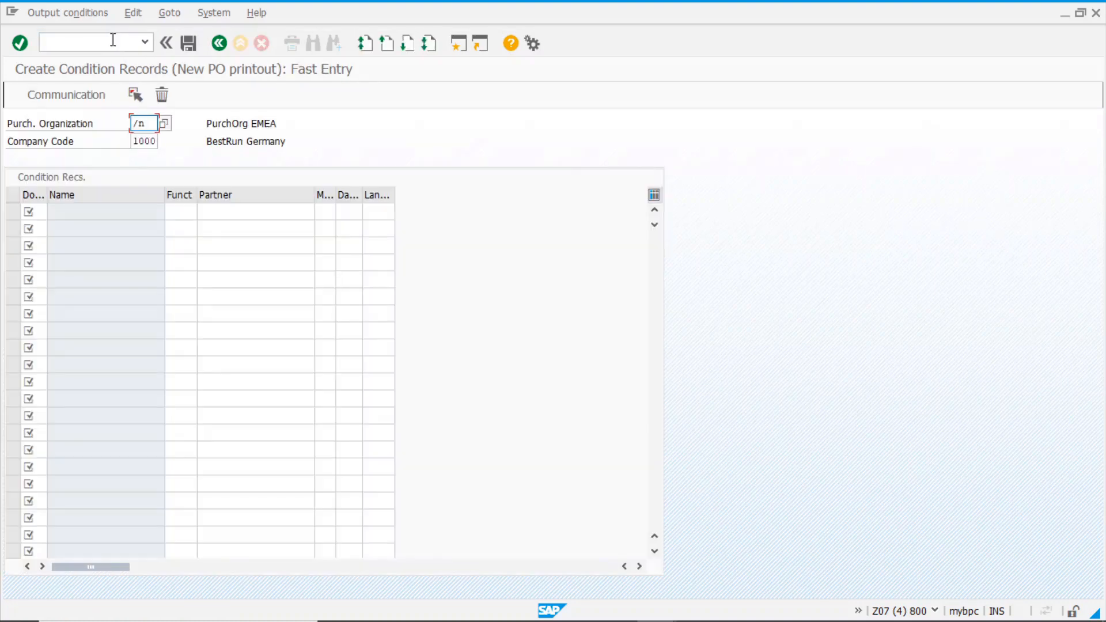
{"action": "type", "text": "/nme"}
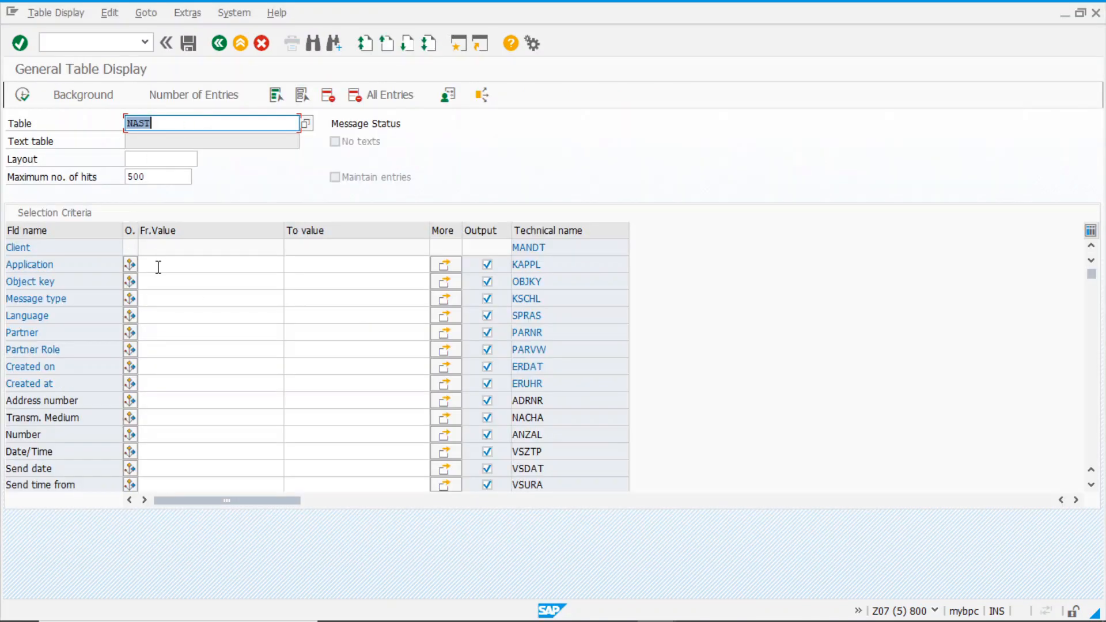
{"action": "type", "text": "ef"}
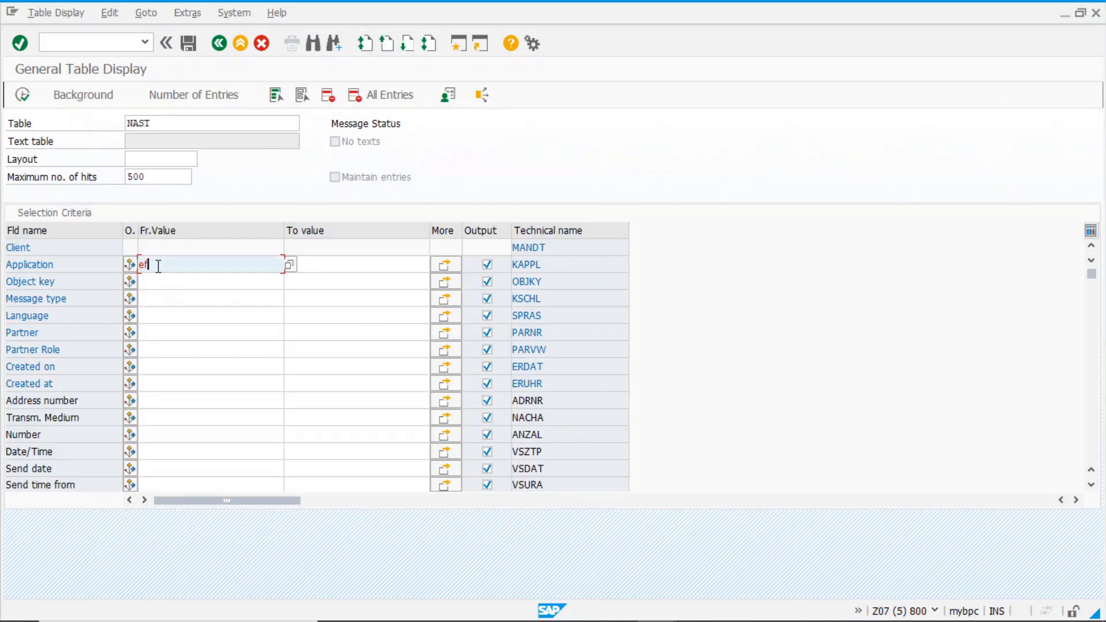
{"action": "type", "text": "4500018139"}
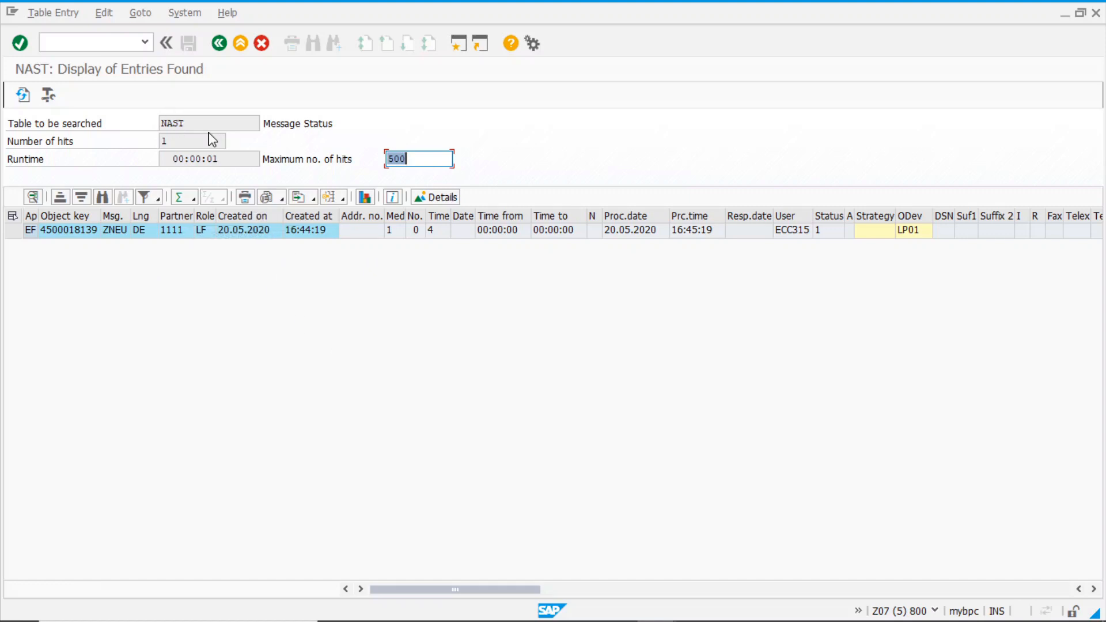
{"action": "mouse_move", "coordinate": [756, 274]}
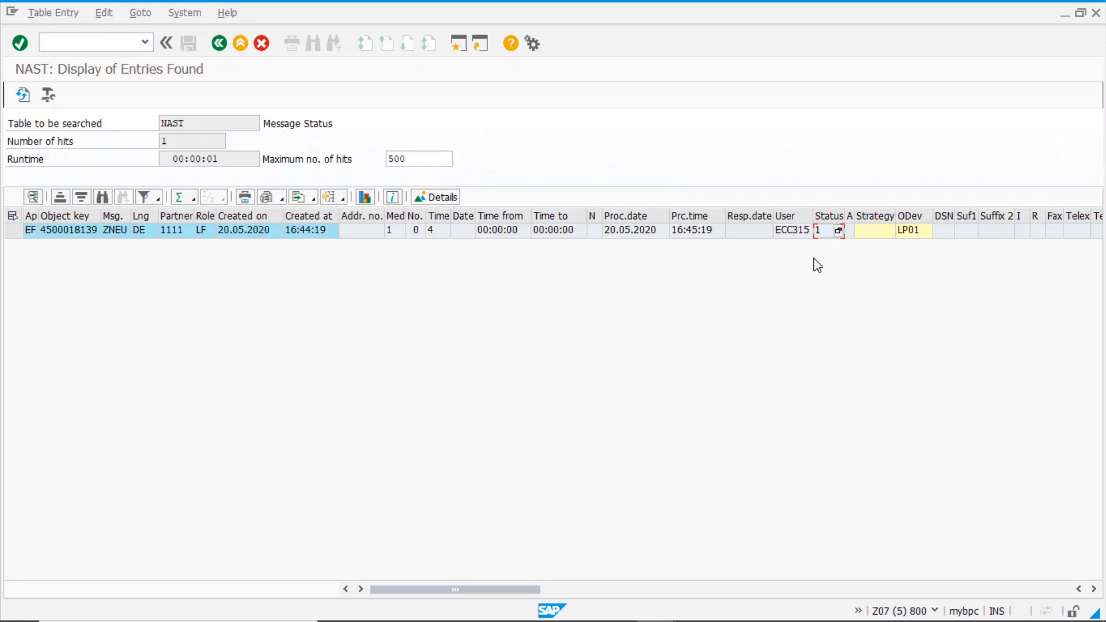
{"action": "mouse_move", "coordinate": [694, 261]}
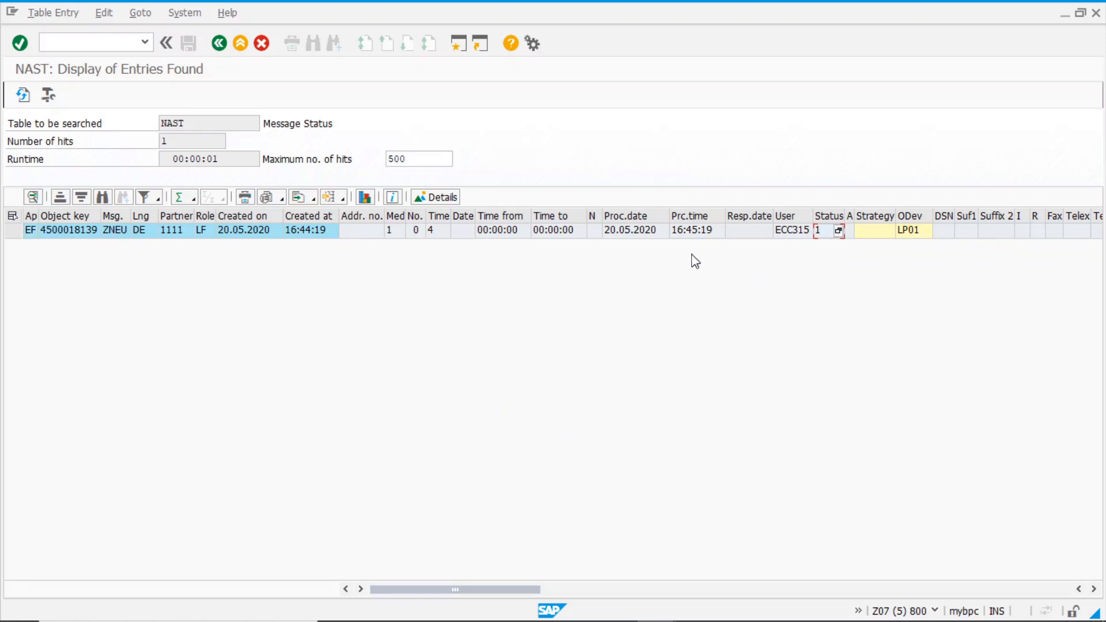
{"action": "mouse_move", "coordinate": [240, 109]}
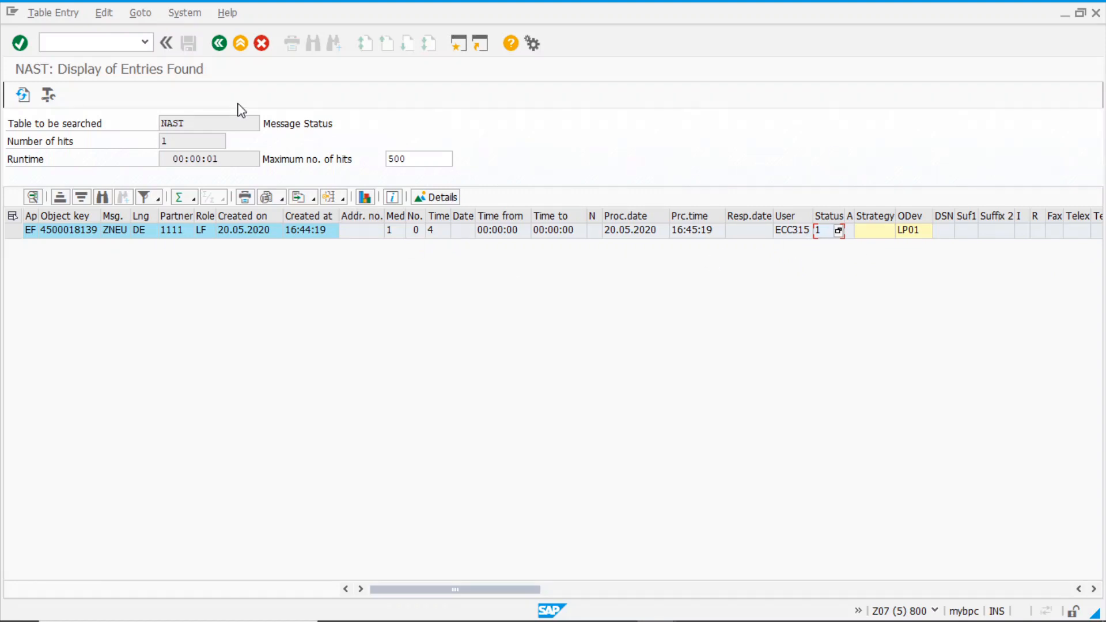
Leave the NAST list and open Conditions > Define Price Determination Process > Maintain Condition Table in the IMG
{"action": "left_click", "coordinate": [219, 44]}
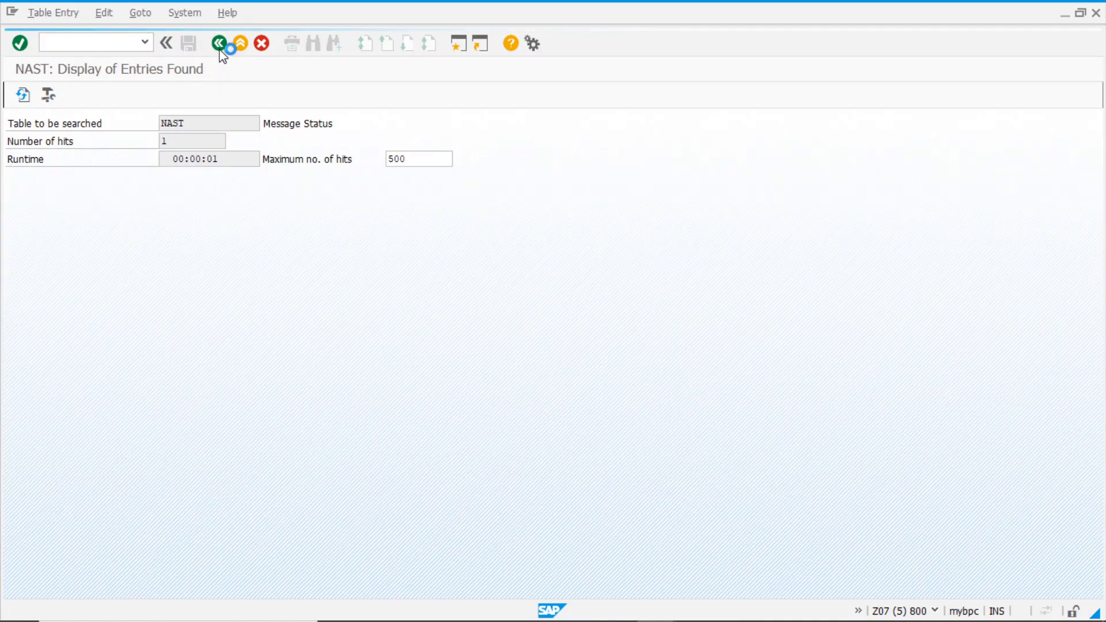
{"action": "left_click", "coordinate": [218, 43]}
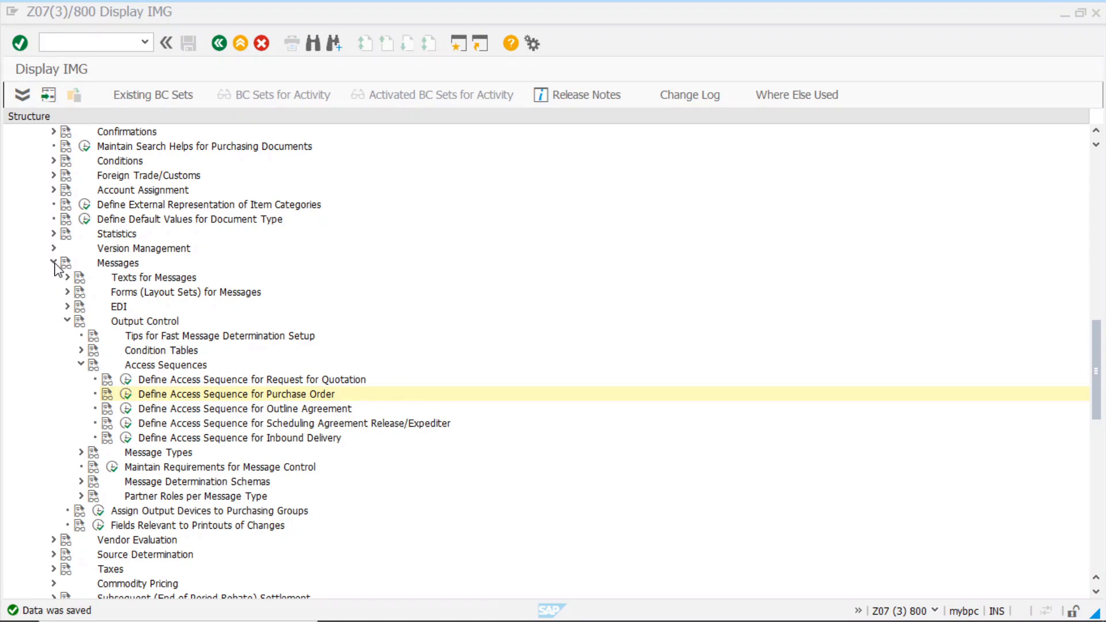
{"action": "left_click", "coordinate": [53, 263]}
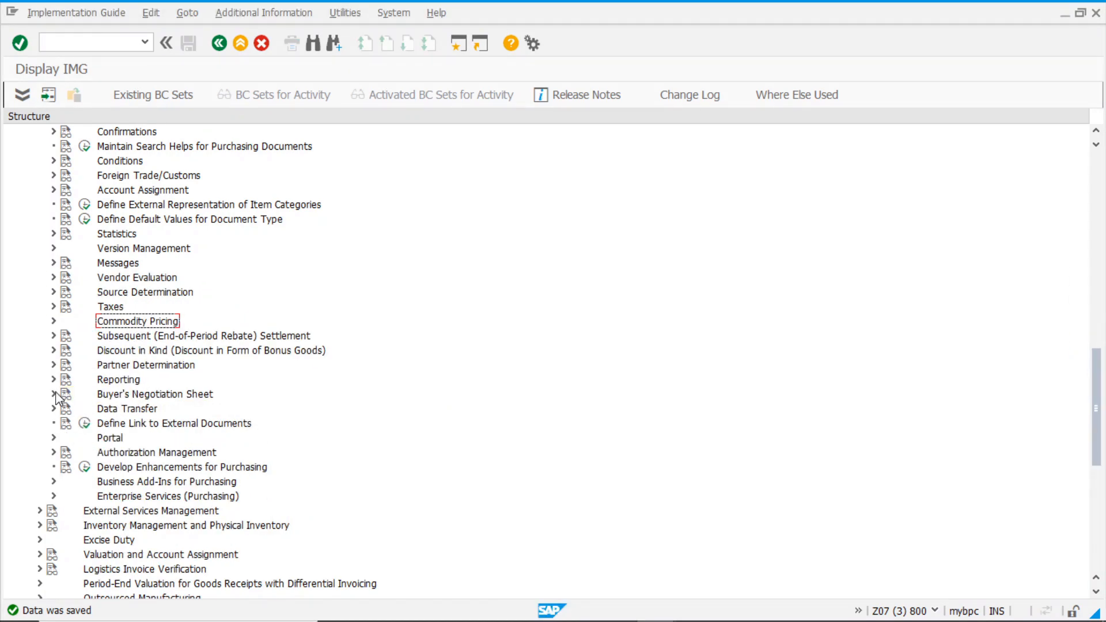
{"action": "mouse_move", "coordinate": [7, 373]}
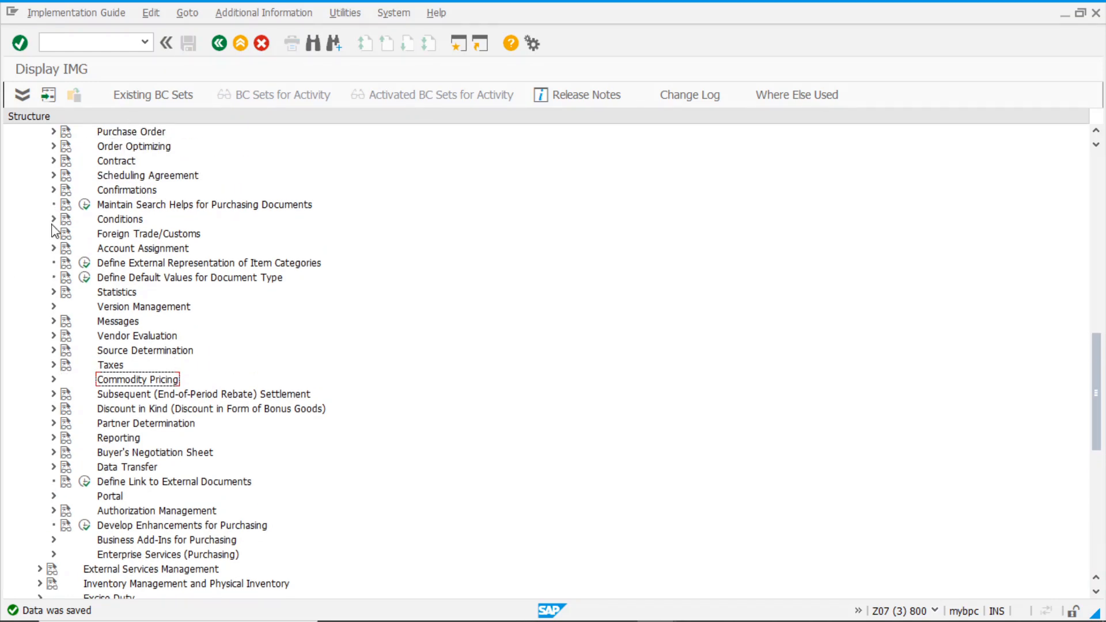
{"action": "left_click", "coordinate": [53, 219]}
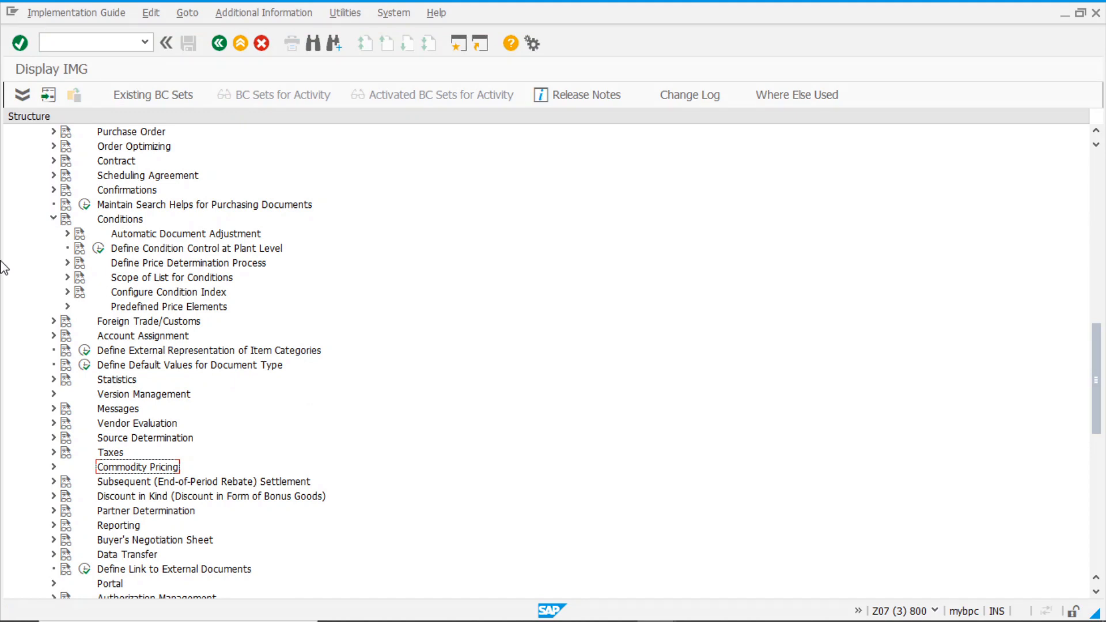
{"action": "mouse_move", "coordinate": [67, 267]}
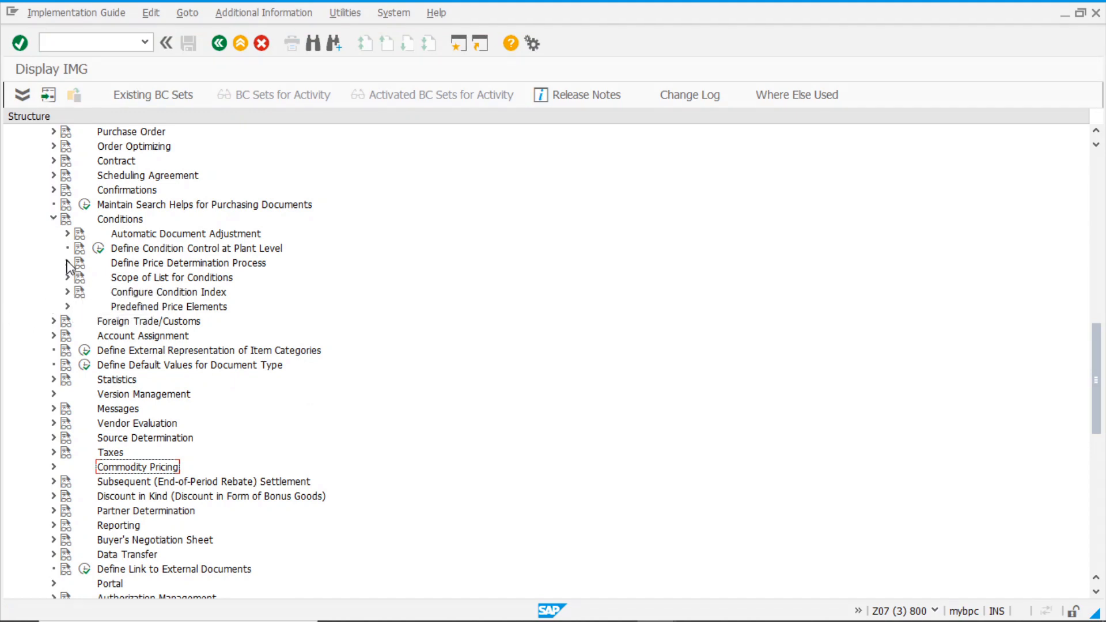
{"action": "left_click", "coordinate": [68, 263]}
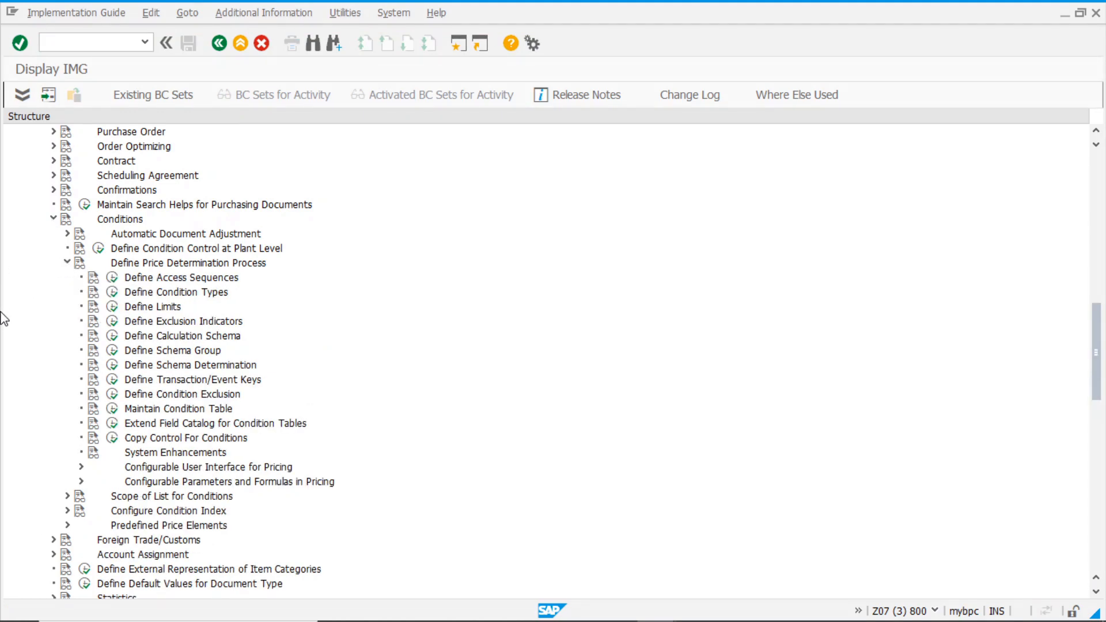
{"action": "mouse_move", "coordinate": [315, 288]}
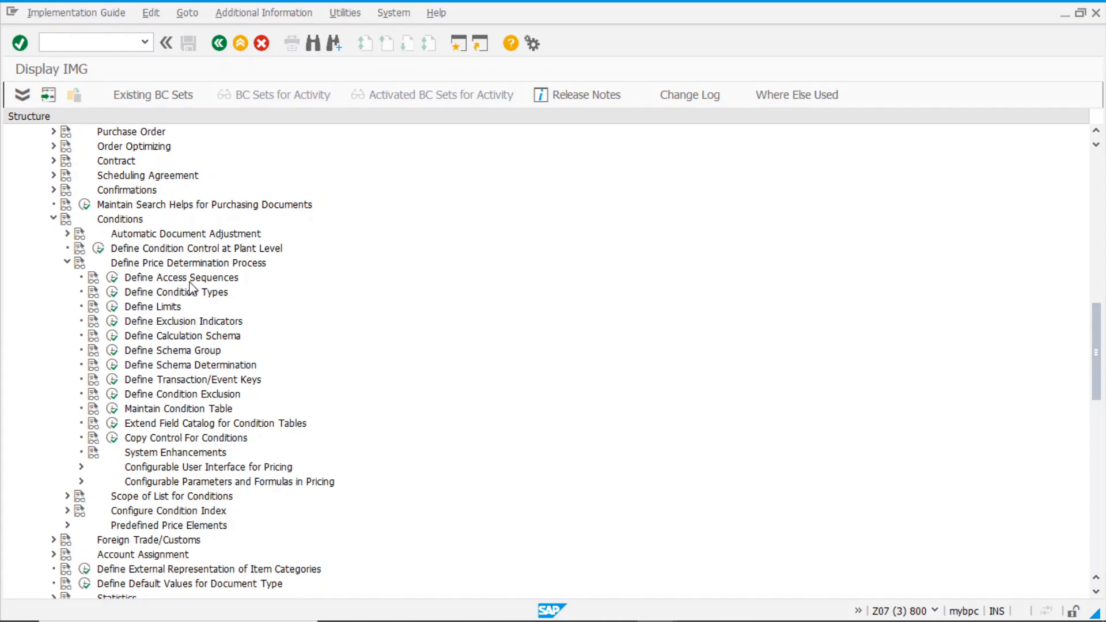
{"action": "mouse_move", "coordinate": [184, 298]}
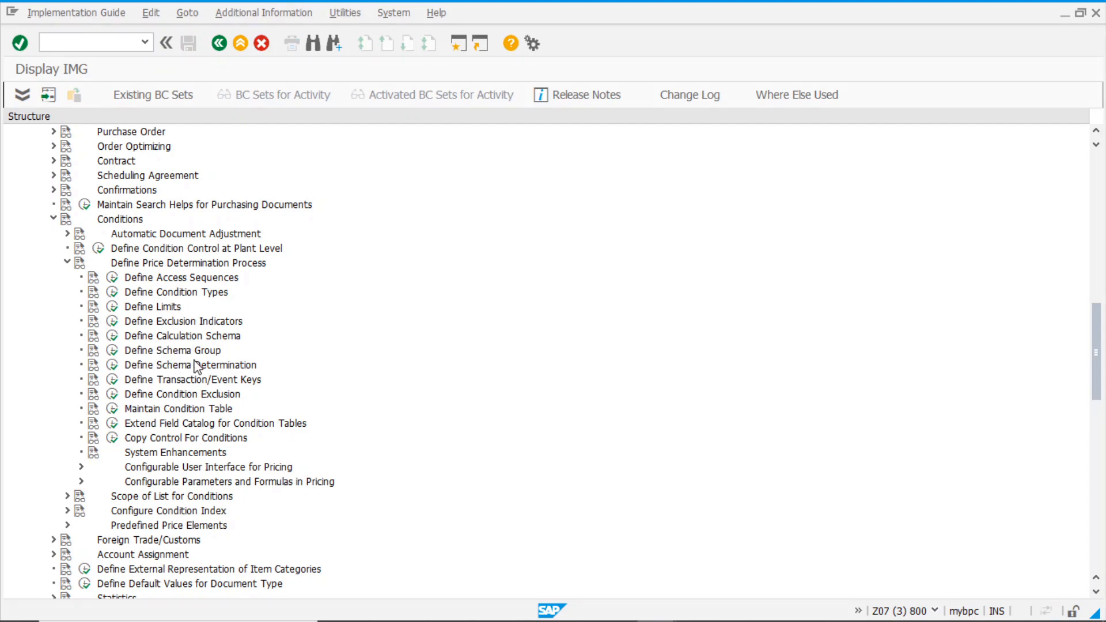
{"action": "mouse_move", "coordinate": [173, 416]}
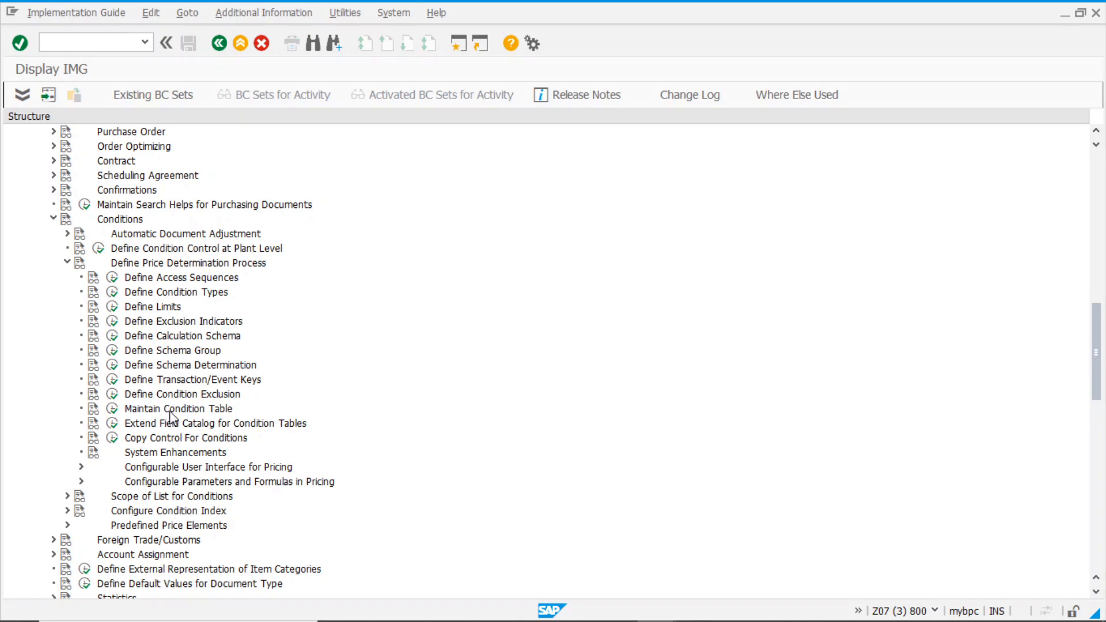
{"action": "left_click", "coordinate": [178, 408]}
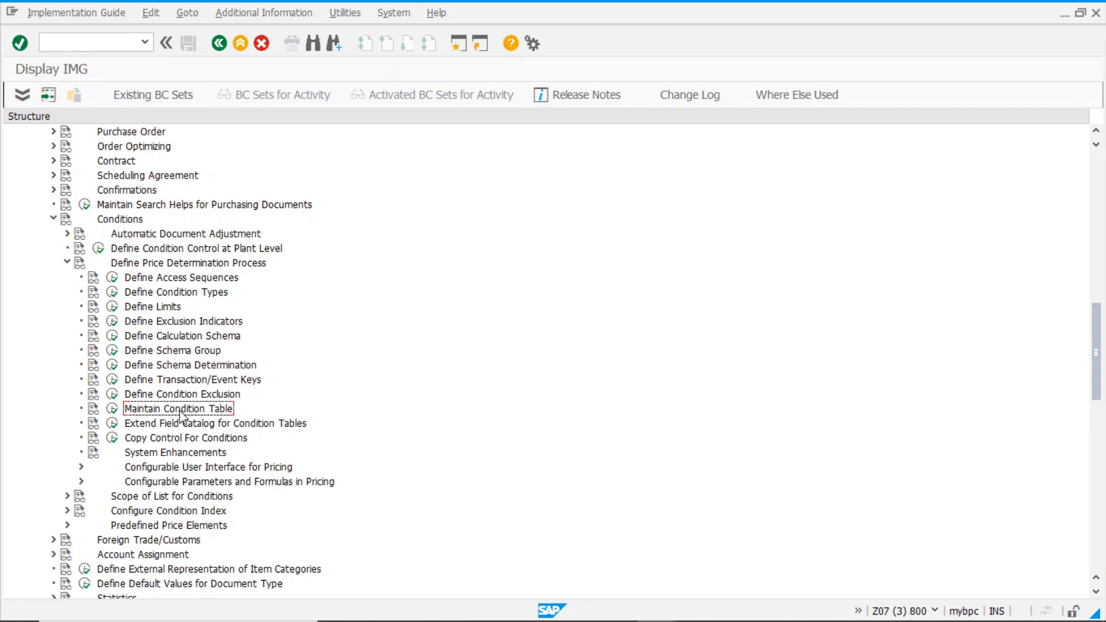
{"action": "mouse_move", "coordinate": [199, 369]}
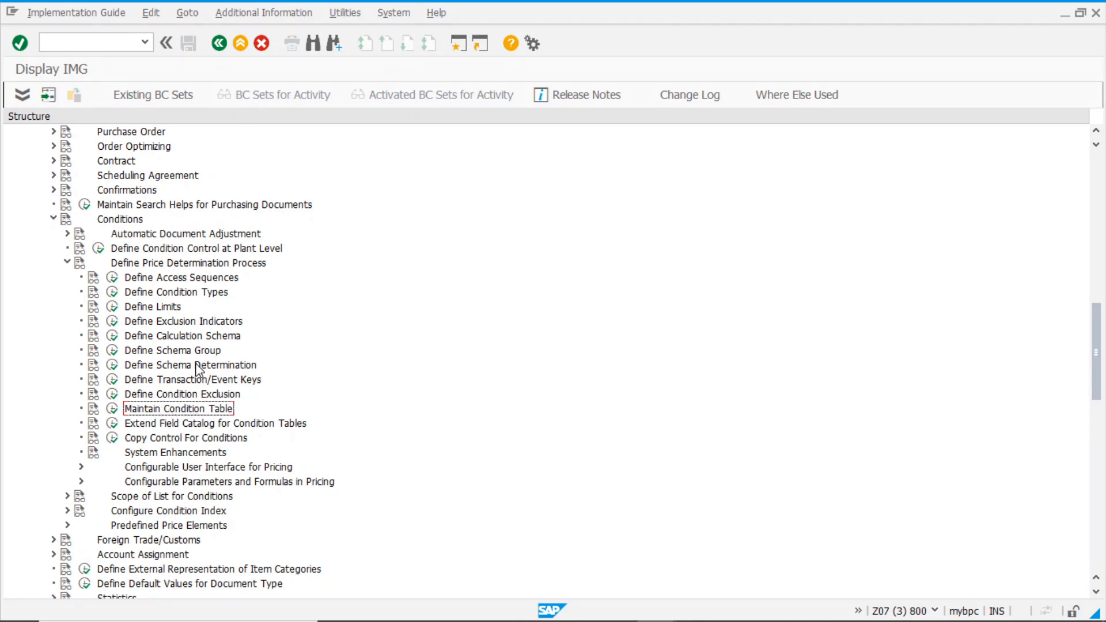
{"action": "mouse_move", "coordinate": [392, 384]}
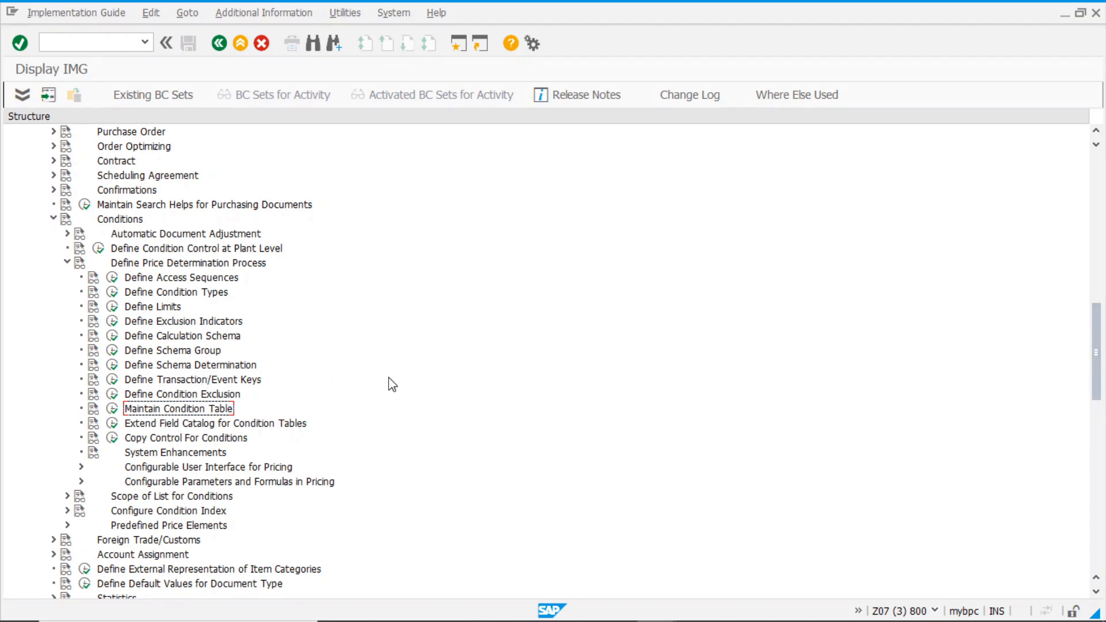
{"action": "mouse_move", "coordinate": [434, 336]}
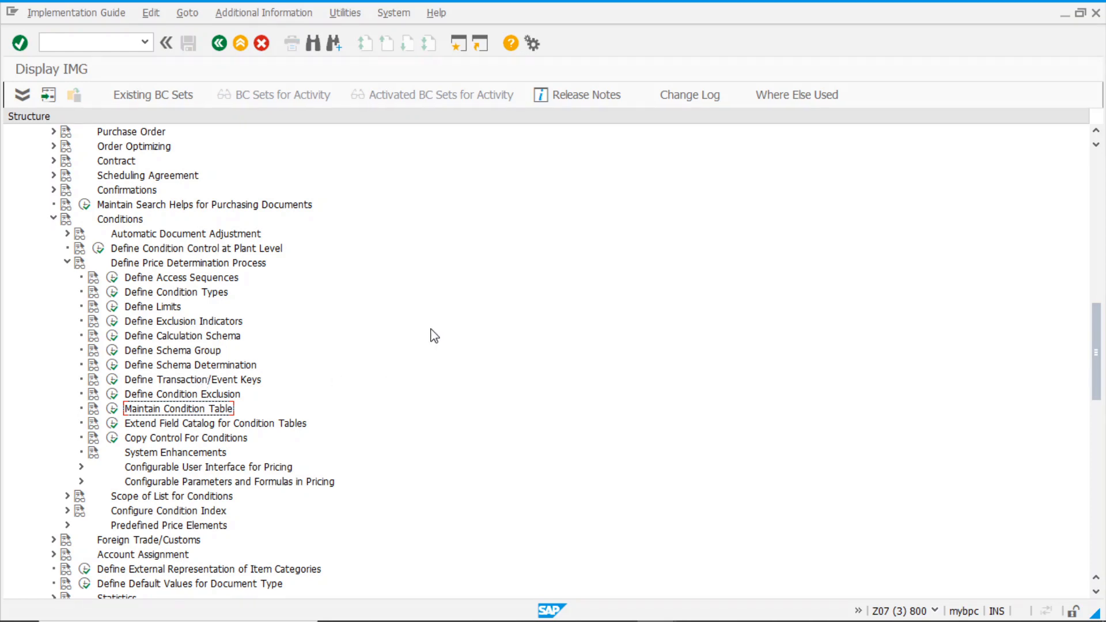